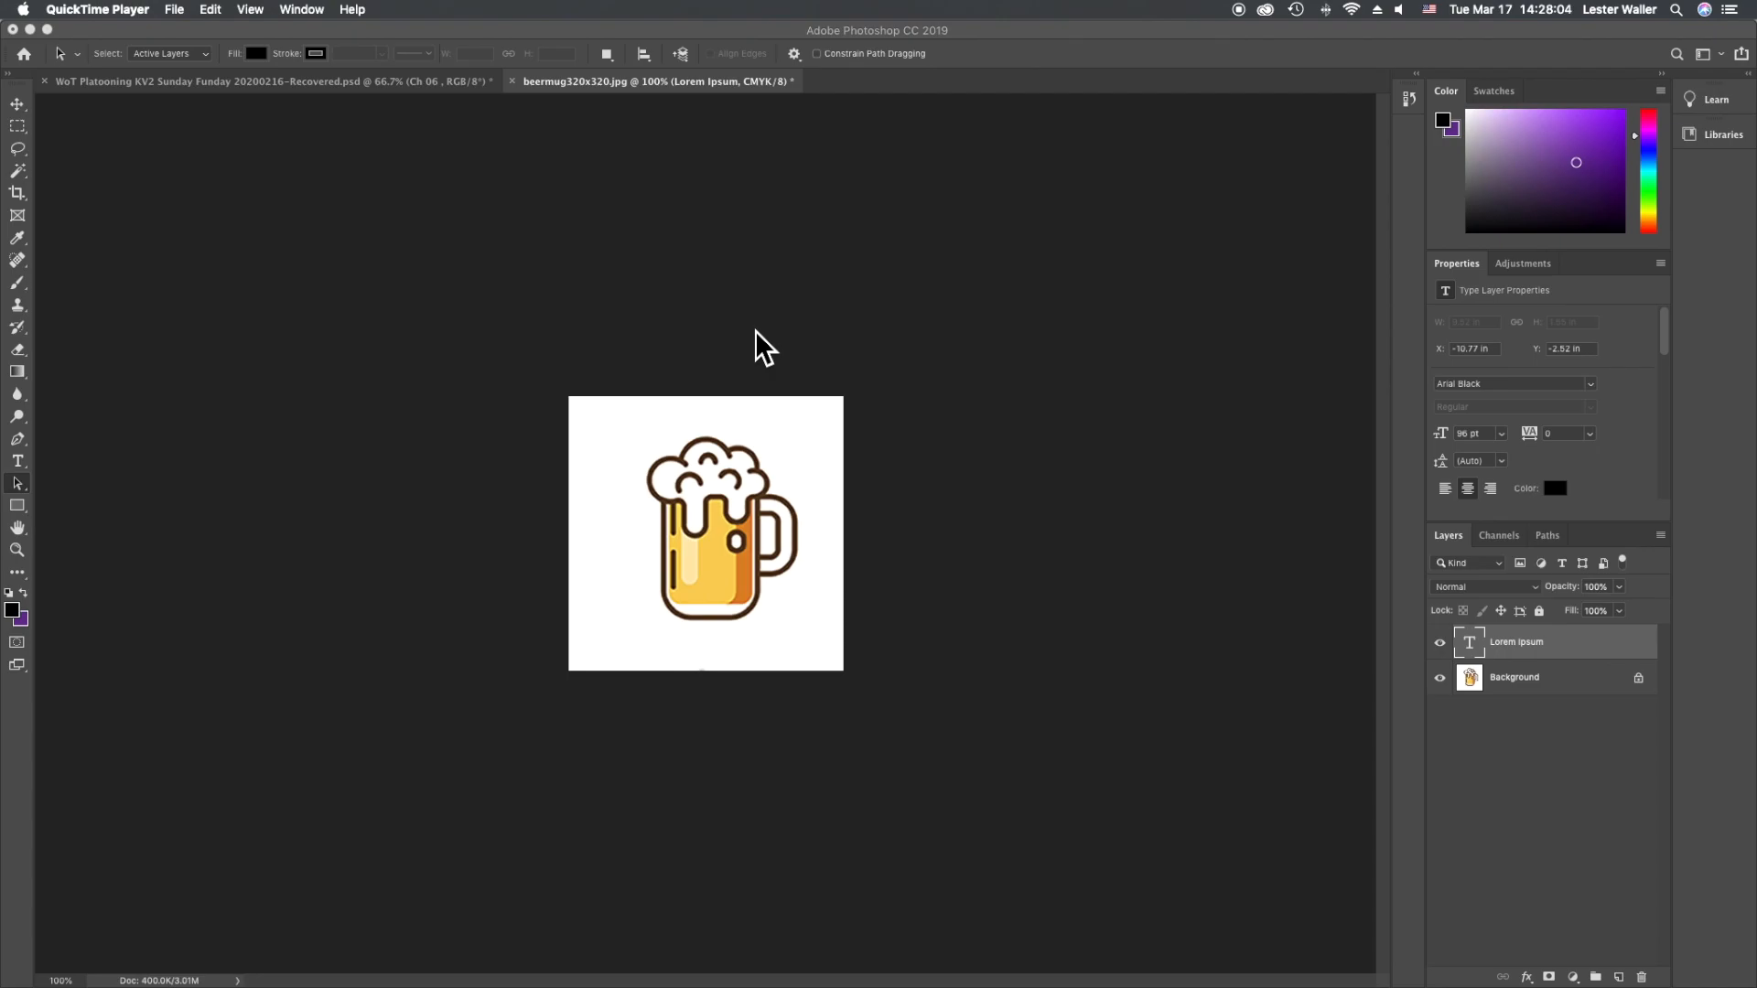
{"action": "mouse_move", "coordinate": [780, 342]}
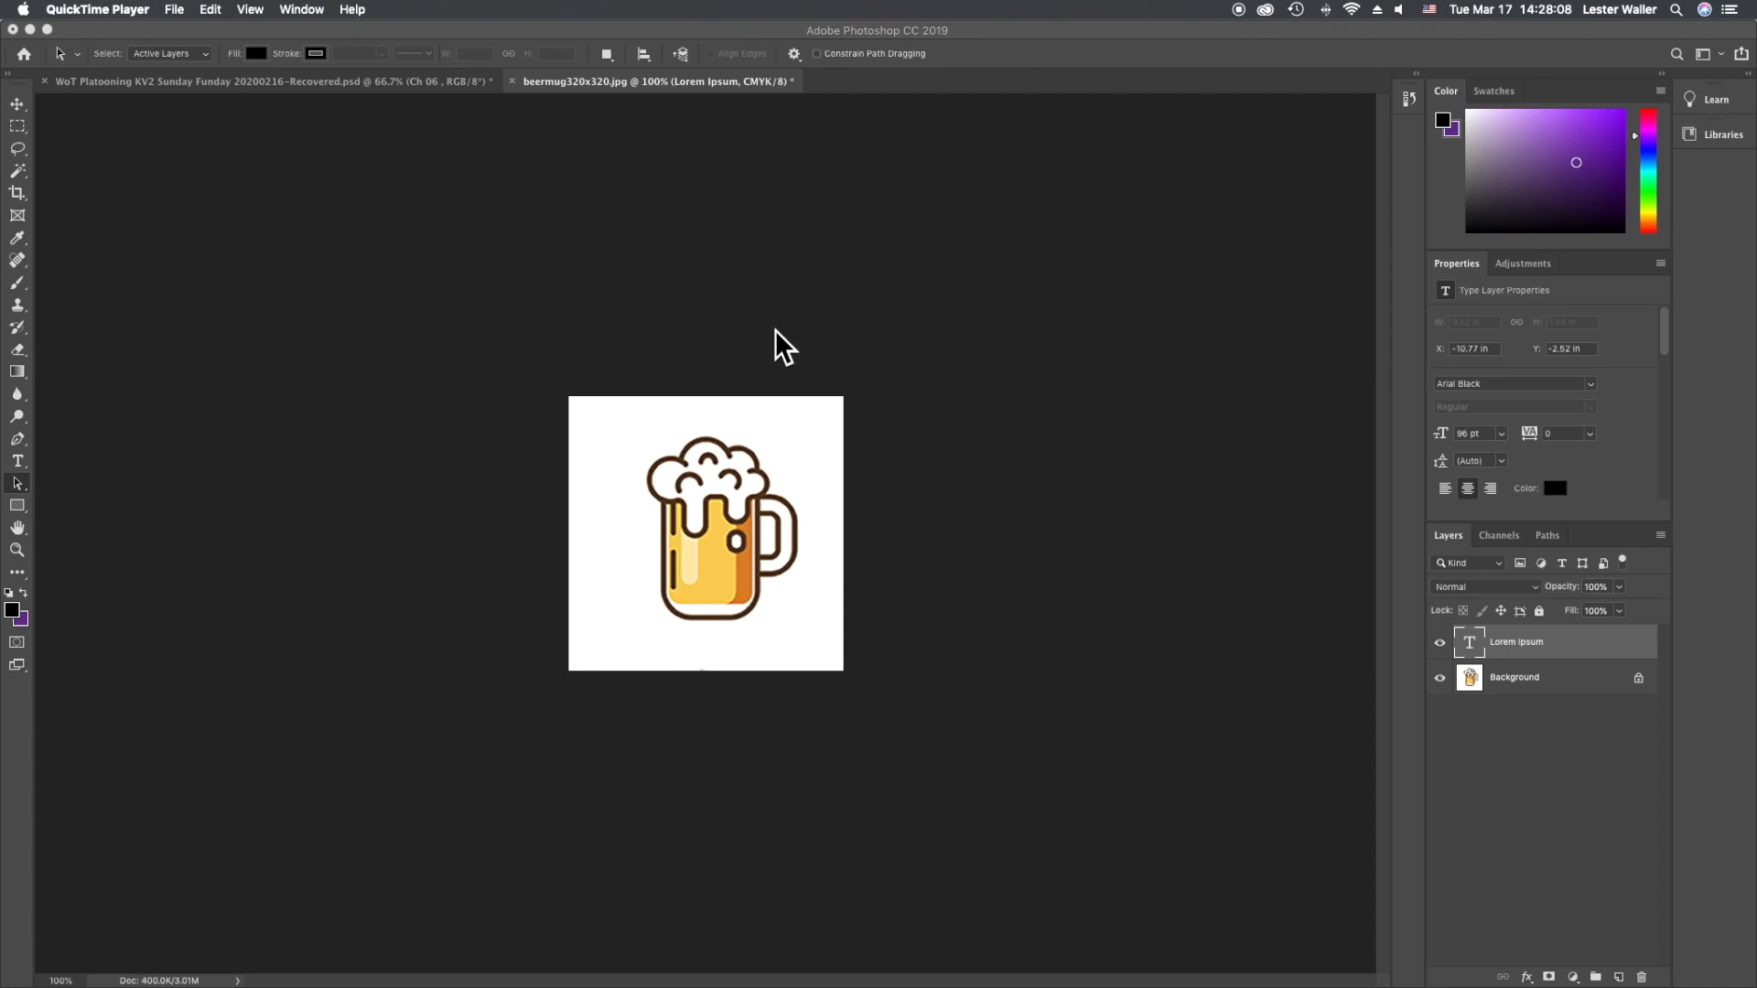
{"action": "mouse_move", "coordinate": [467, 719]}
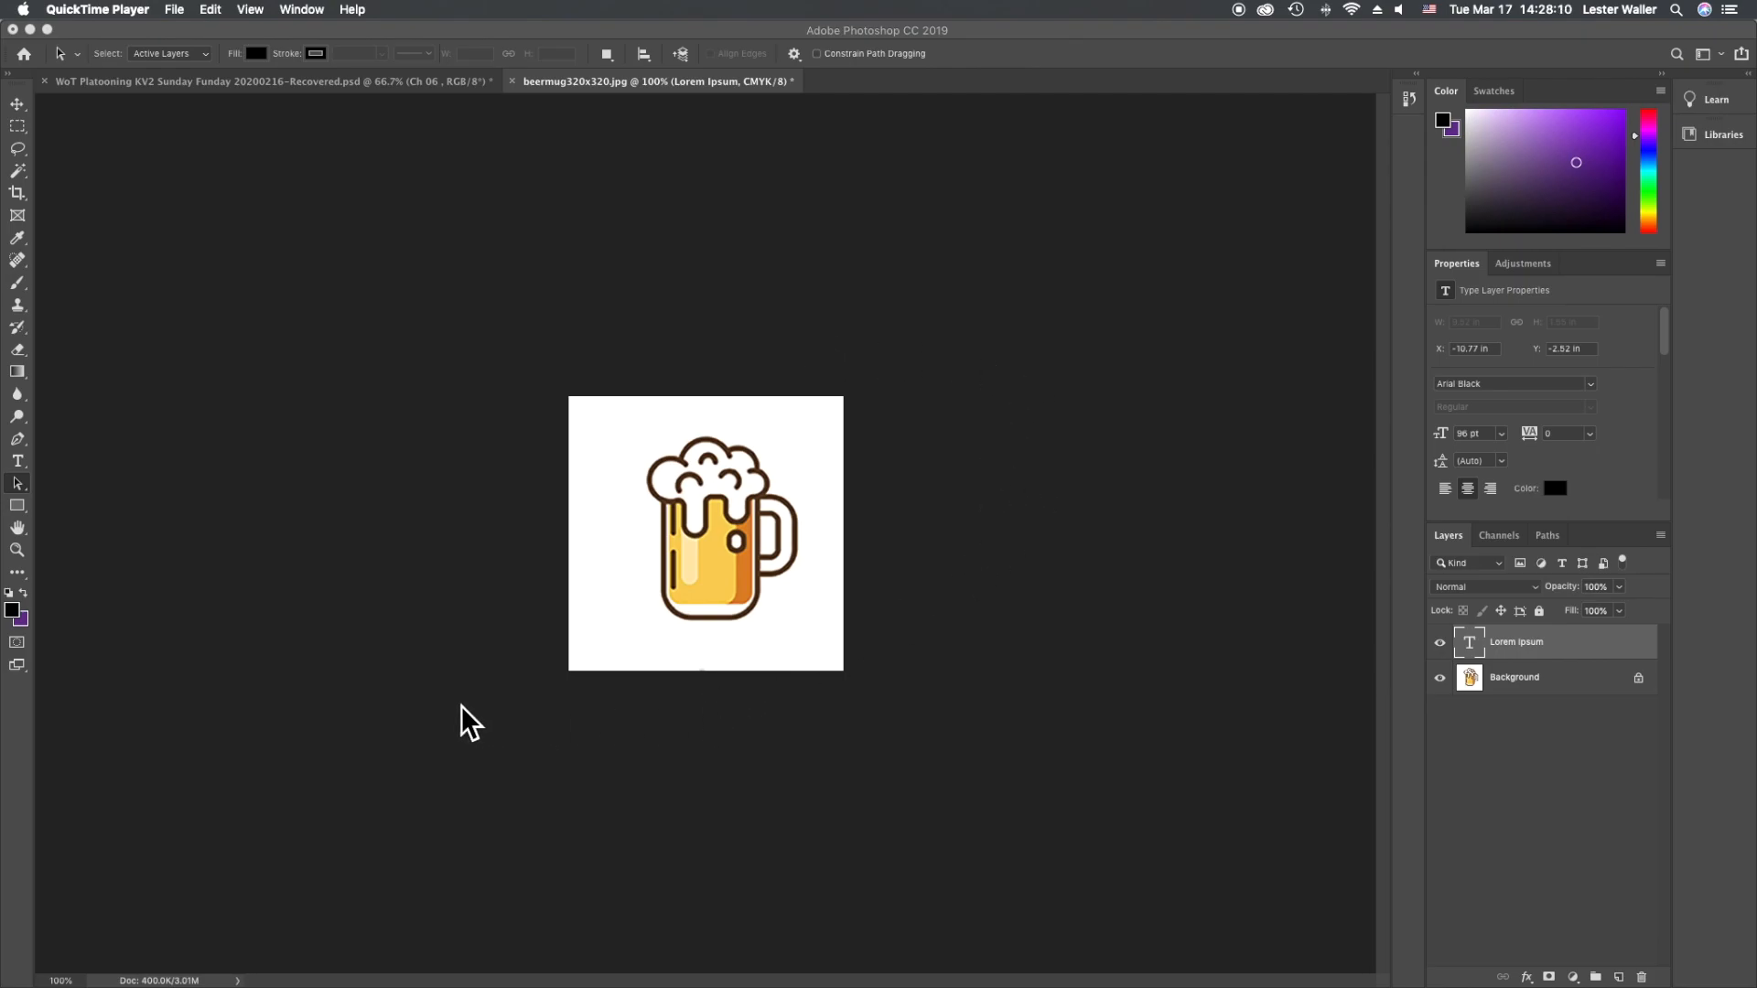
{"action": "mouse_move", "coordinate": [769, 615]}
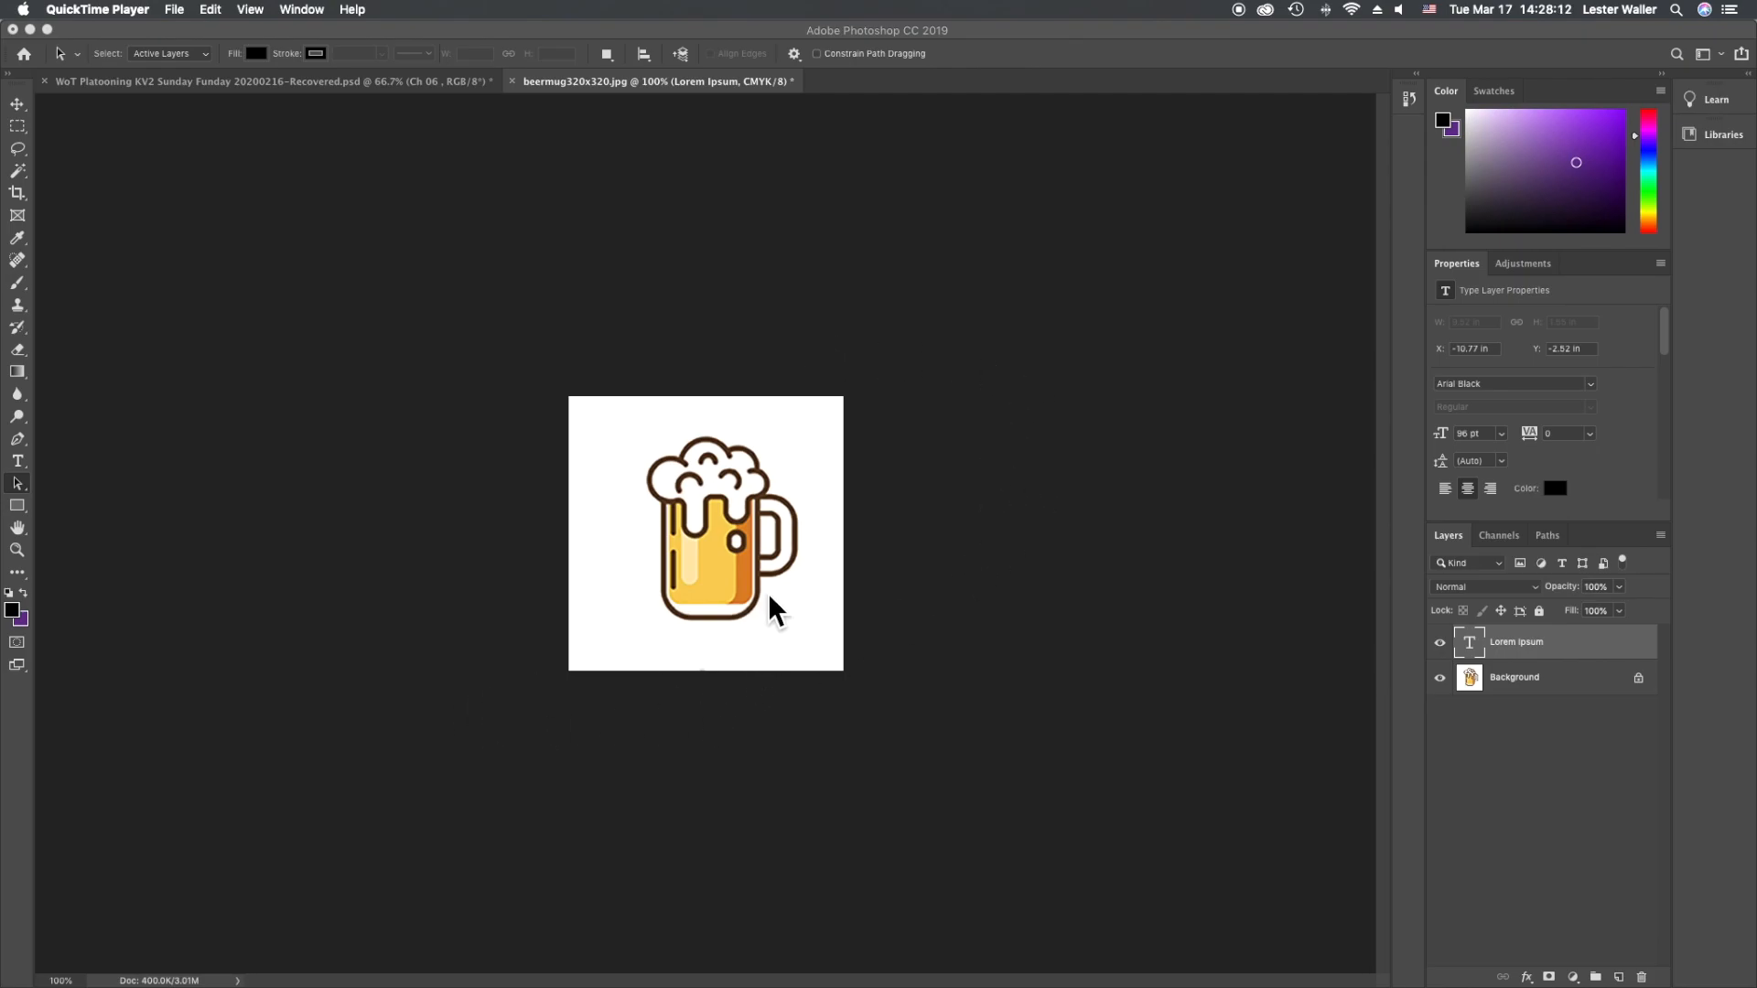
{"action": "mouse_move", "coordinate": [666, 467]}
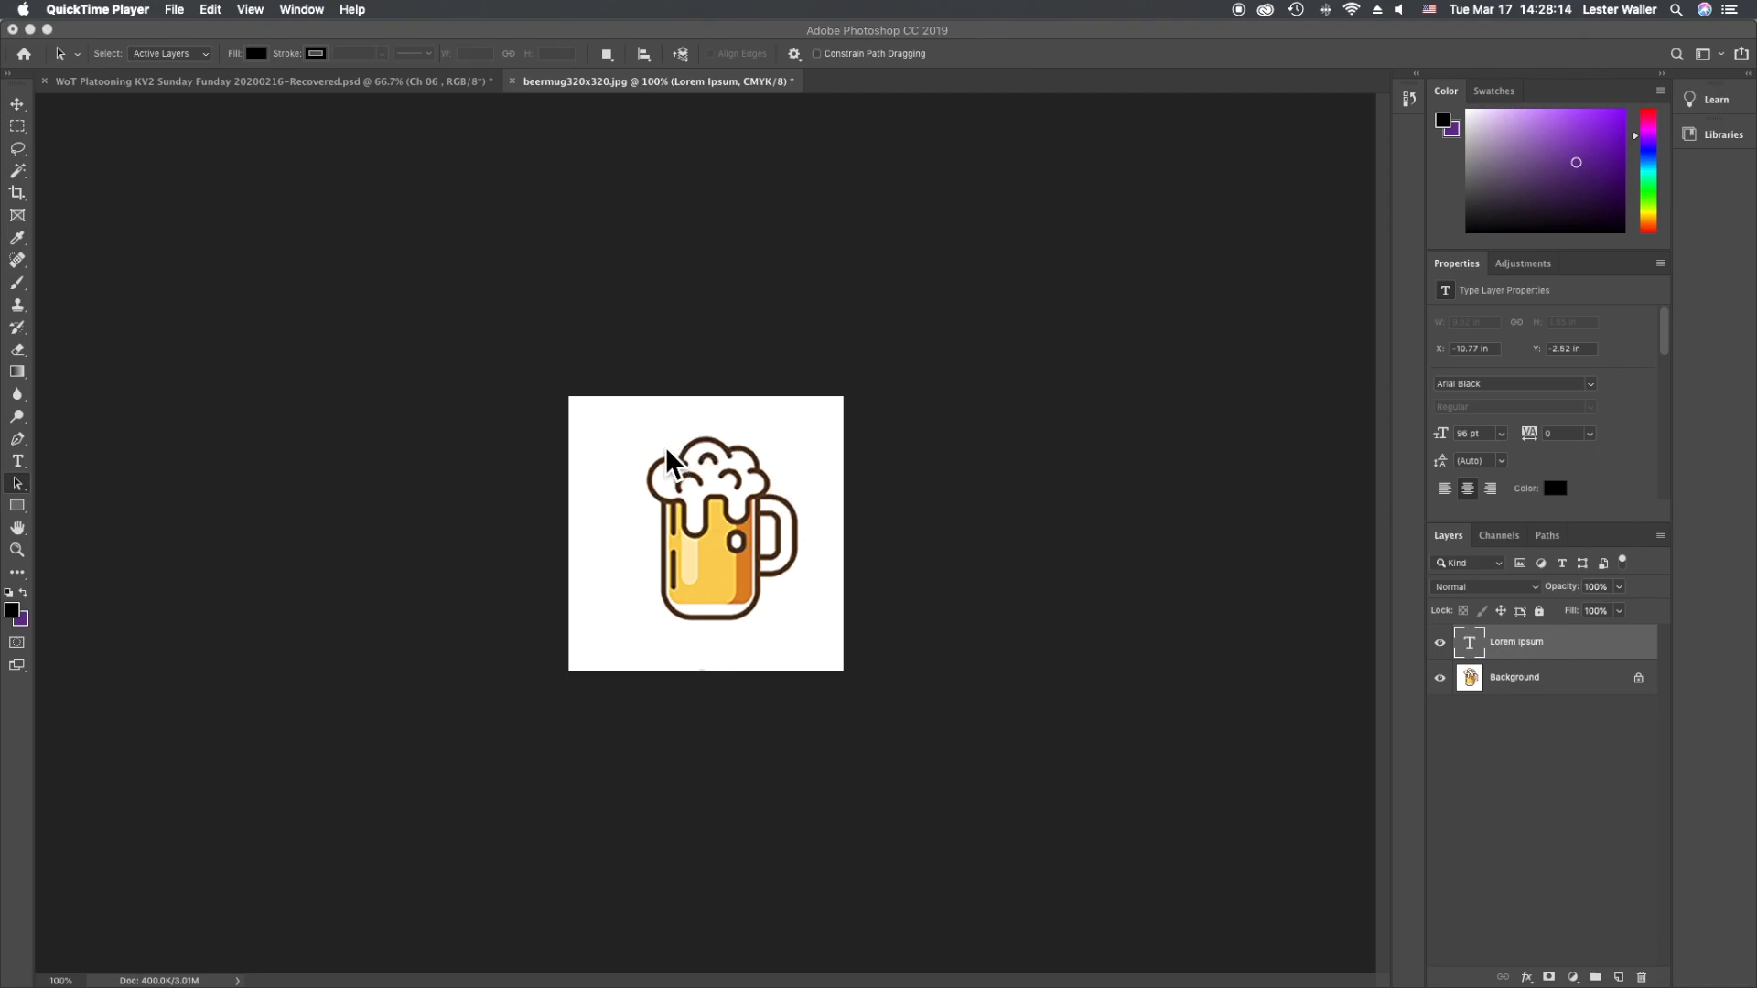
{"action": "mouse_move", "coordinate": [436, 538]}
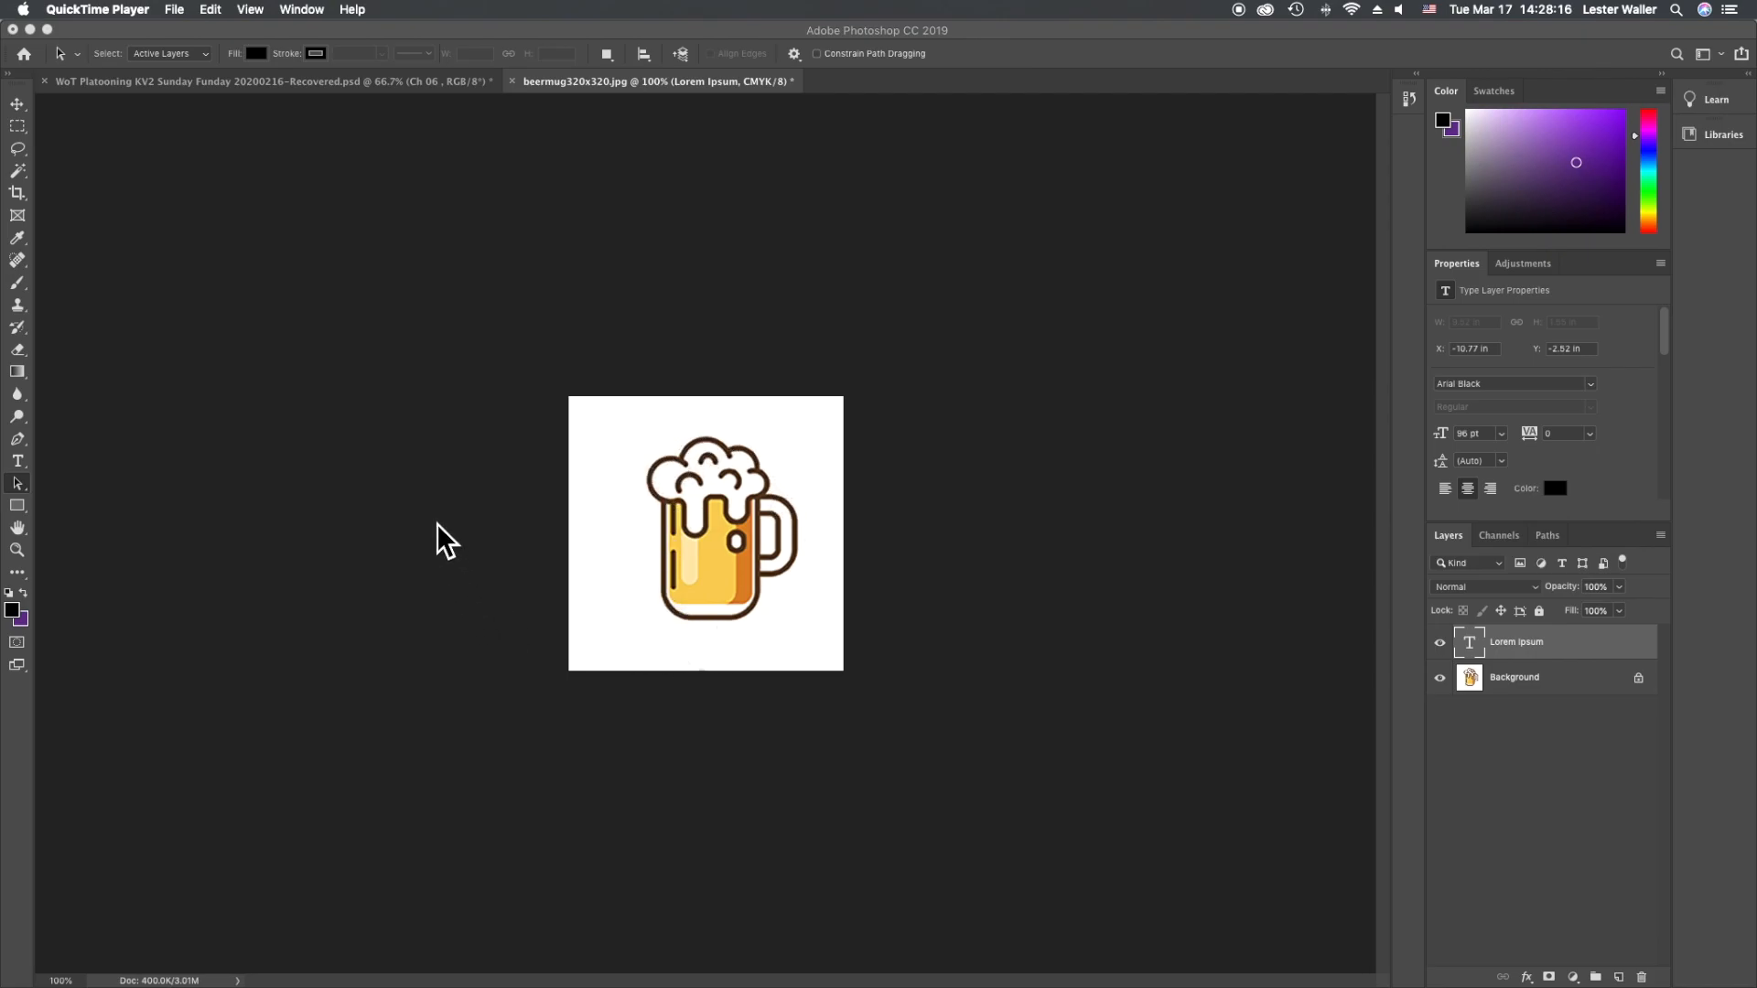
{"action": "mouse_move", "coordinate": [419, 505]}
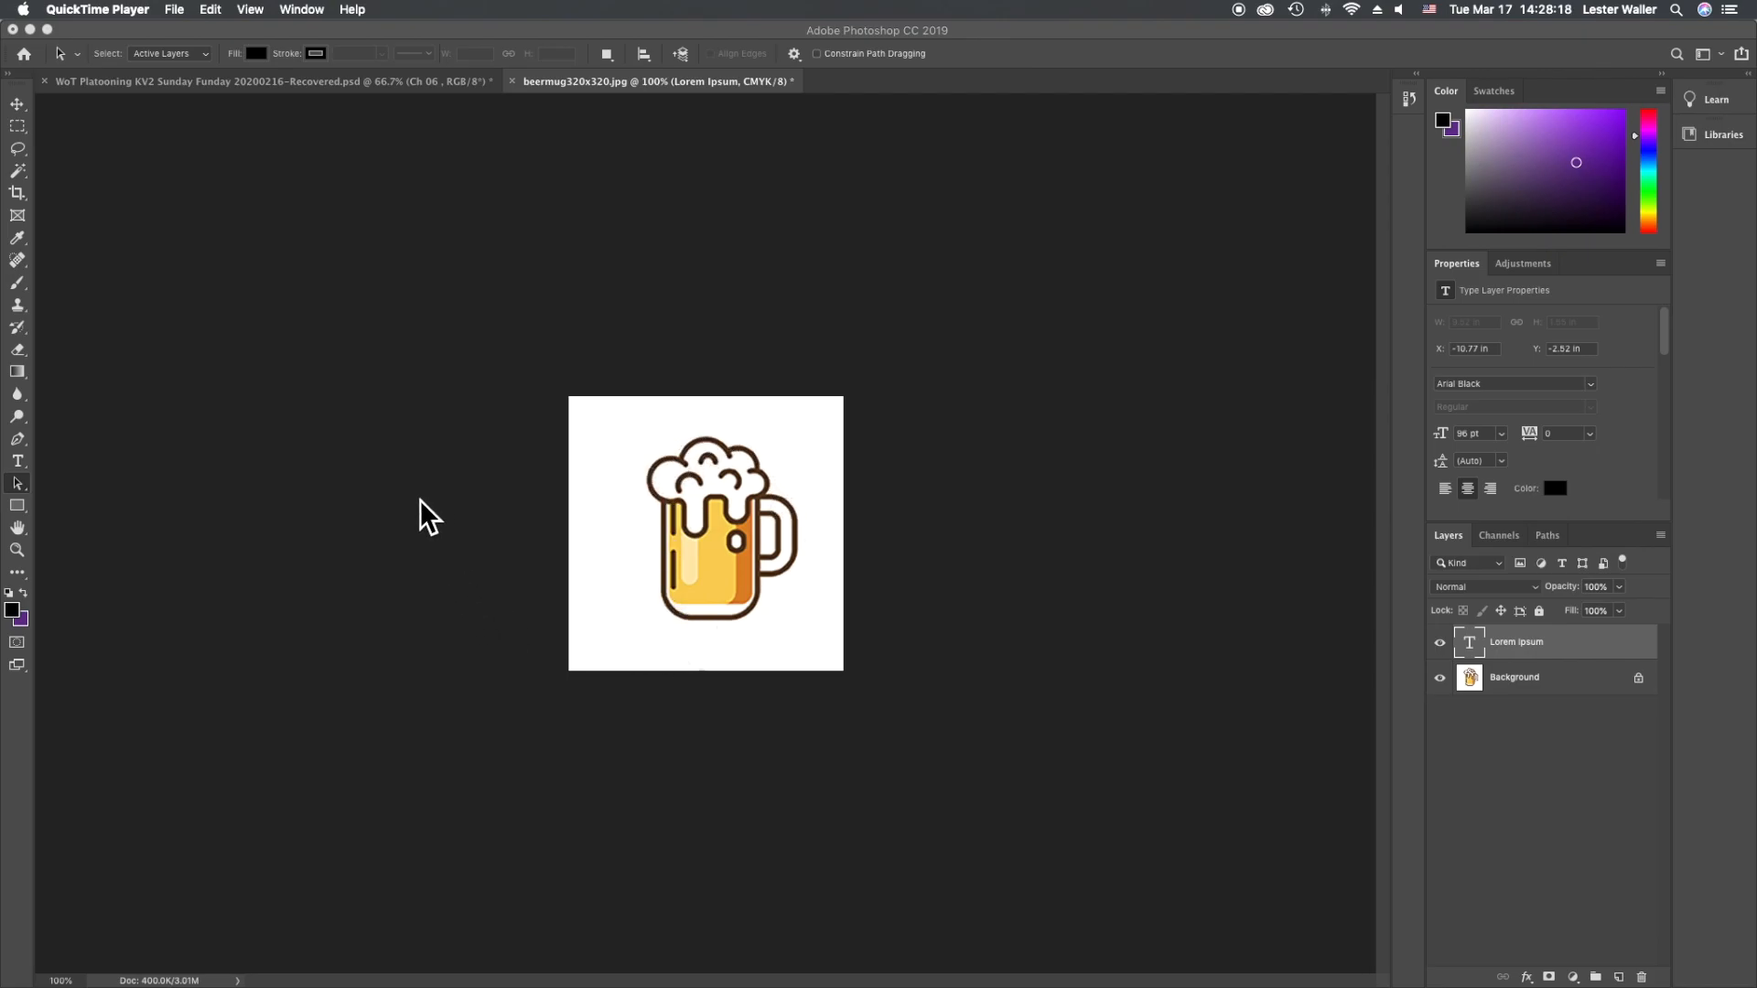
{"action": "mouse_move", "coordinate": [412, 475]}
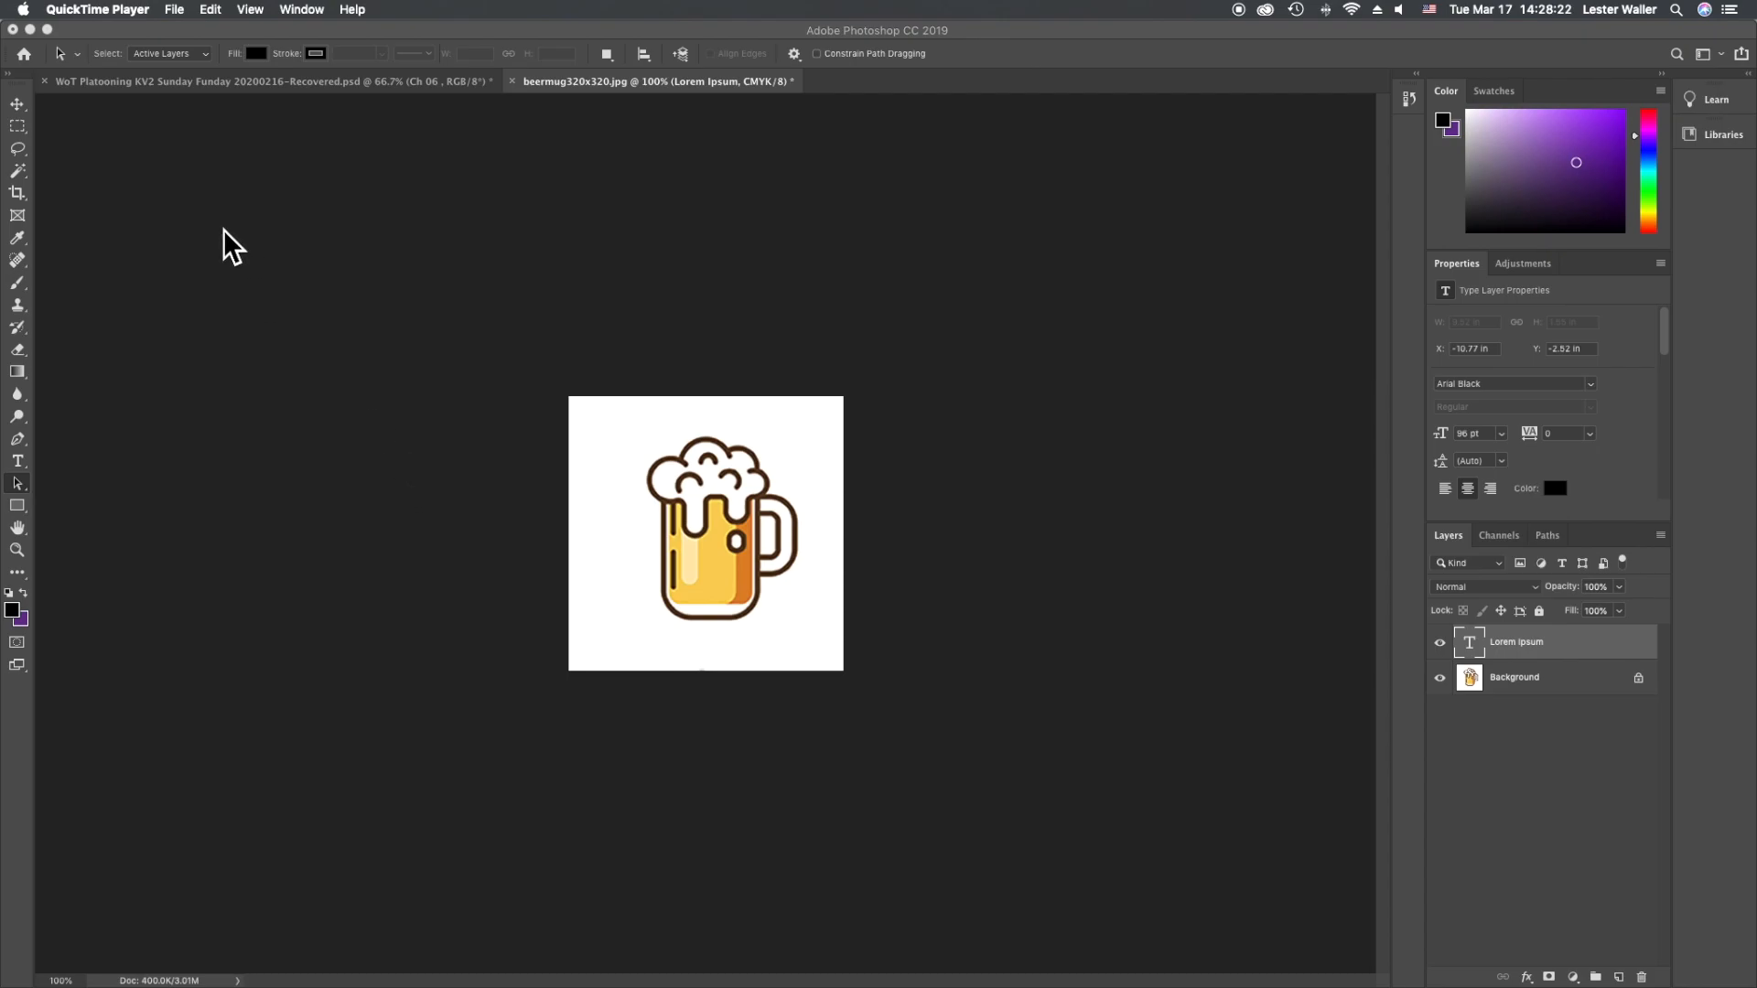
{"action": "mouse_move", "coordinate": [29, 183]}
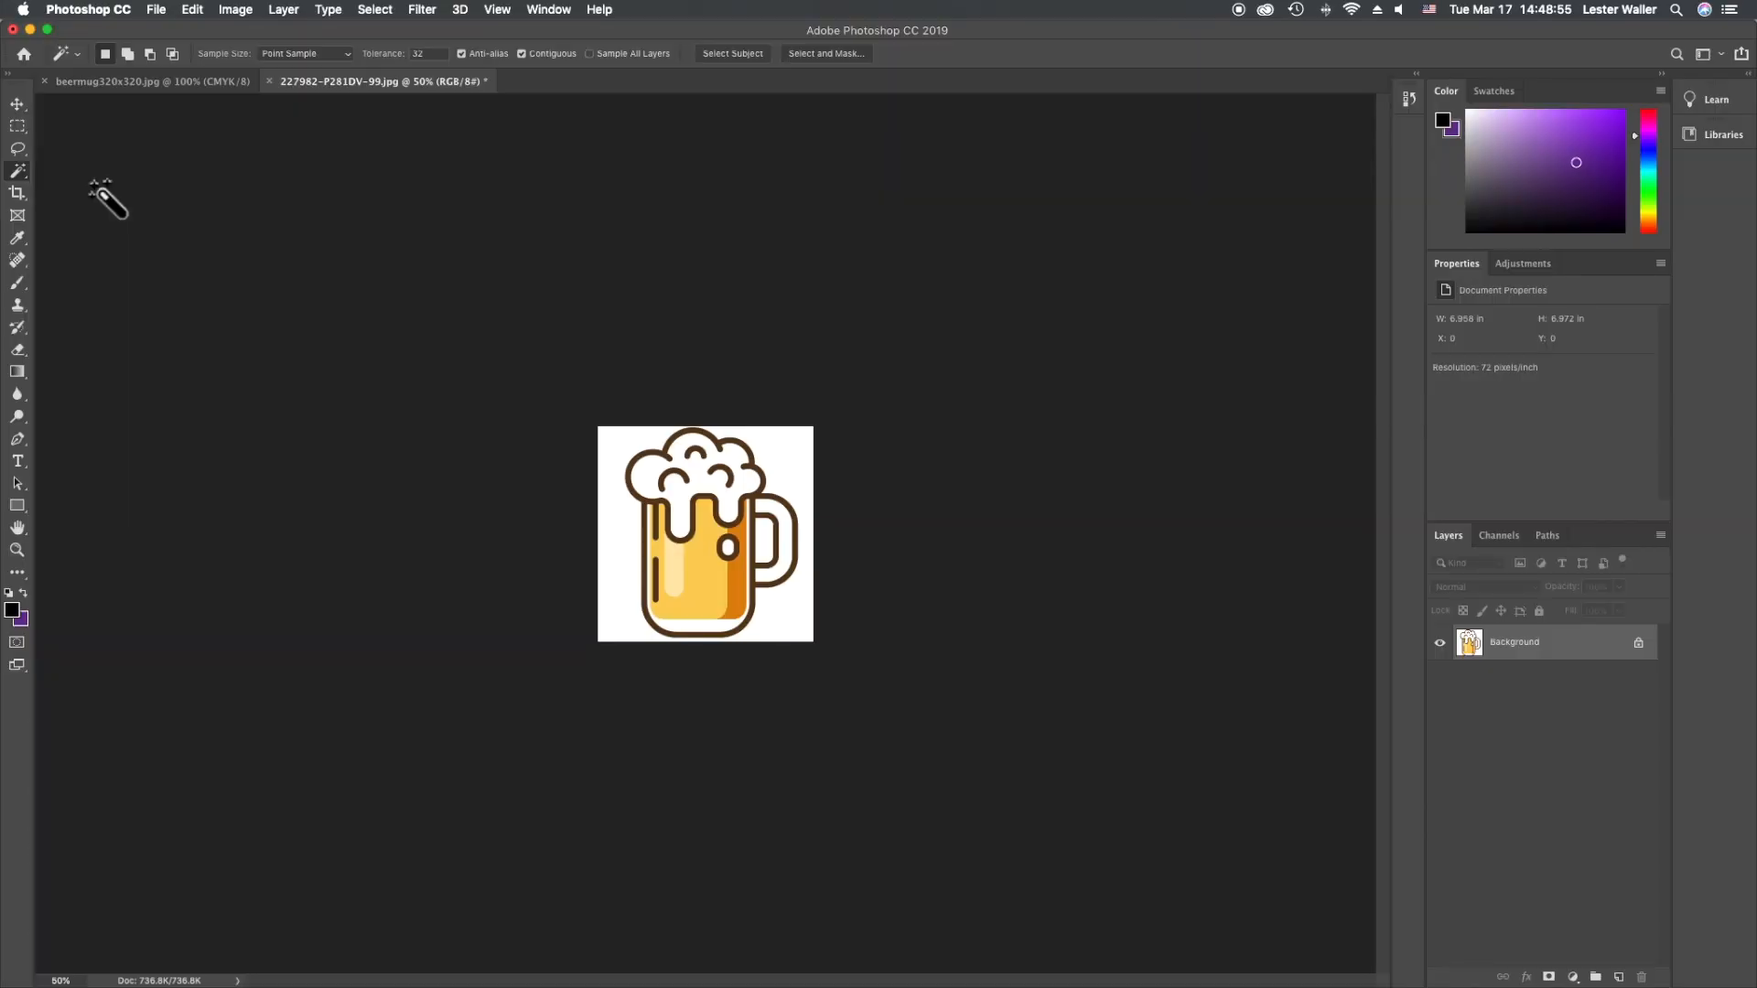
{"action": "mouse_move", "coordinate": [637, 595]}
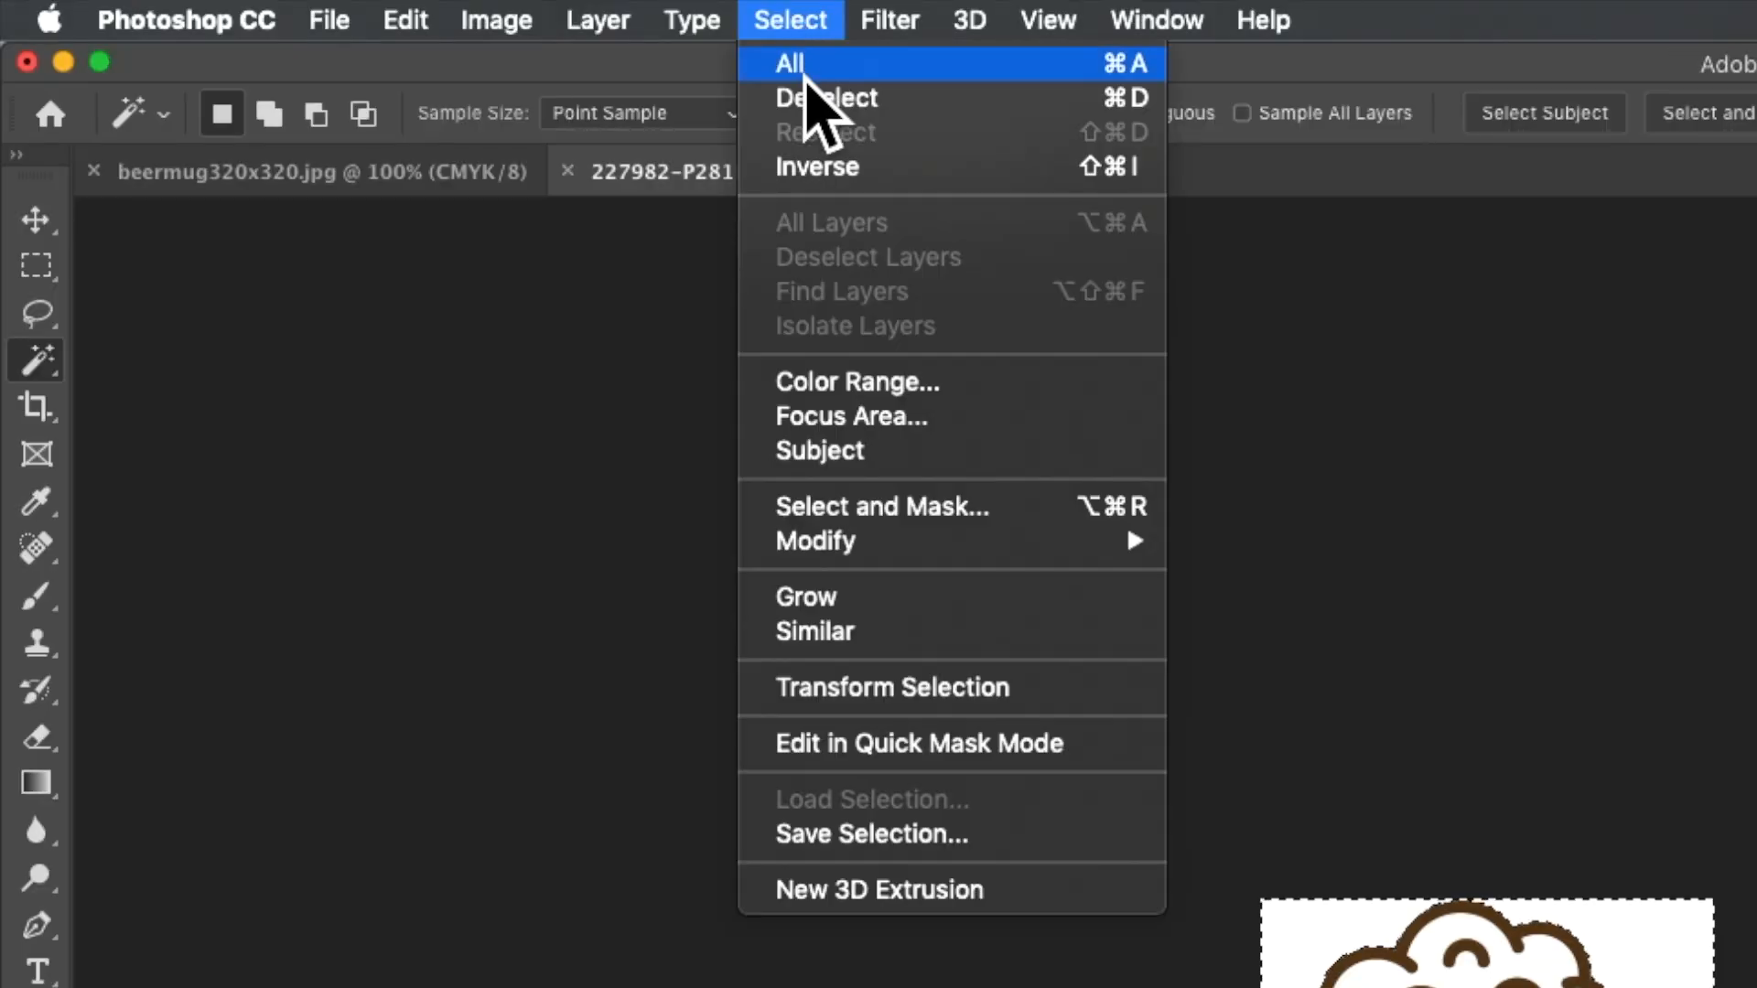
Mask out the white background so the mug layer sits on transparency with a vector mask
{"action": "left_click", "coordinate": [798, 62]}
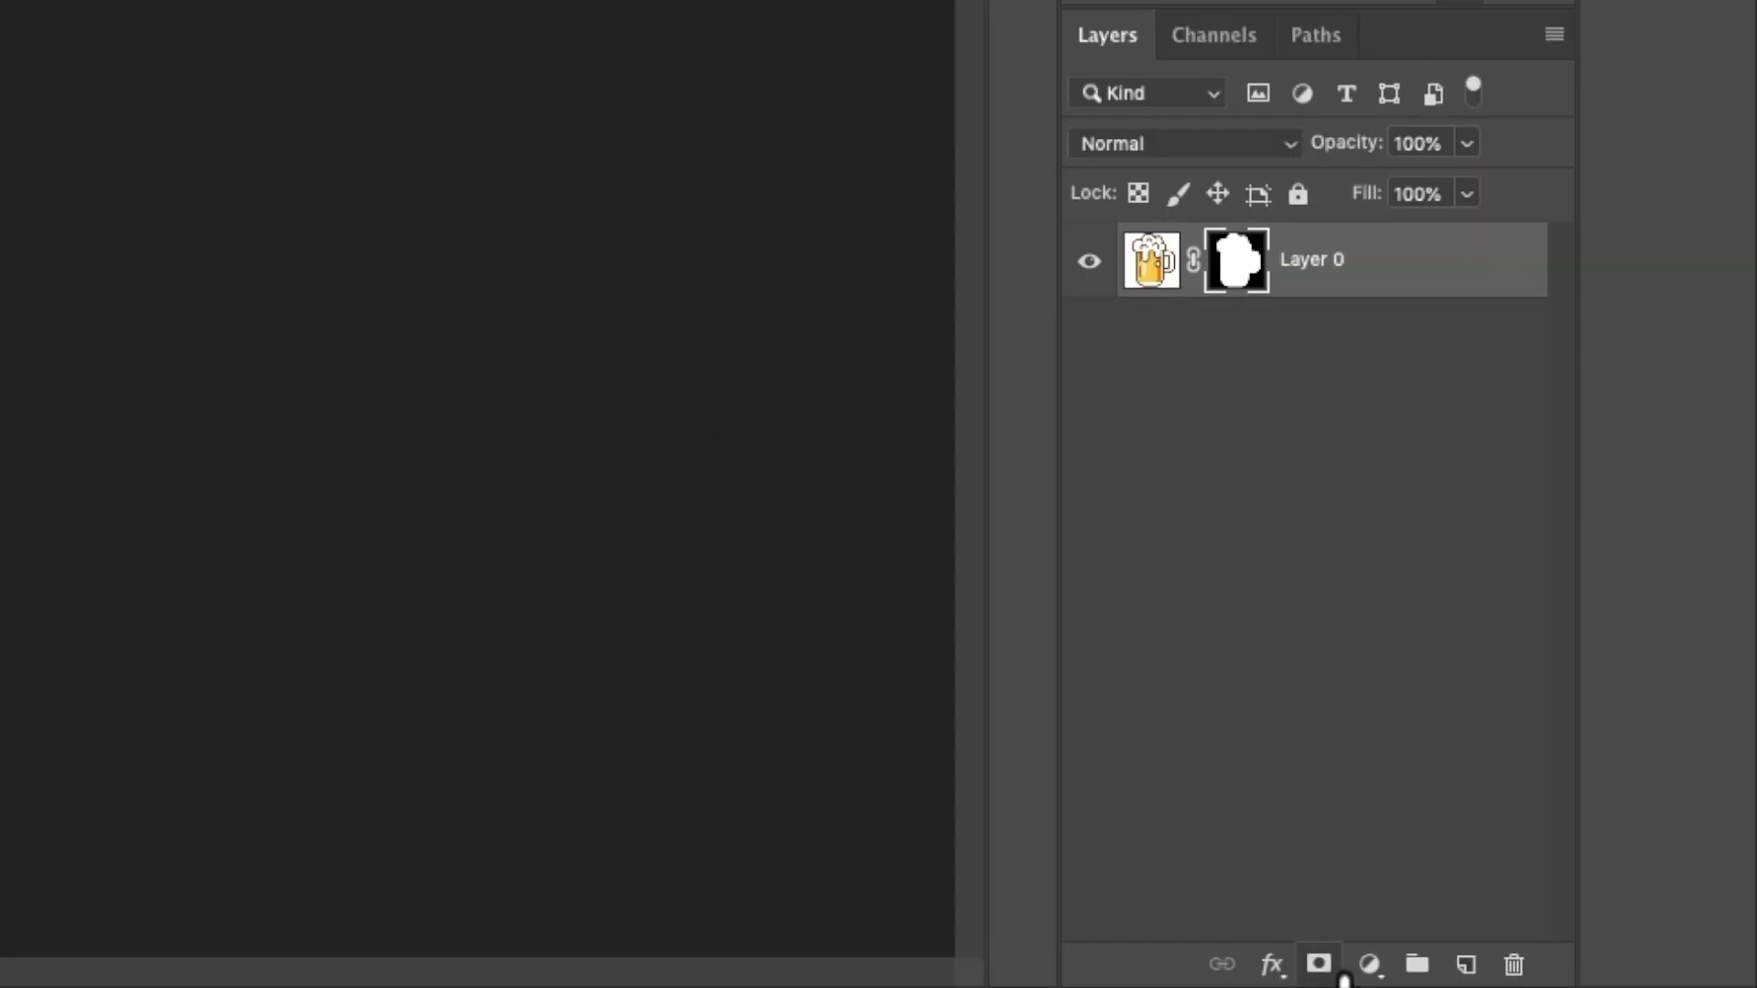
{"action": "mouse_move", "coordinate": [1347, 977]}
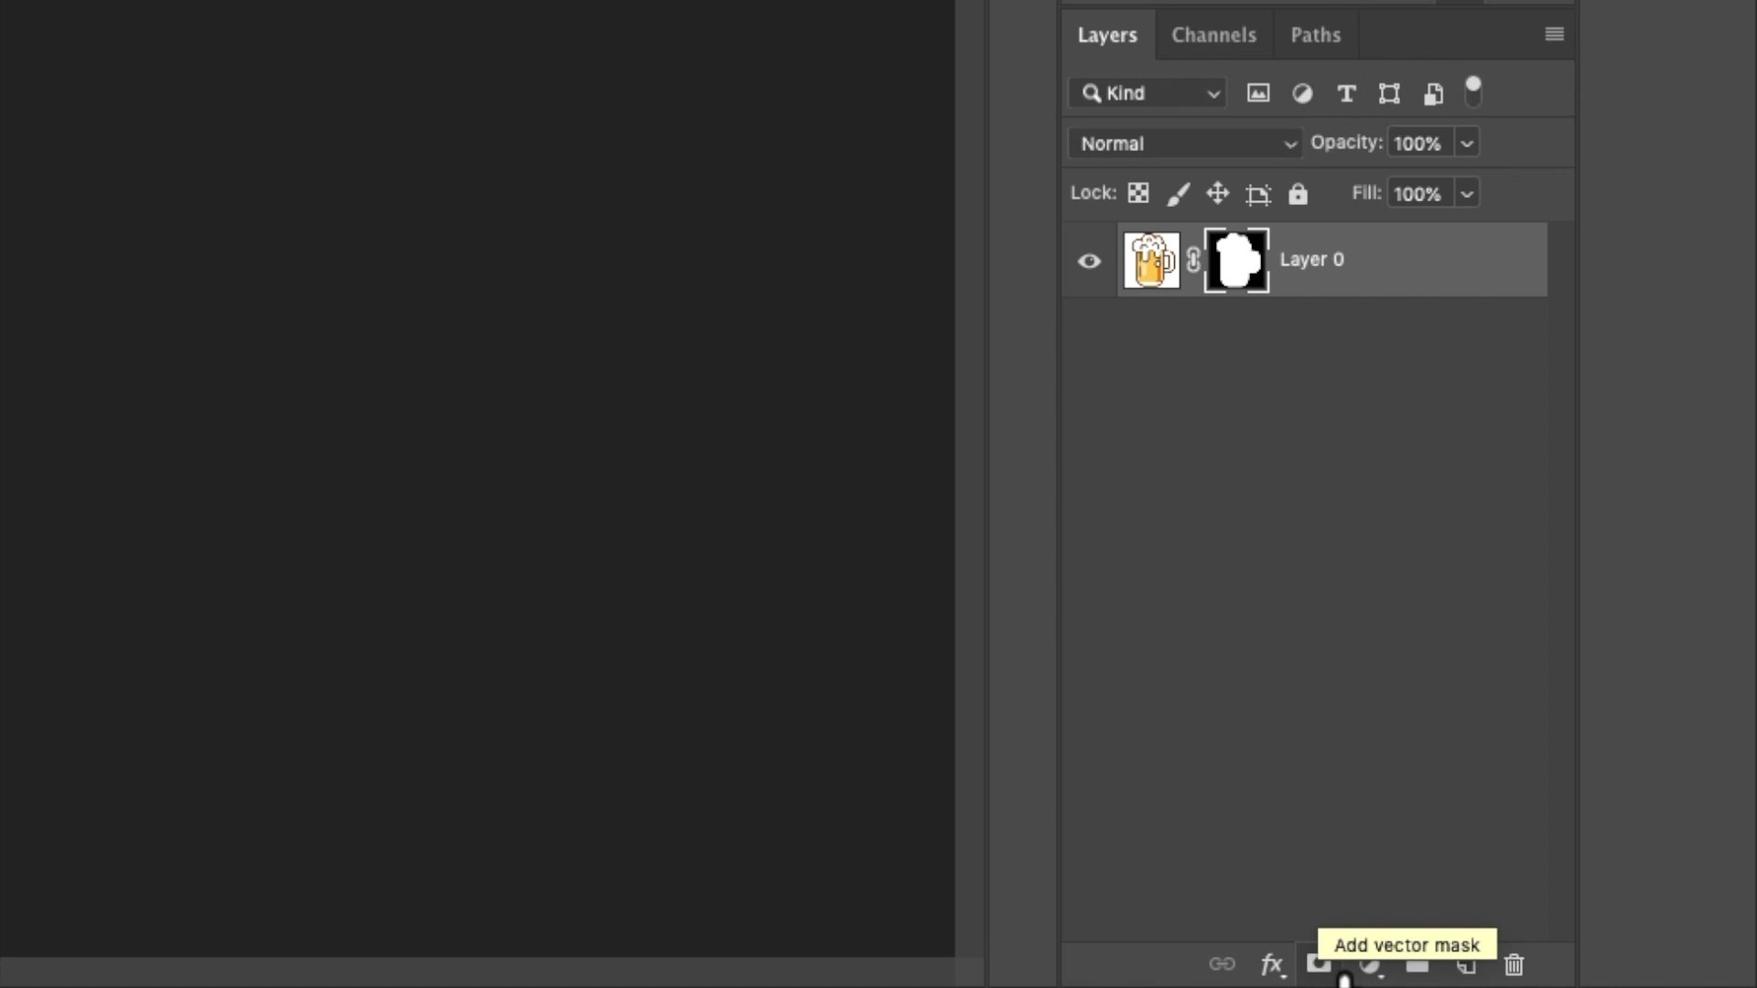
{"action": "left_click", "coordinate": [1316, 962]}
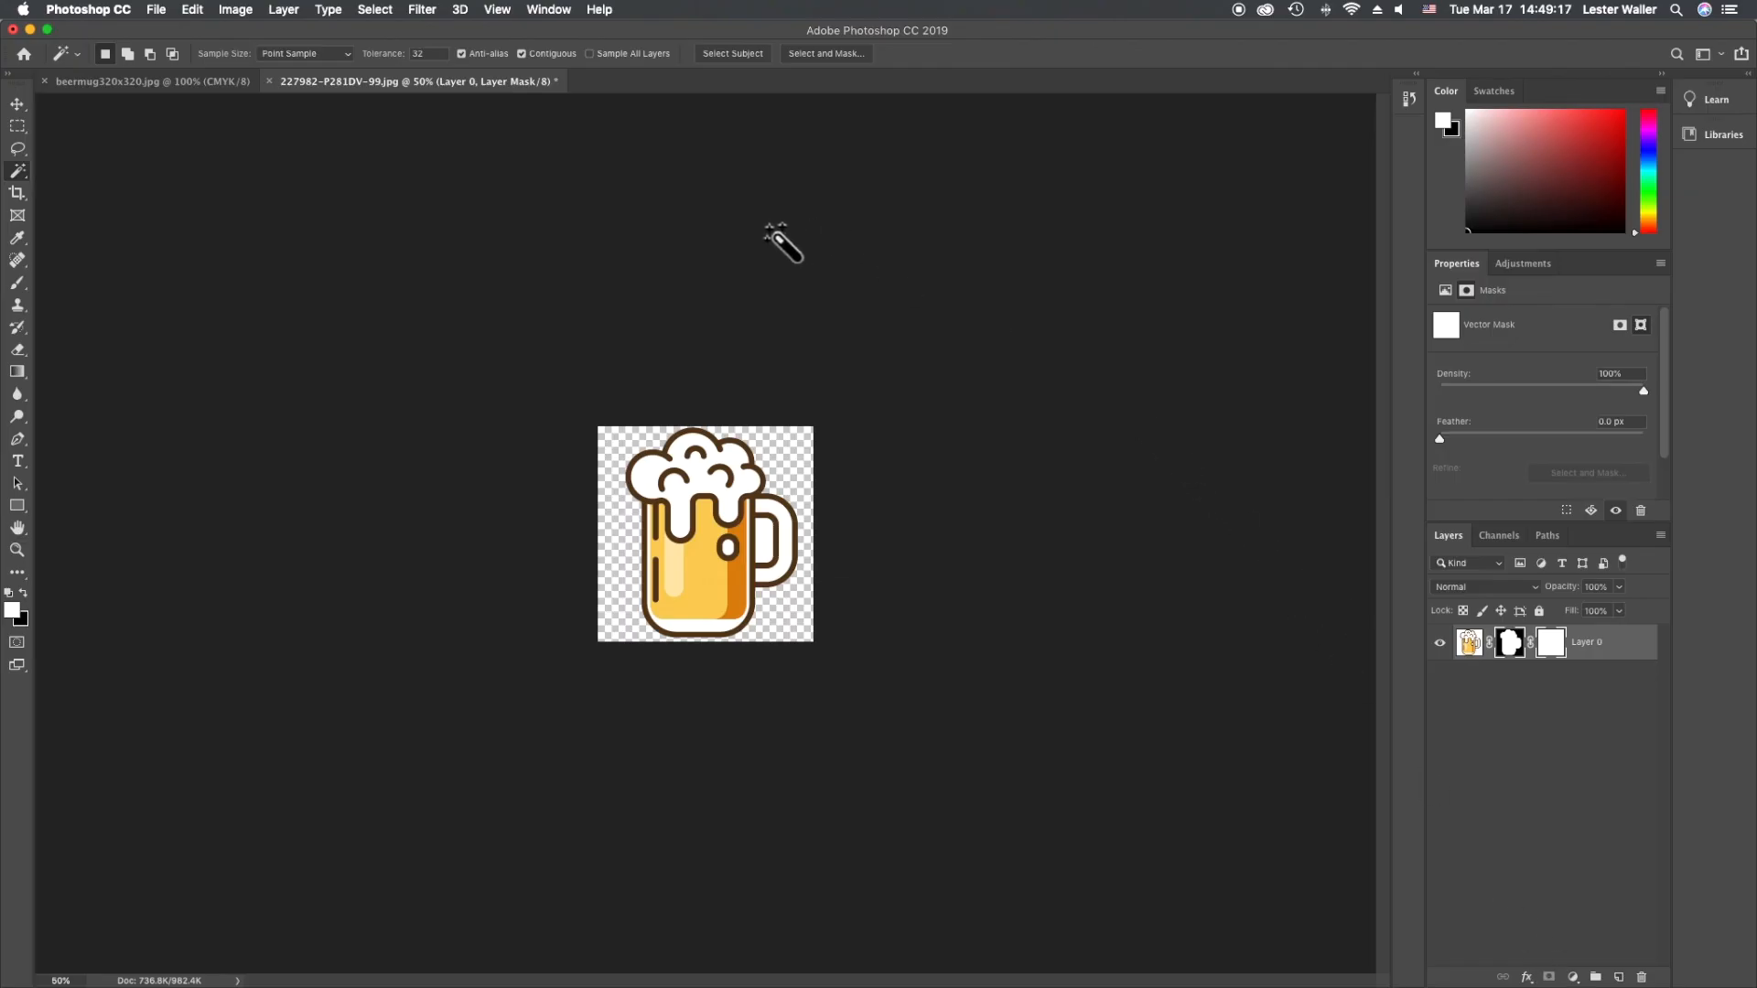
{"action": "mouse_move", "coordinate": [225, 58]}
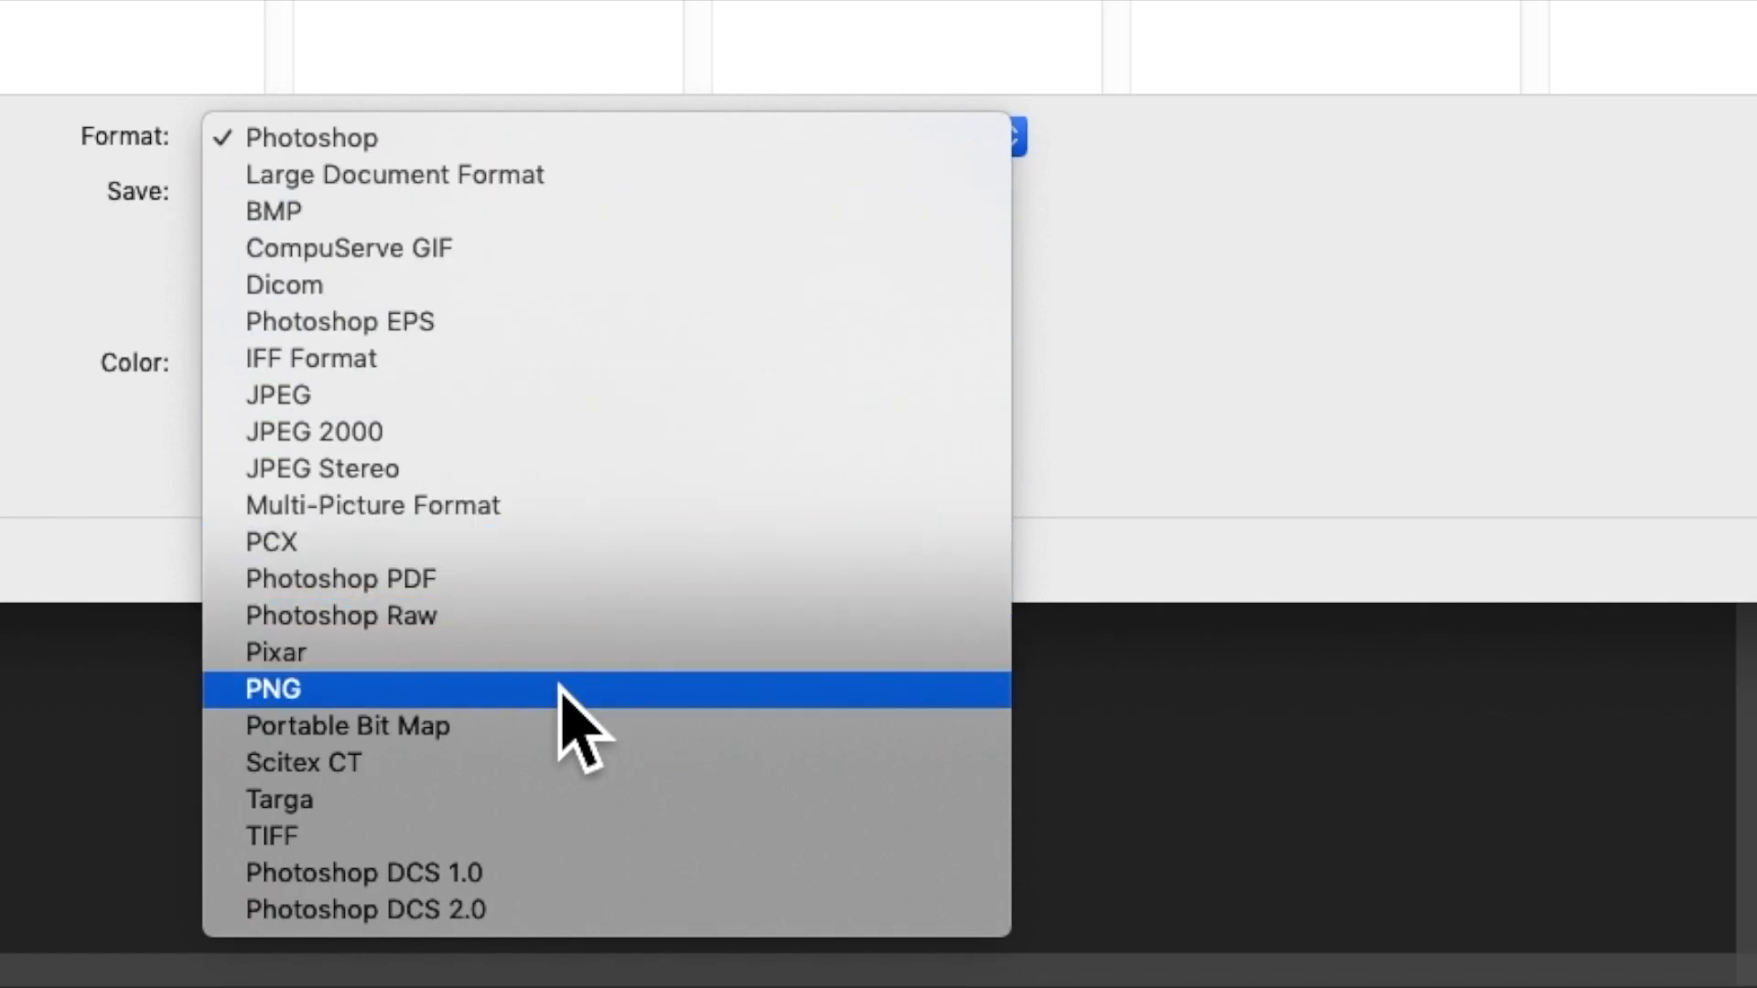
Save a PNG copy of the masked mug as beermug.png in the collection folder
{"action": "left_click", "coordinate": [283, 688]}
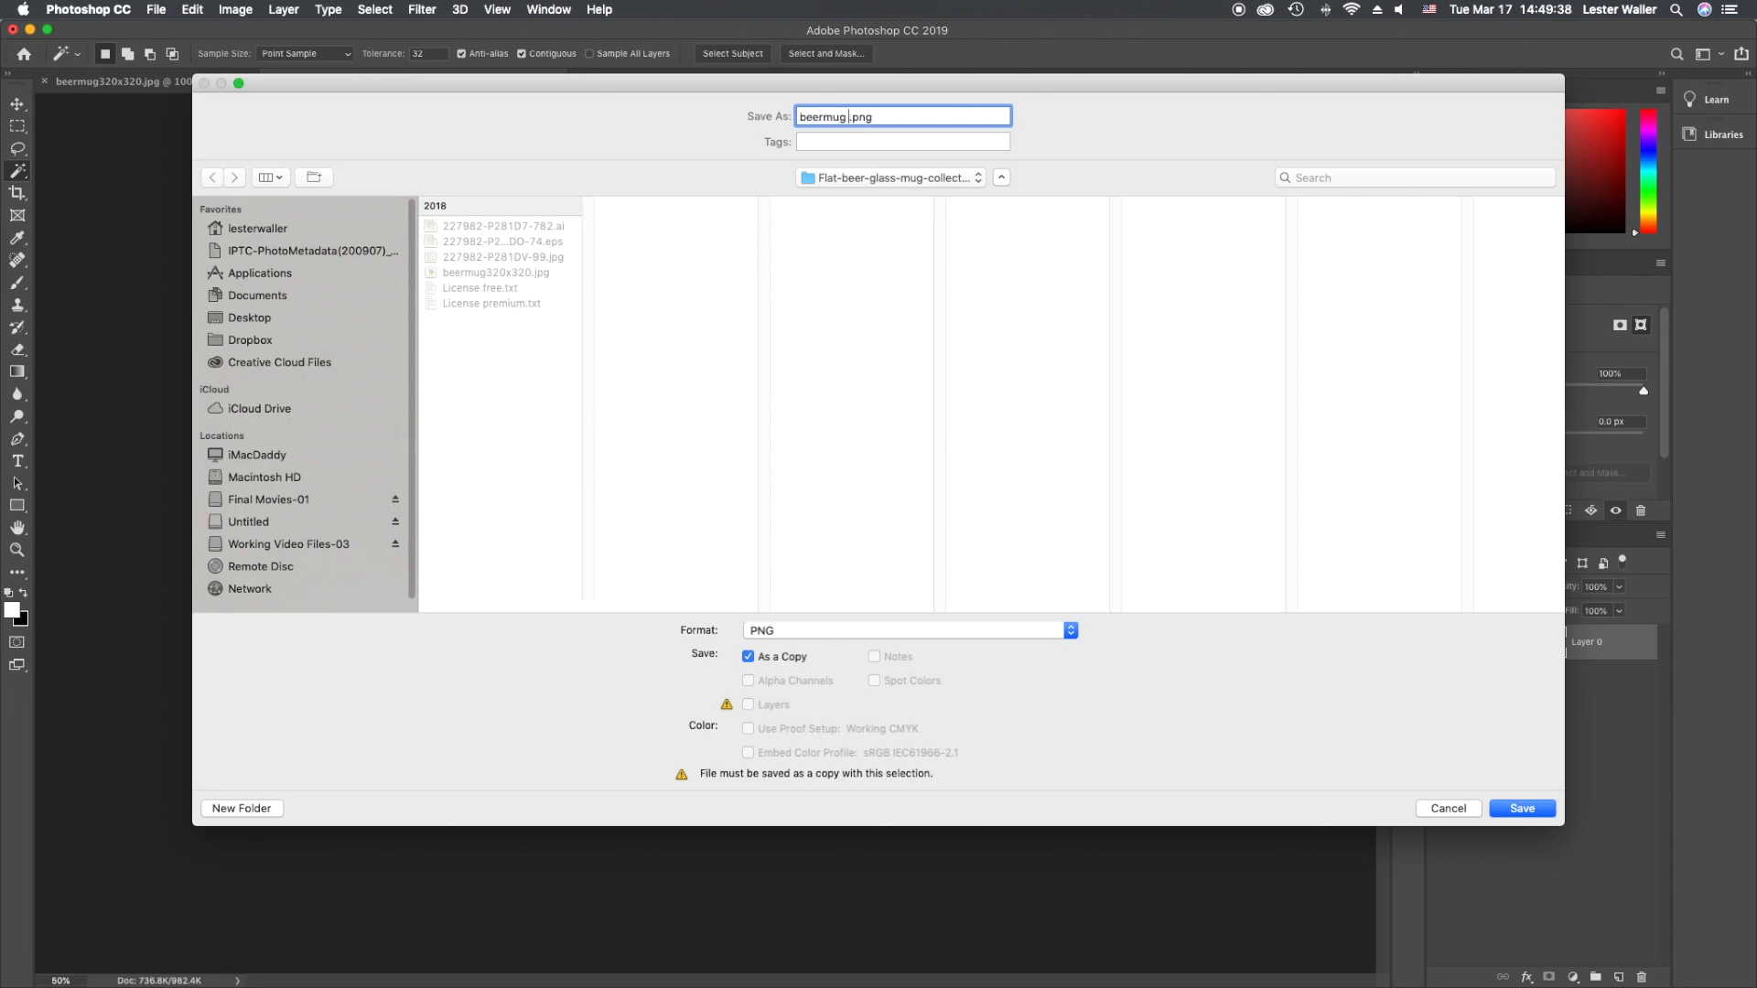
{"action": "type", "text": "-p"}
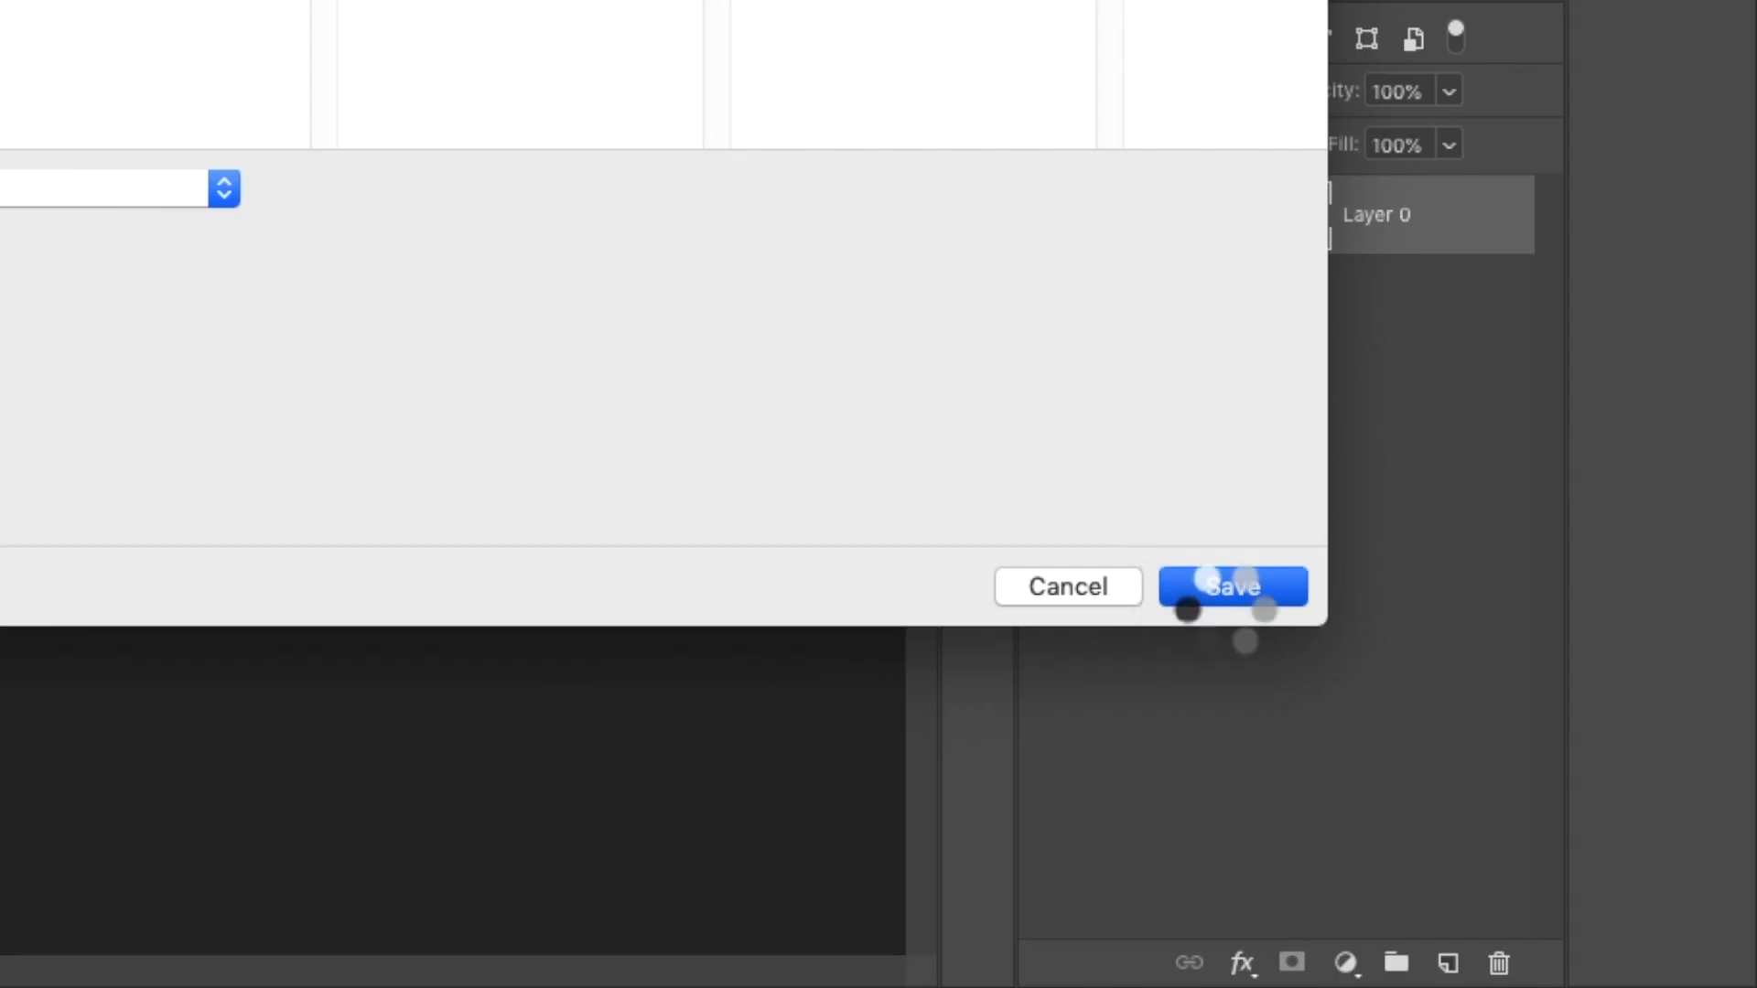
{"action": "left_click", "coordinate": [1237, 585]}
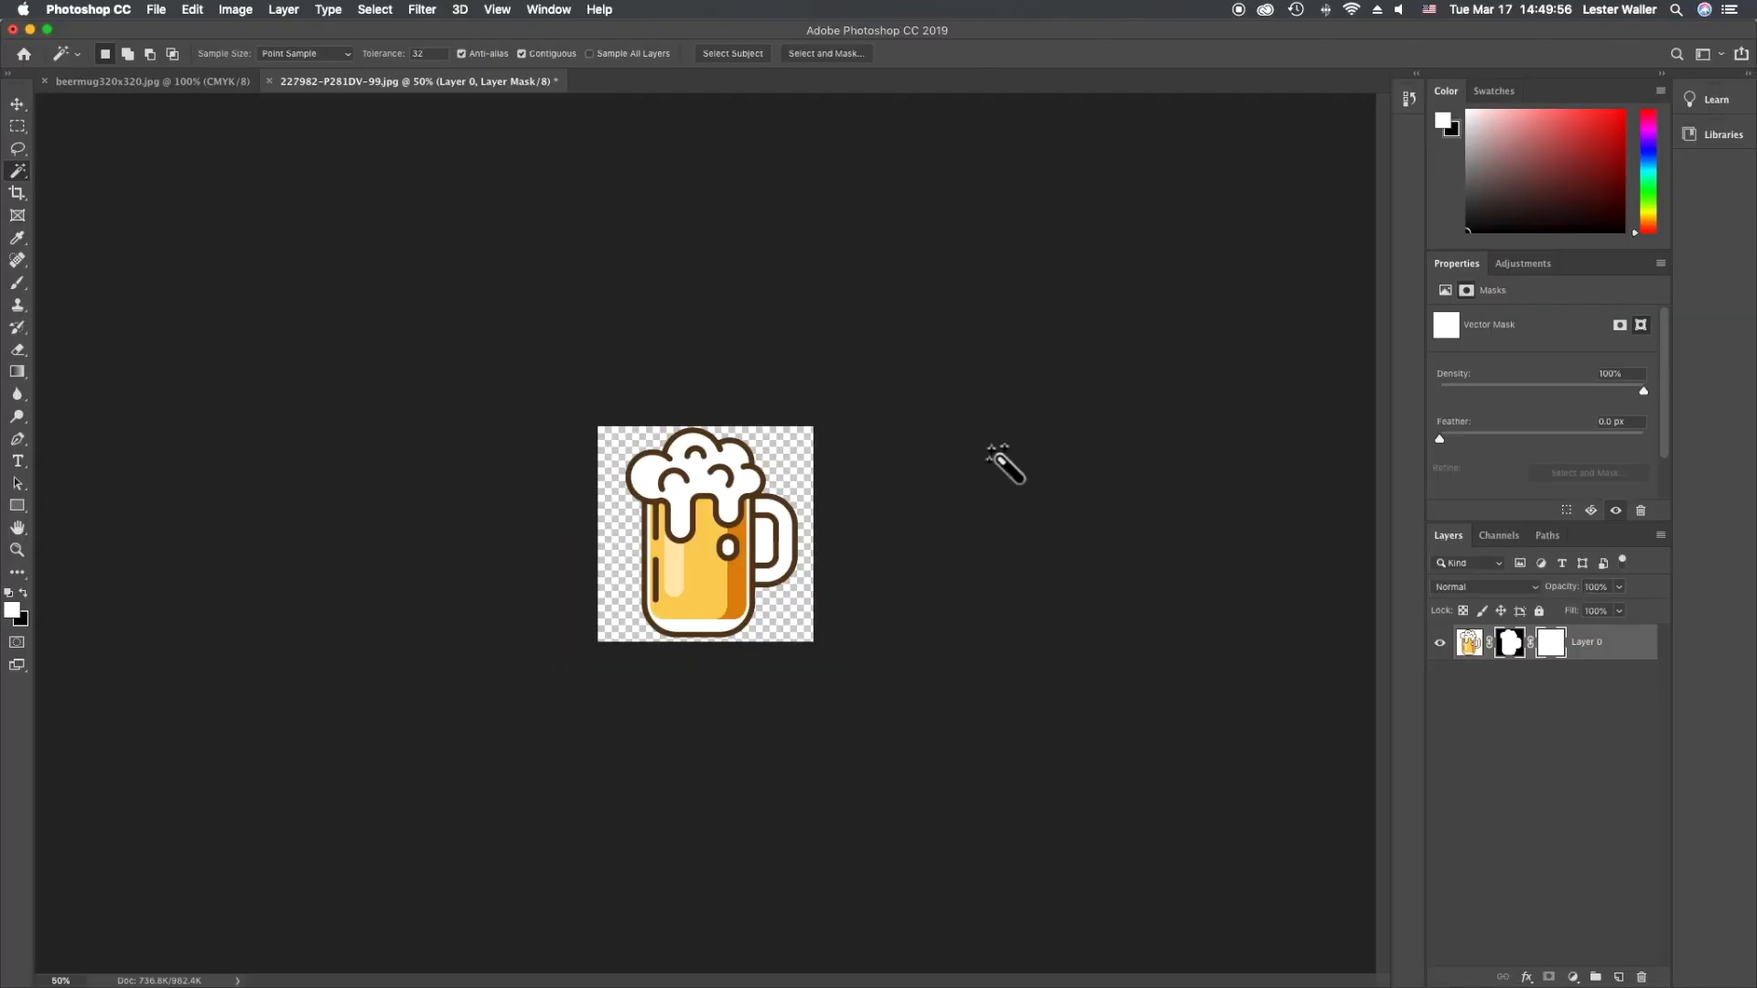
{"action": "mouse_move", "coordinate": [1087, 347]}
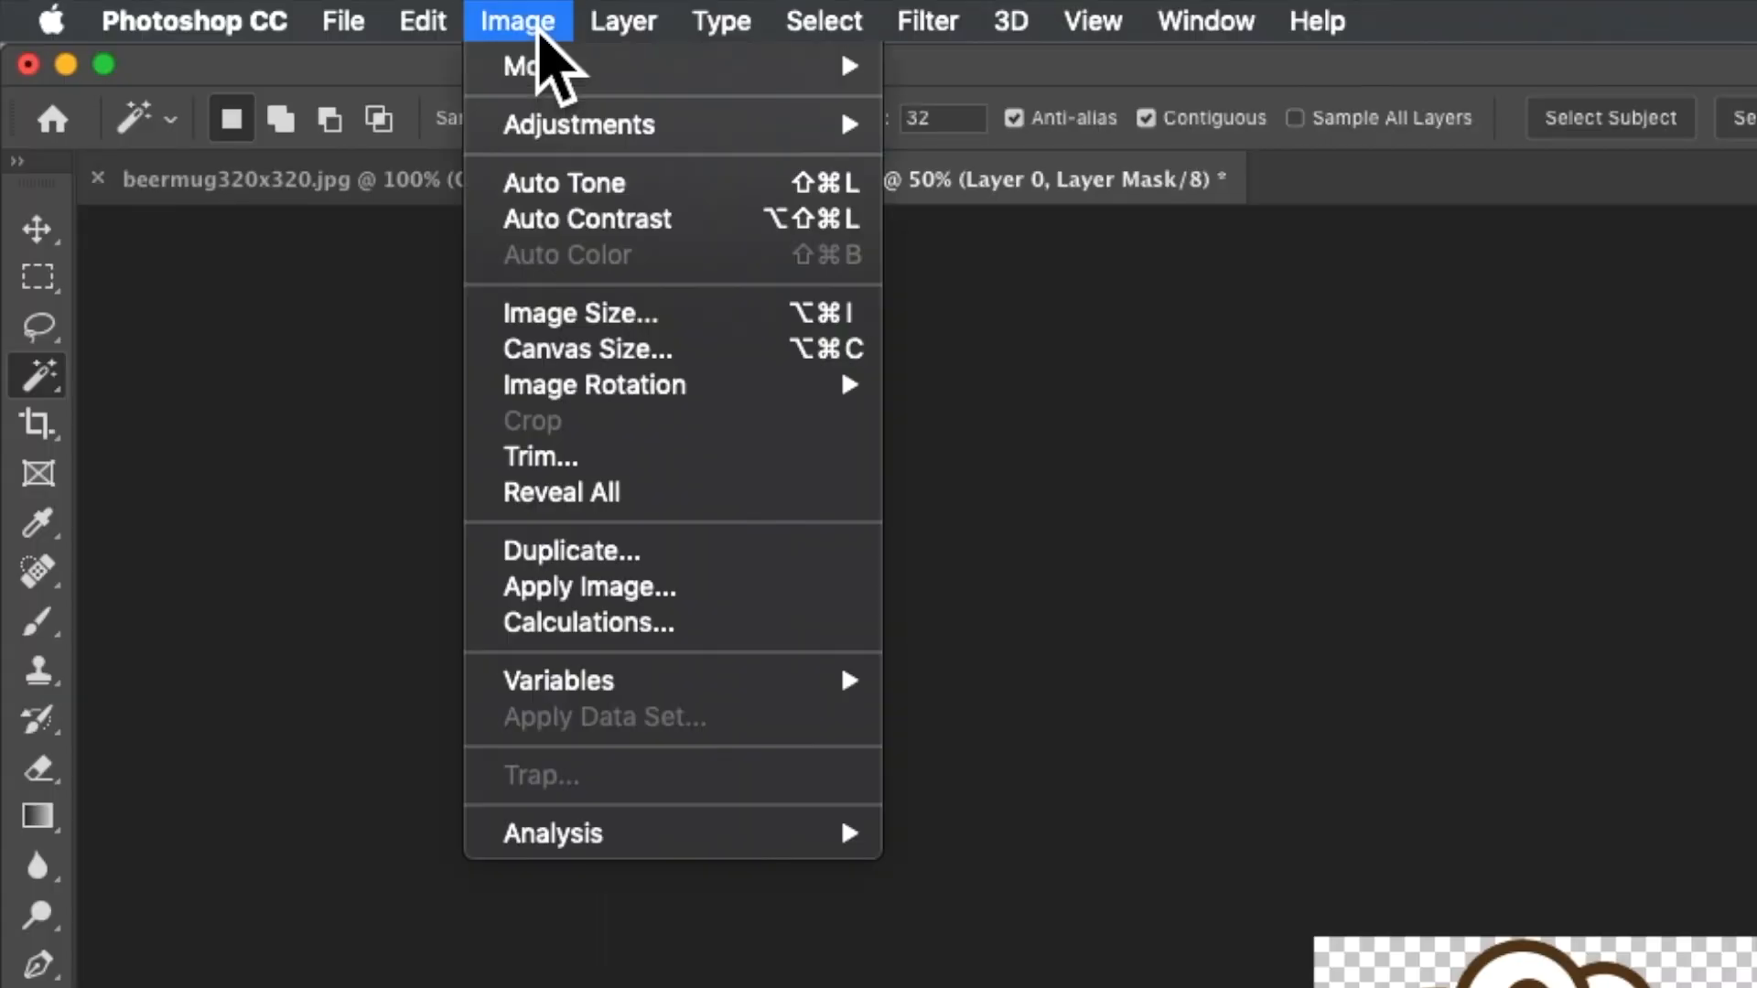
Resize the image to 112 × 112 pixels
{"action": "left_click", "coordinate": [580, 312]}
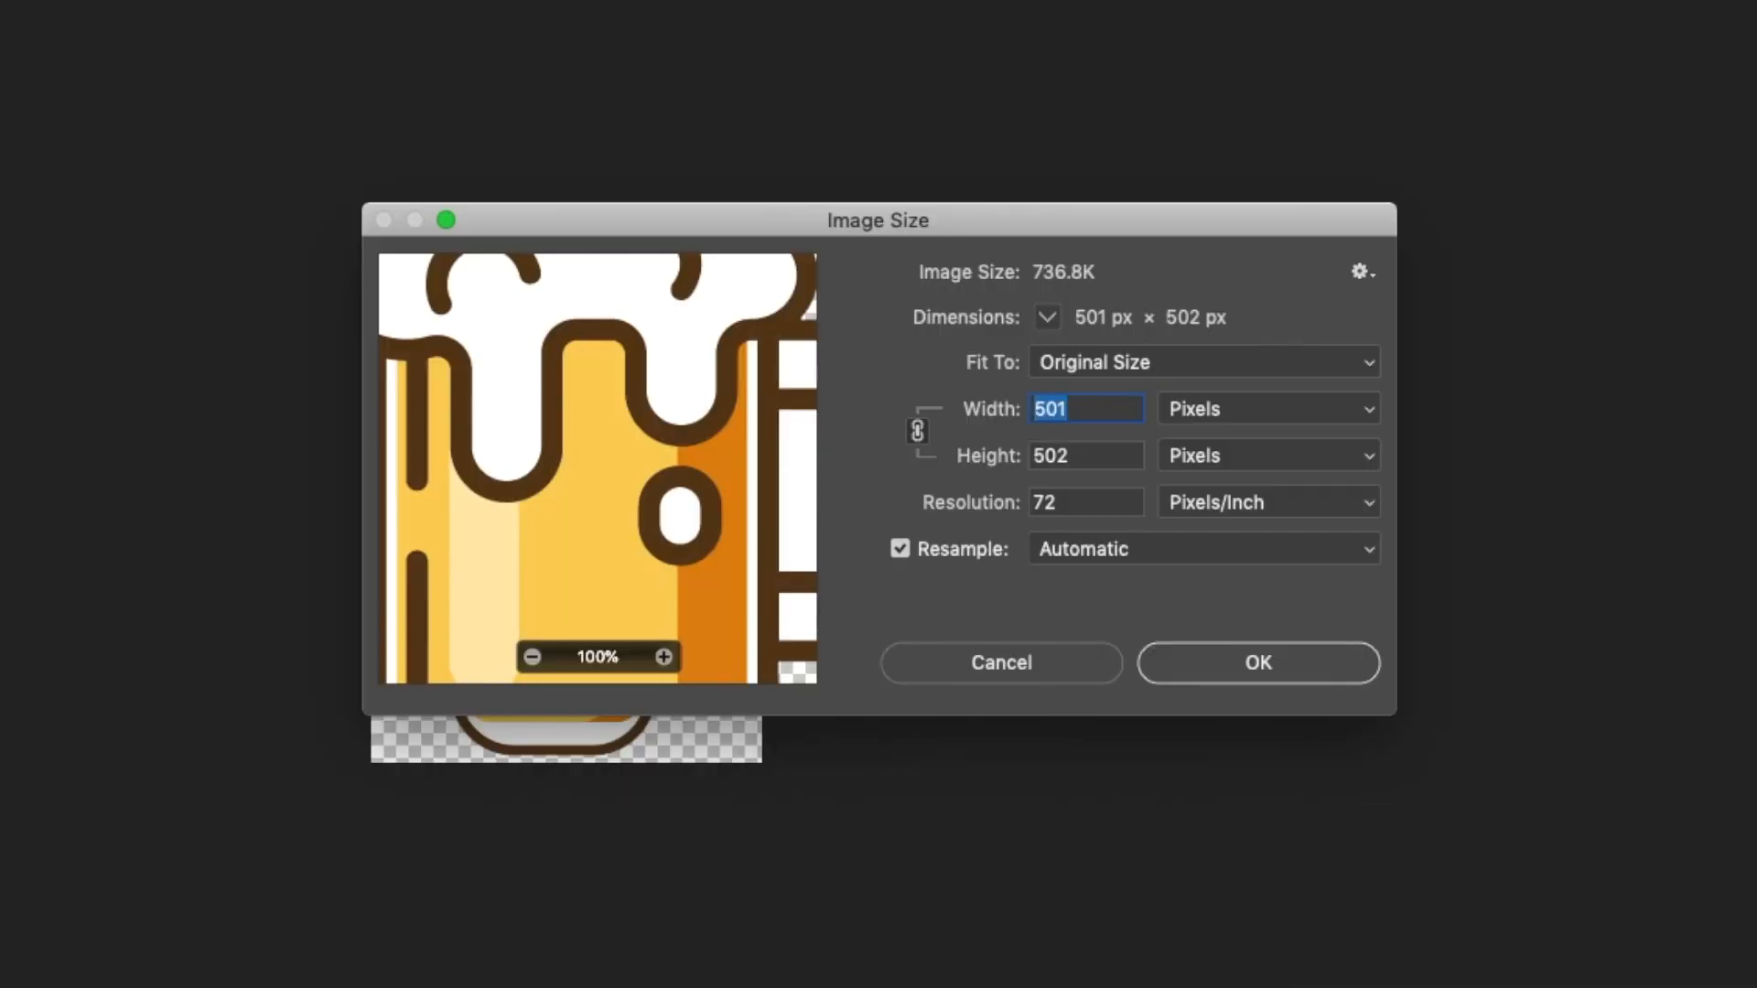
{"action": "type", "text": "112"}
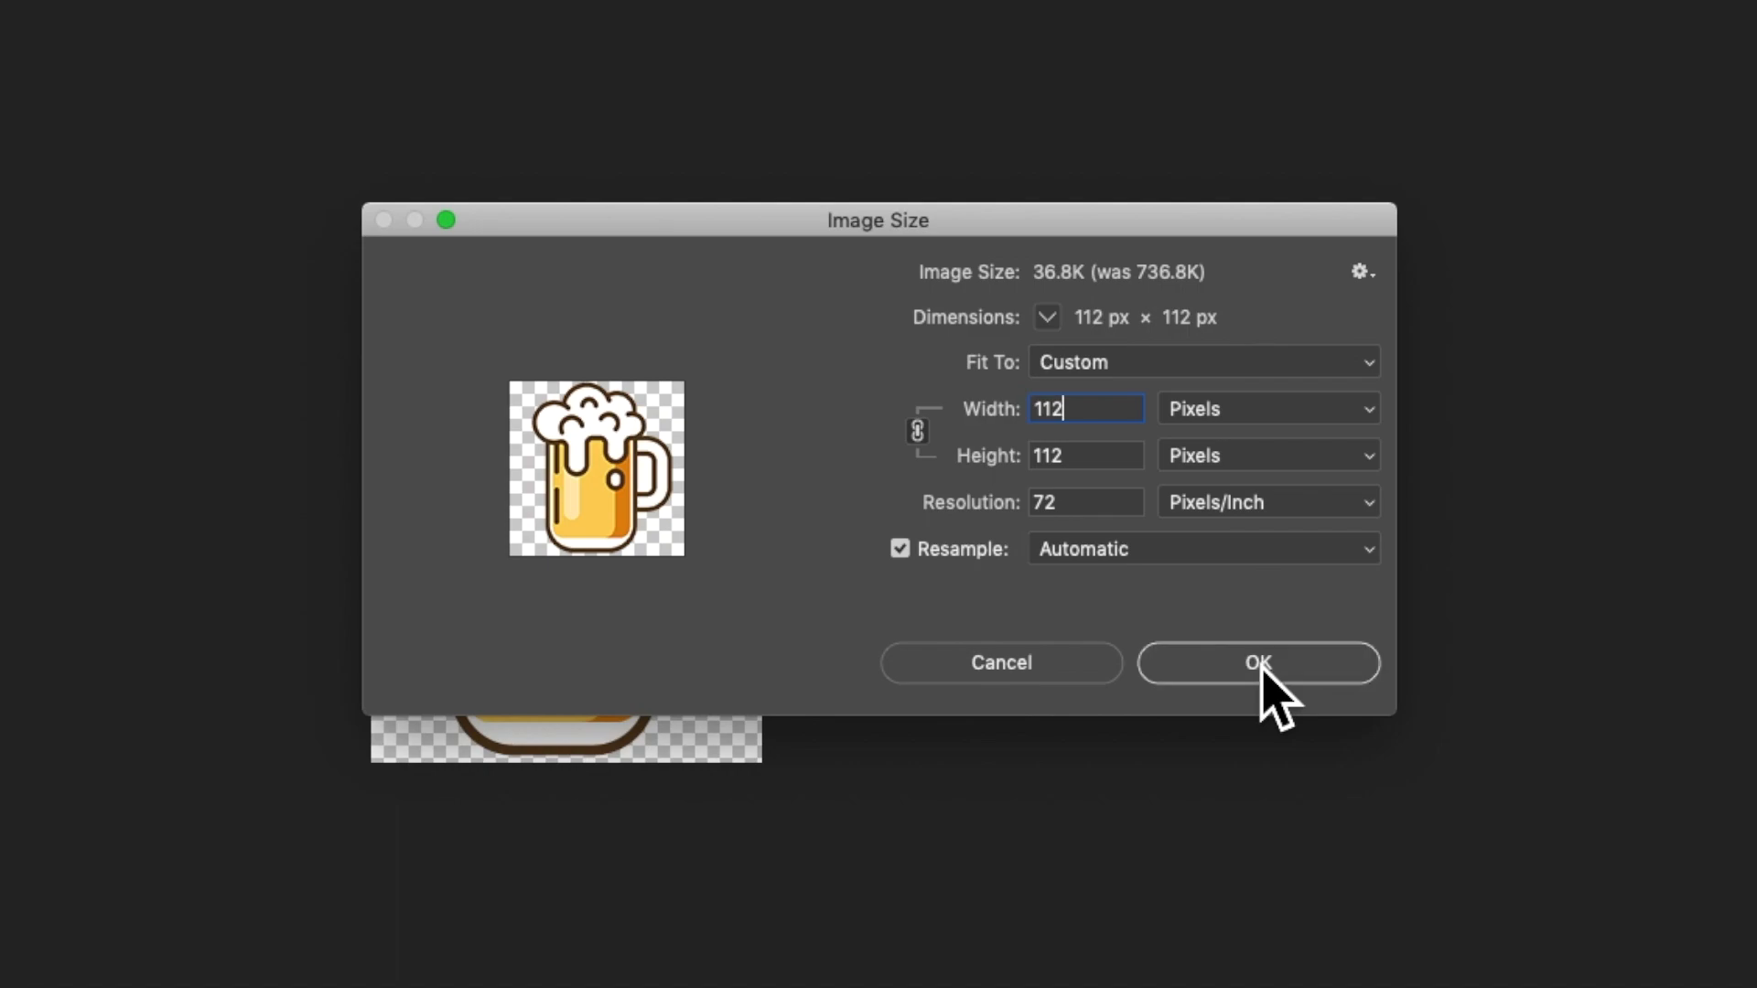
{"action": "left_click", "coordinate": [1259, 662]}
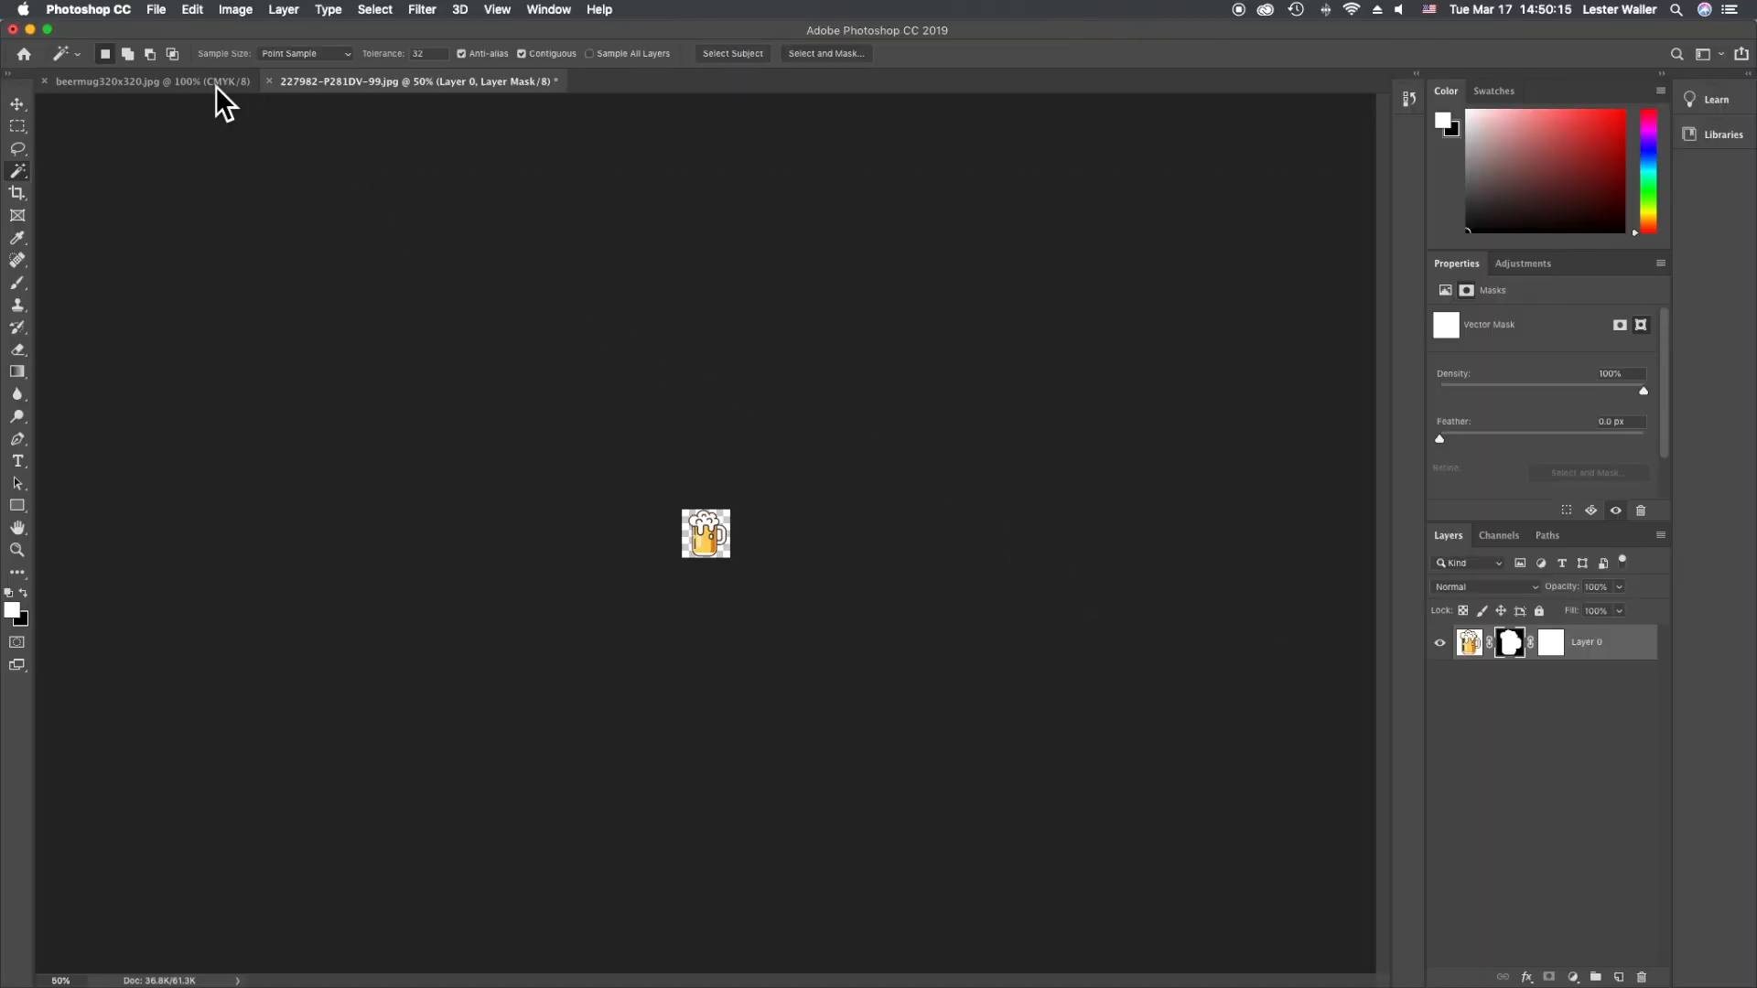
{"action": "left_click", "coordinate": [156, 10]}
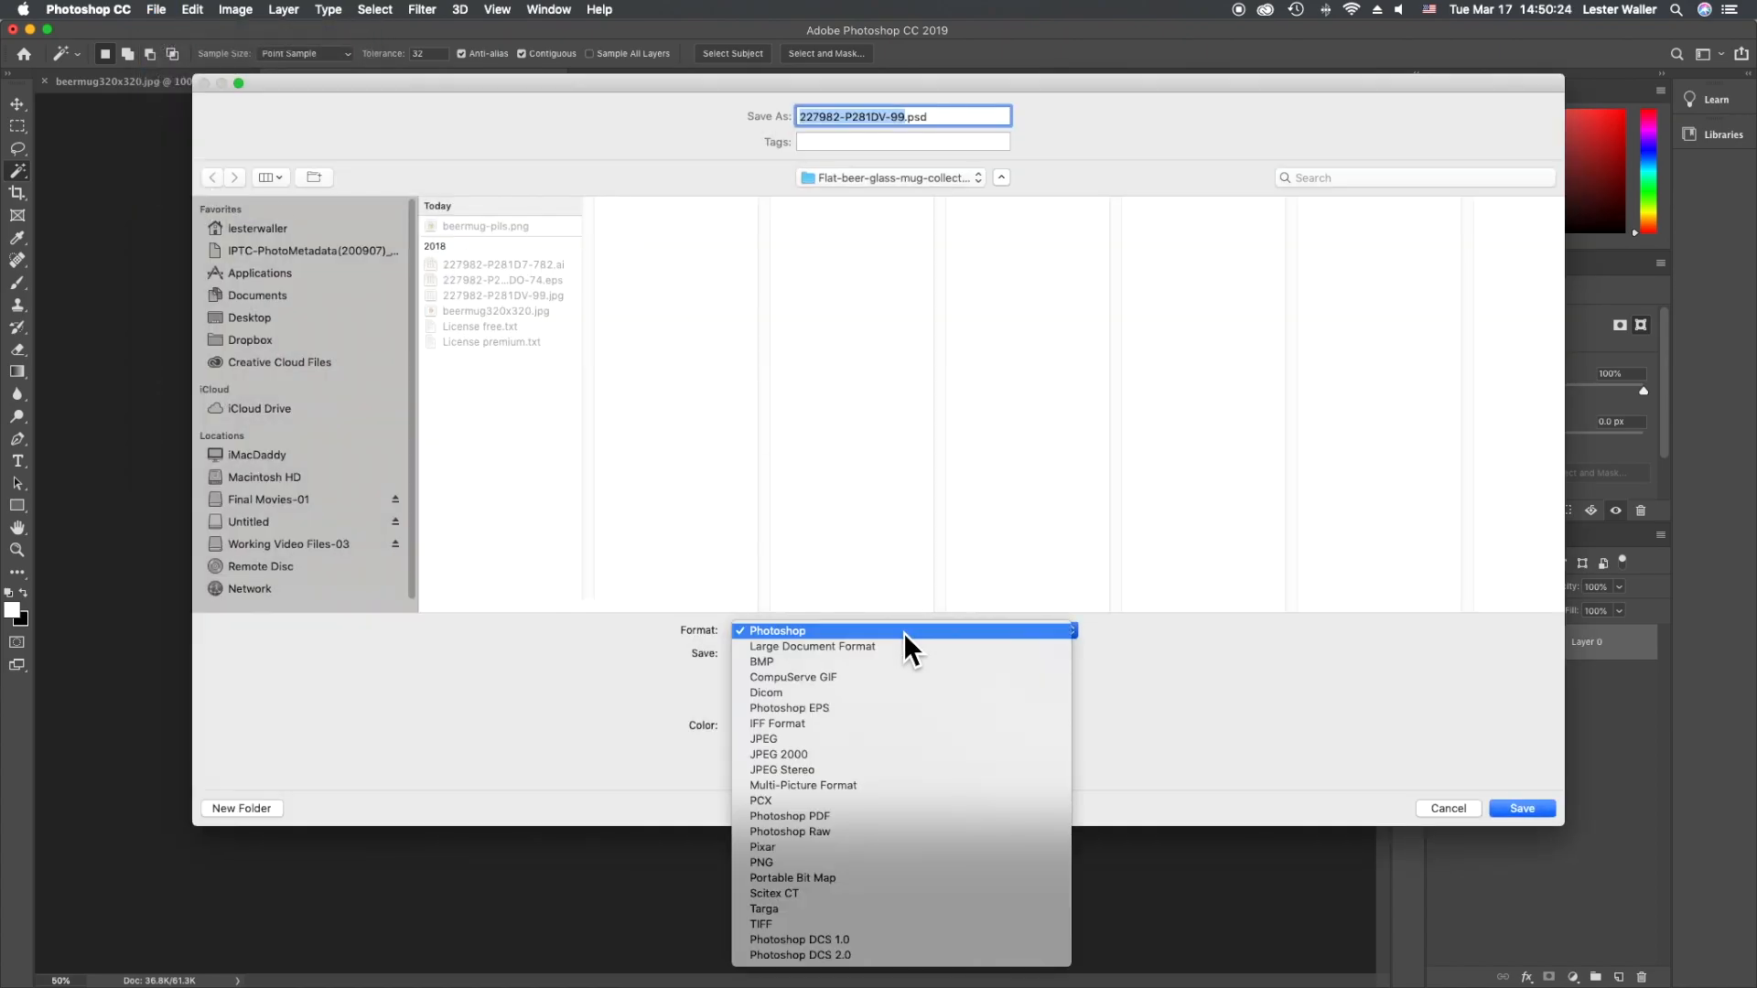
{"action": "mouse_move", "coordinate": [762, 862]}
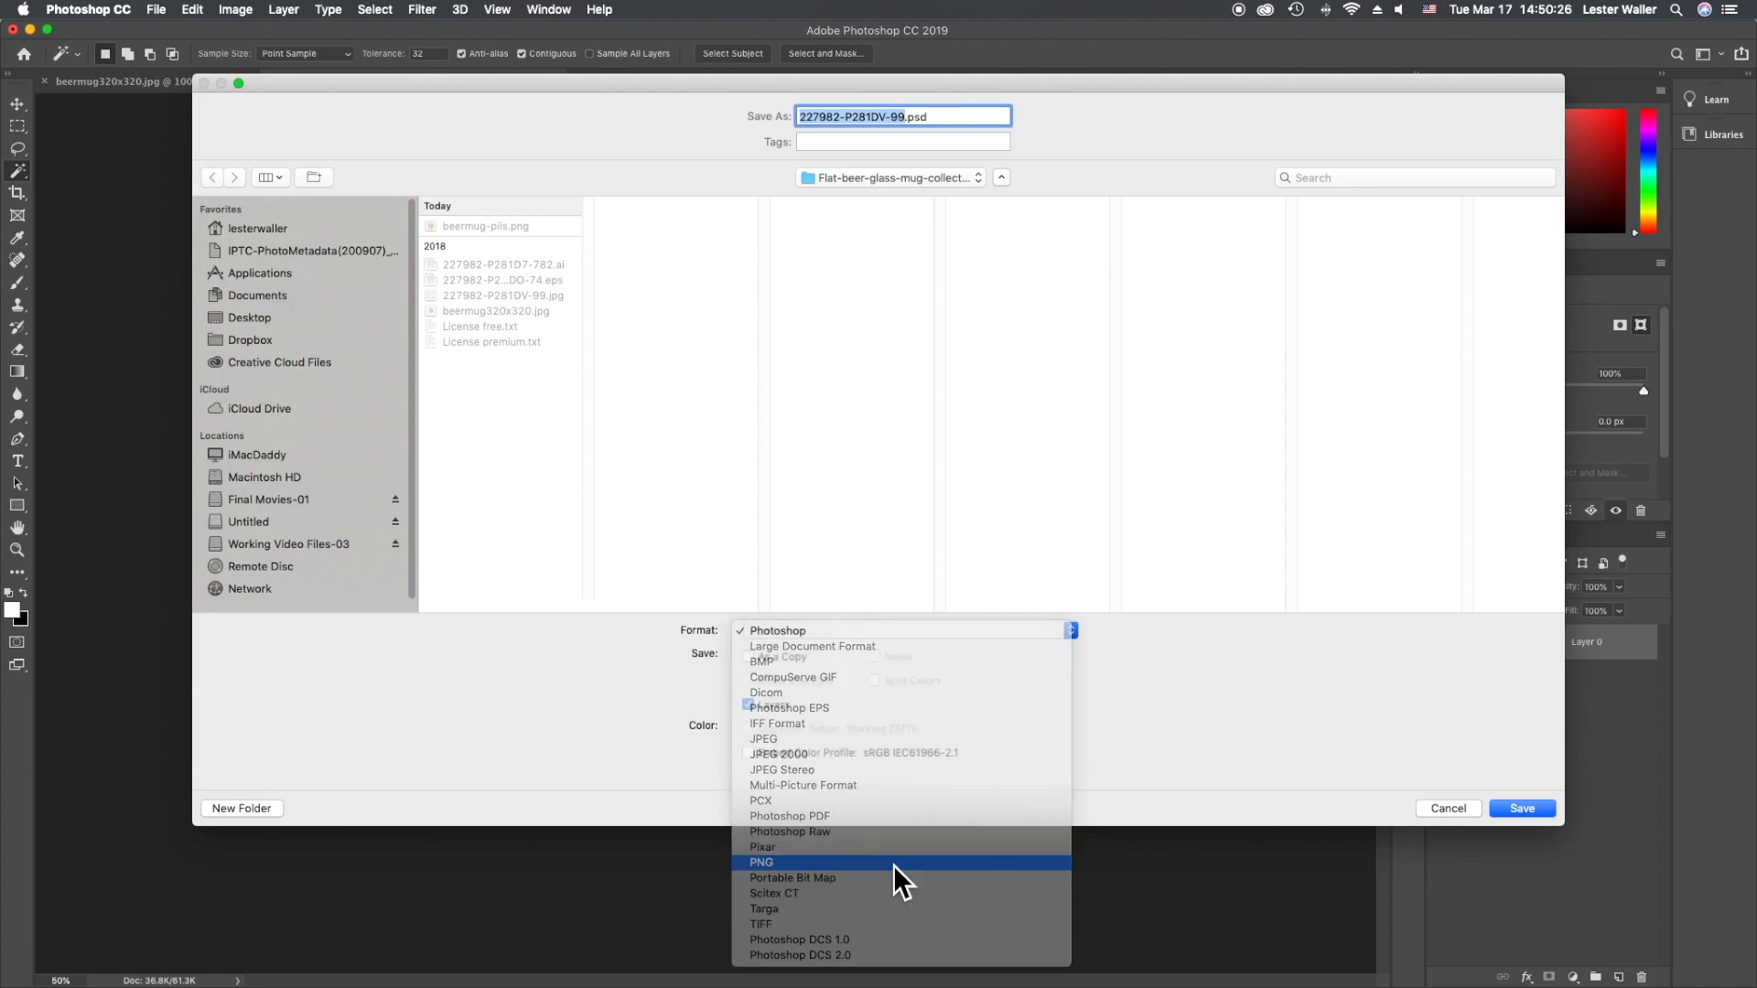
Save a PNG copy named beermug-pils-112x112.png, accepting the default compression
{"action": "left_click", "coordinate": [761, 862]}
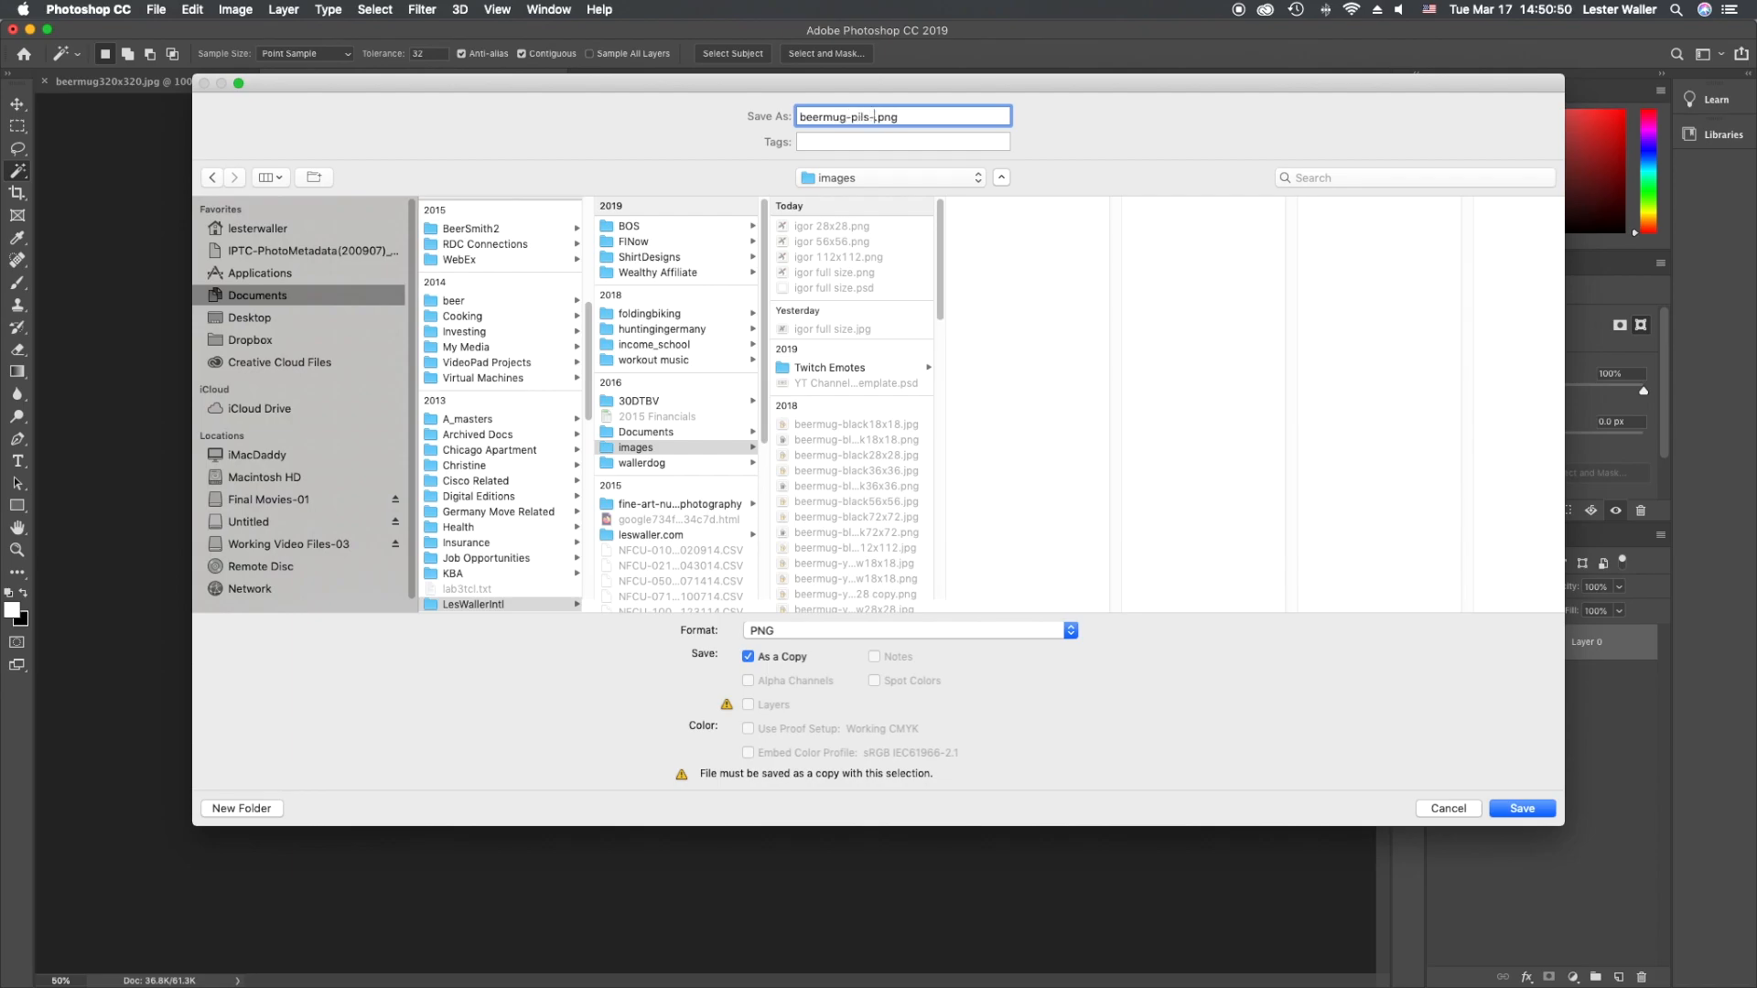
{"action": "type", "text": "112x112"}
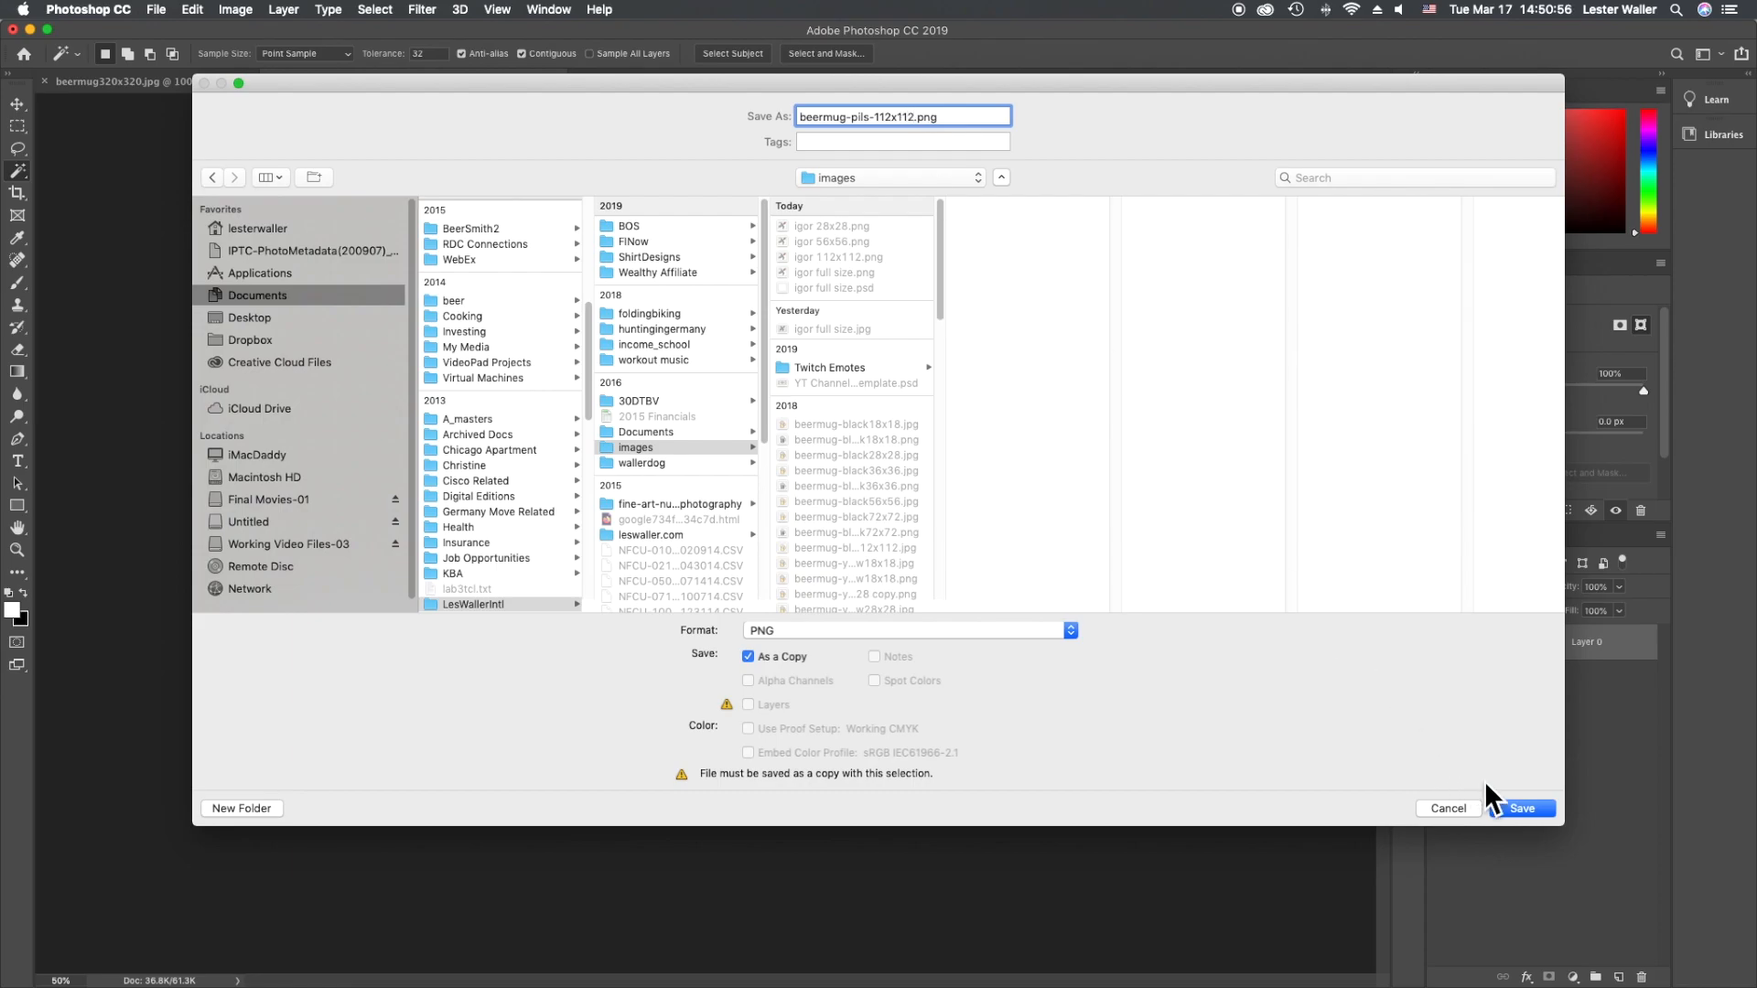
{"action": "left_click", "coordinate": [1528, 809]}
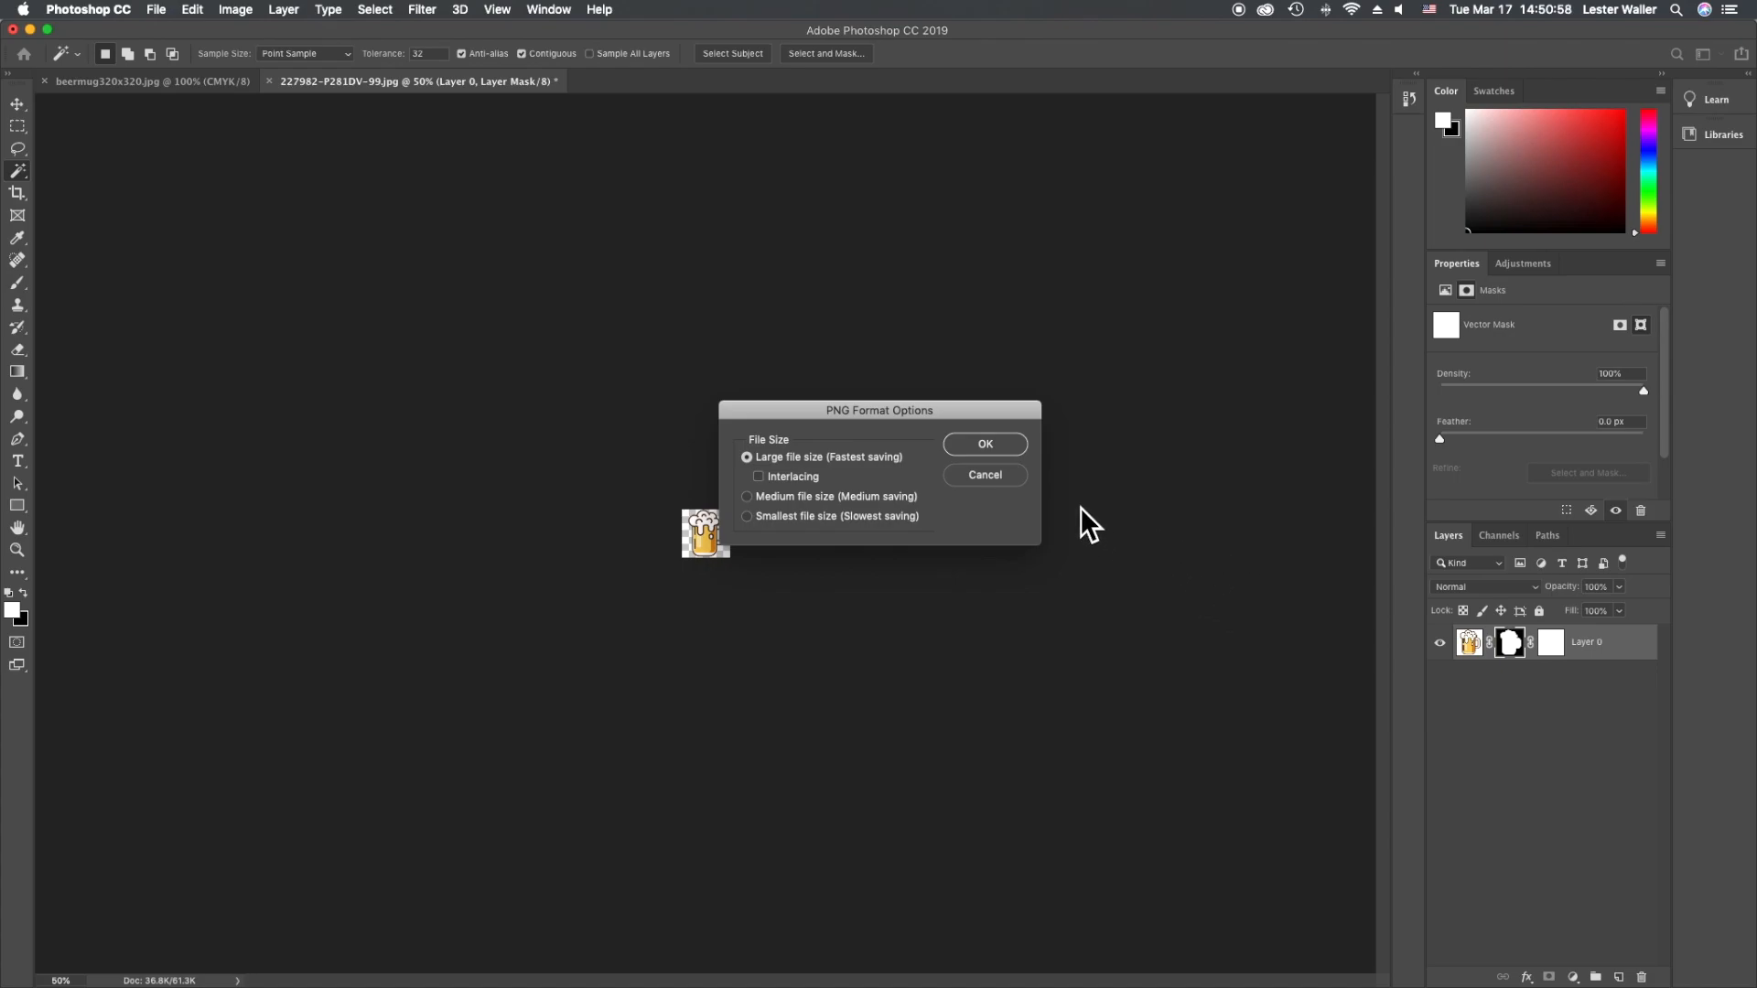
{"action": "left_click", "coordinate": [985, 443]}
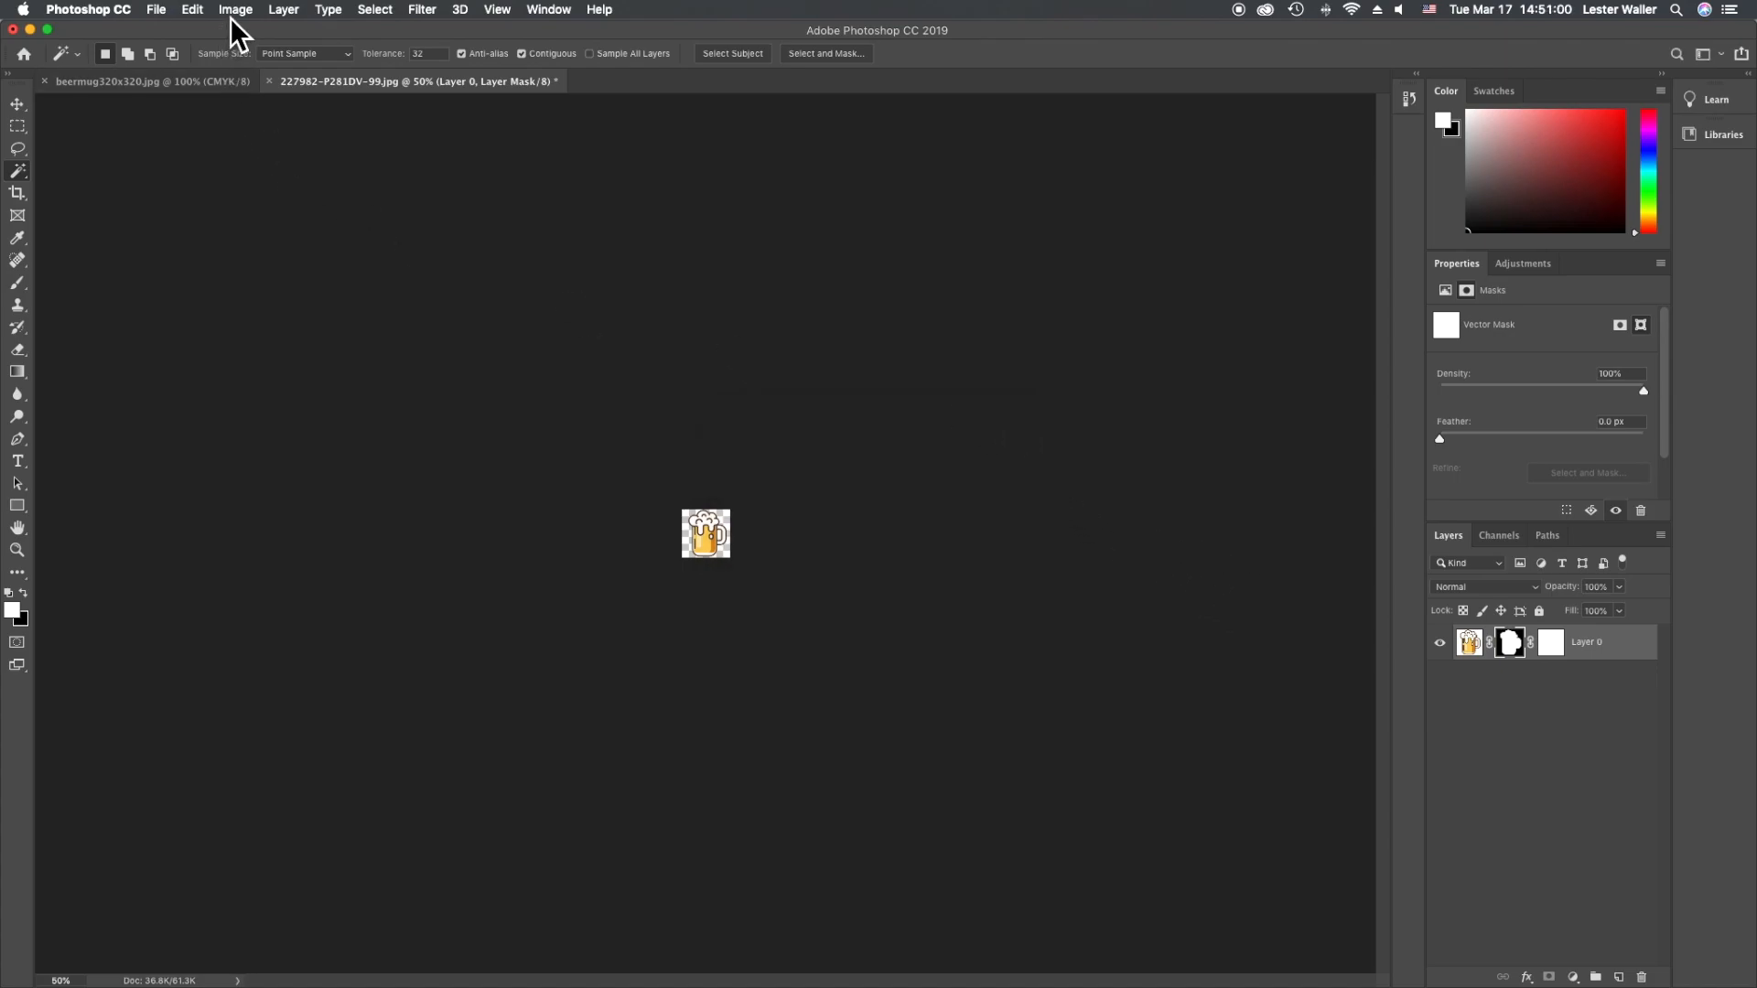
Resize the image to 56 × 56 pixels
{"action": "left_click", "coordinate": [235, 9]}
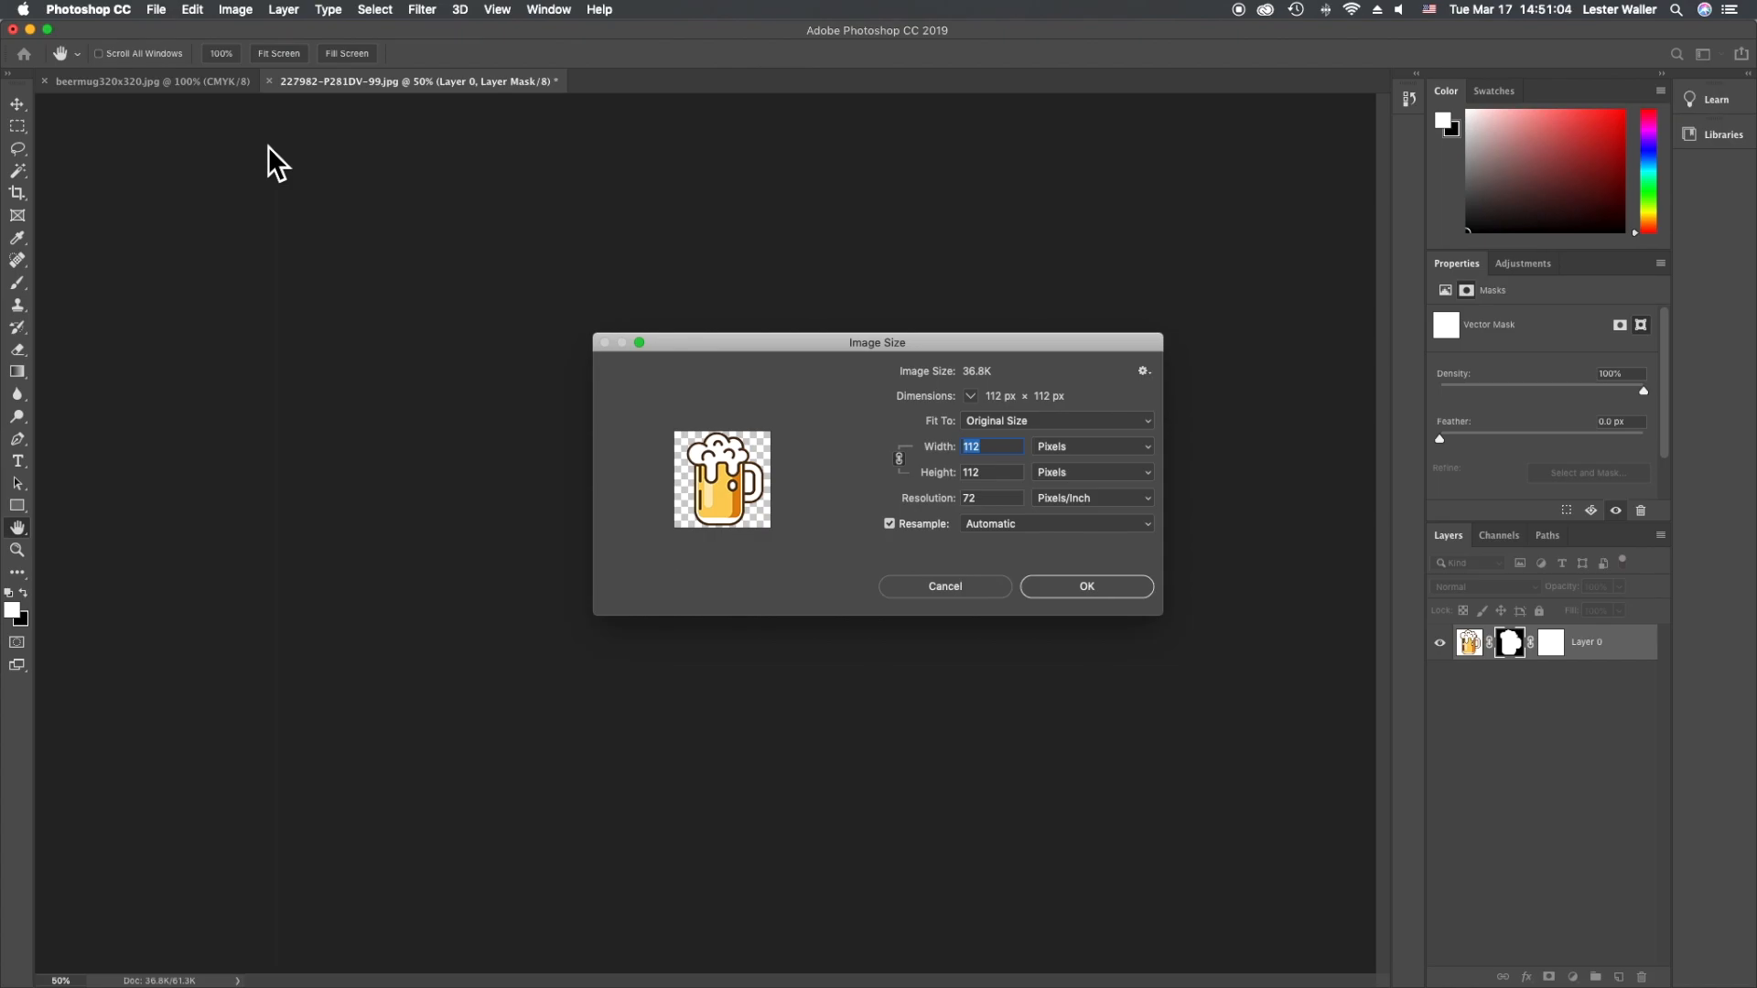
{"action": "type", "text": "56"}
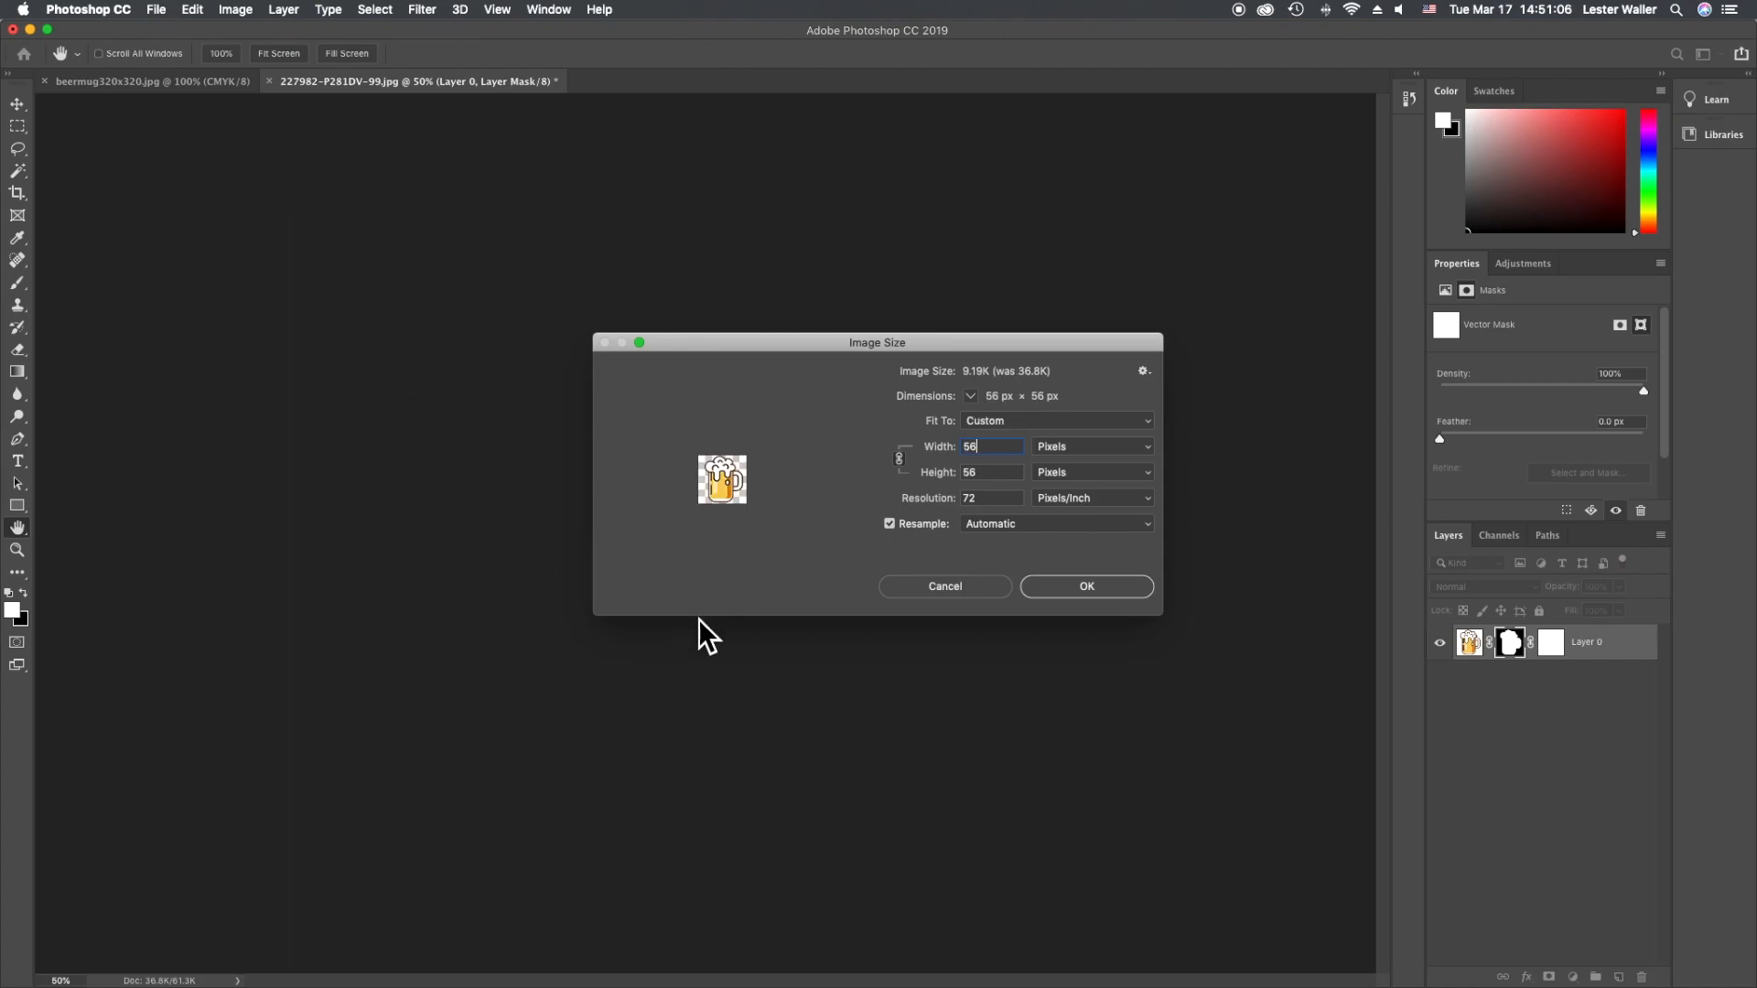
{"action": "left_click", "coordinate": [1087, 585]}
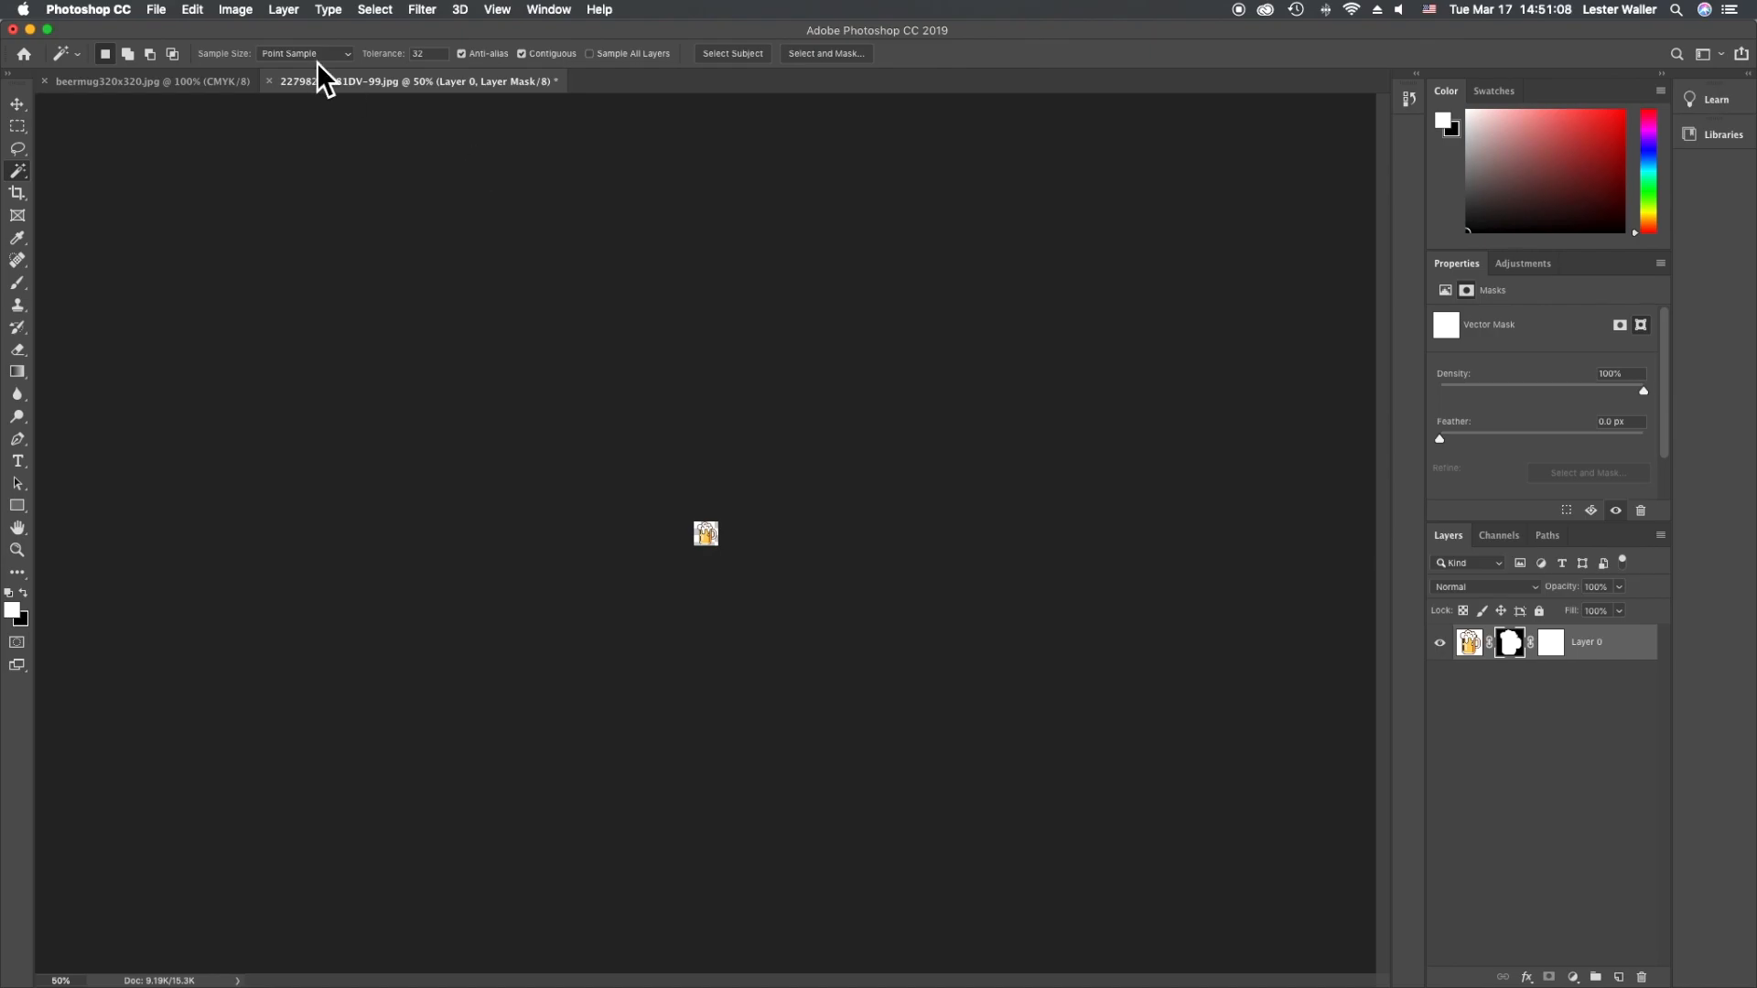
Save a PNG copy named beermug-pils-56x56.png
{"action": "left_click", "coordinate": [158, 9]}
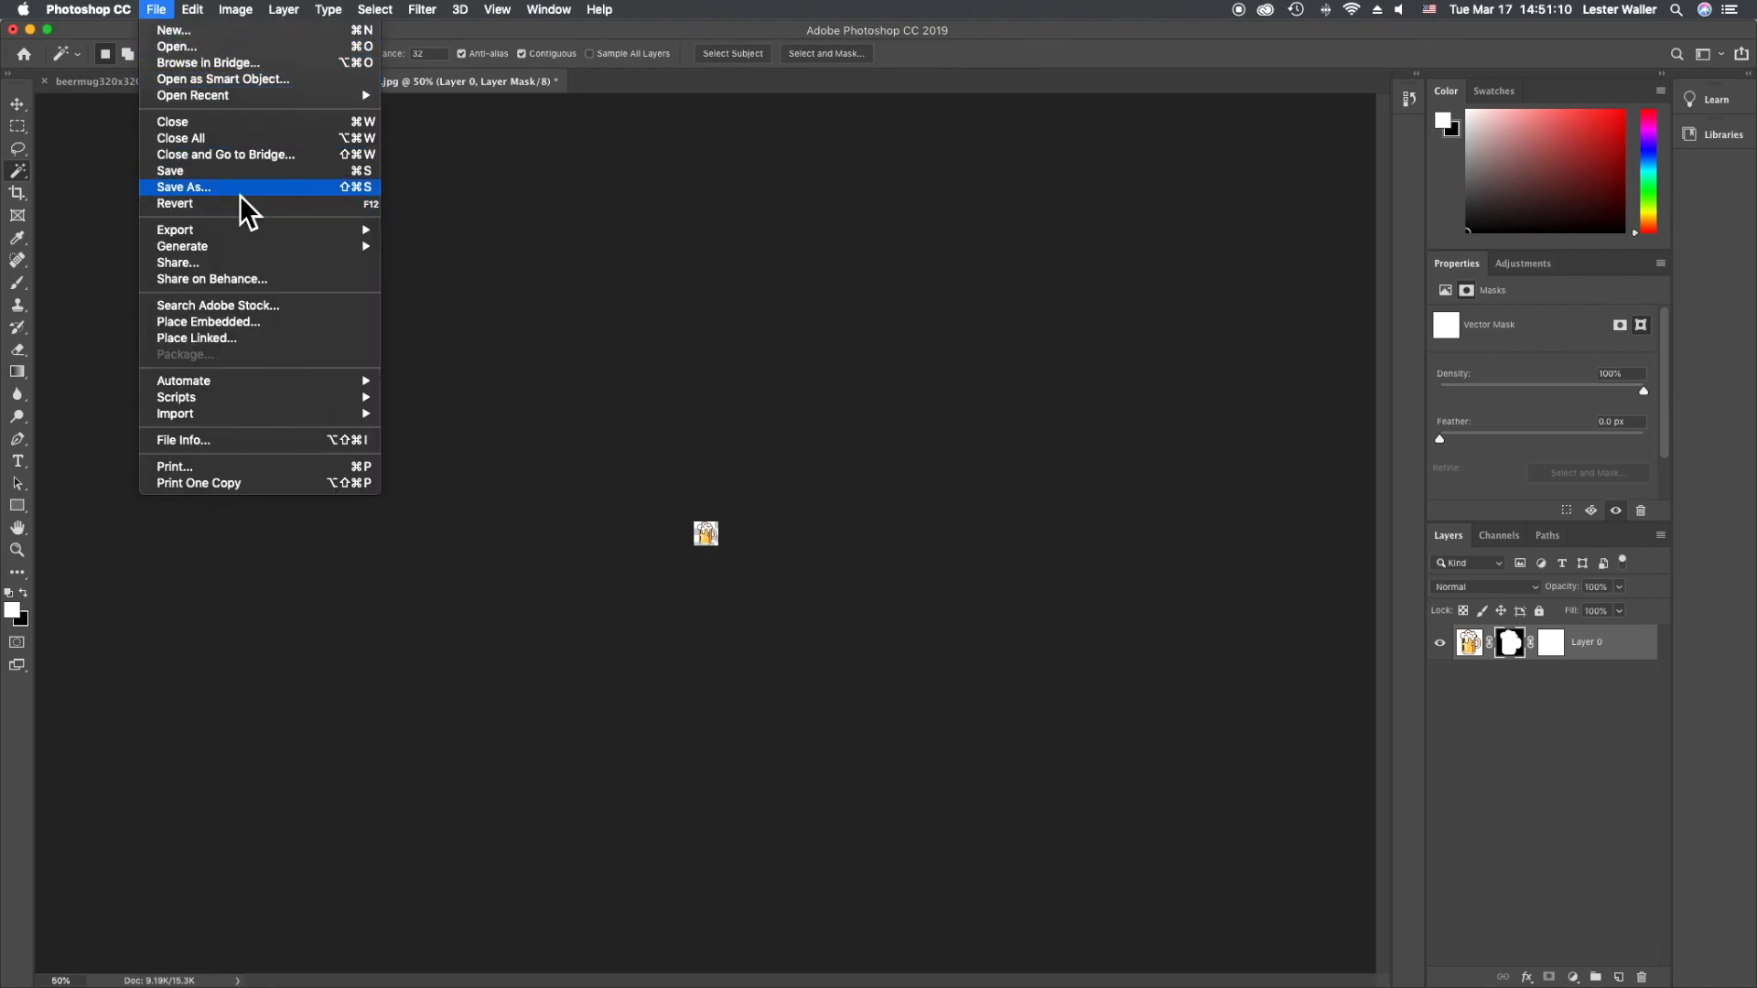
{"action": "left_click", "coordinate": [183, 187]}
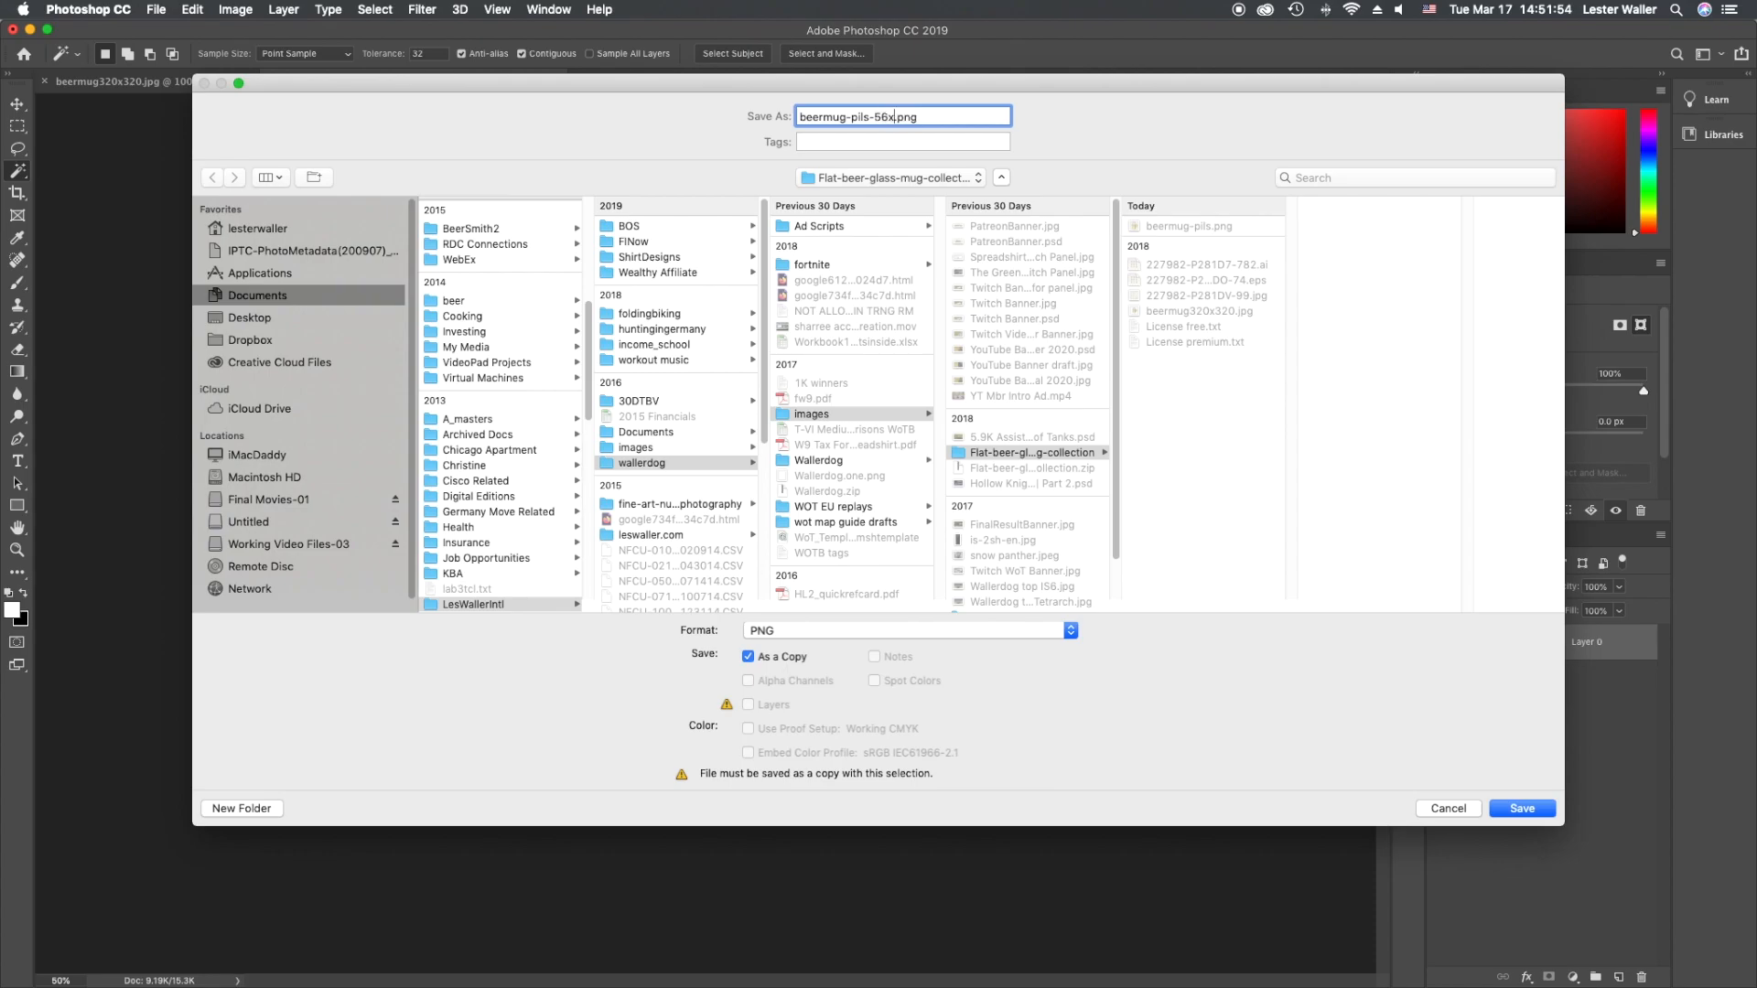
{"action": "type", "text": "56"}
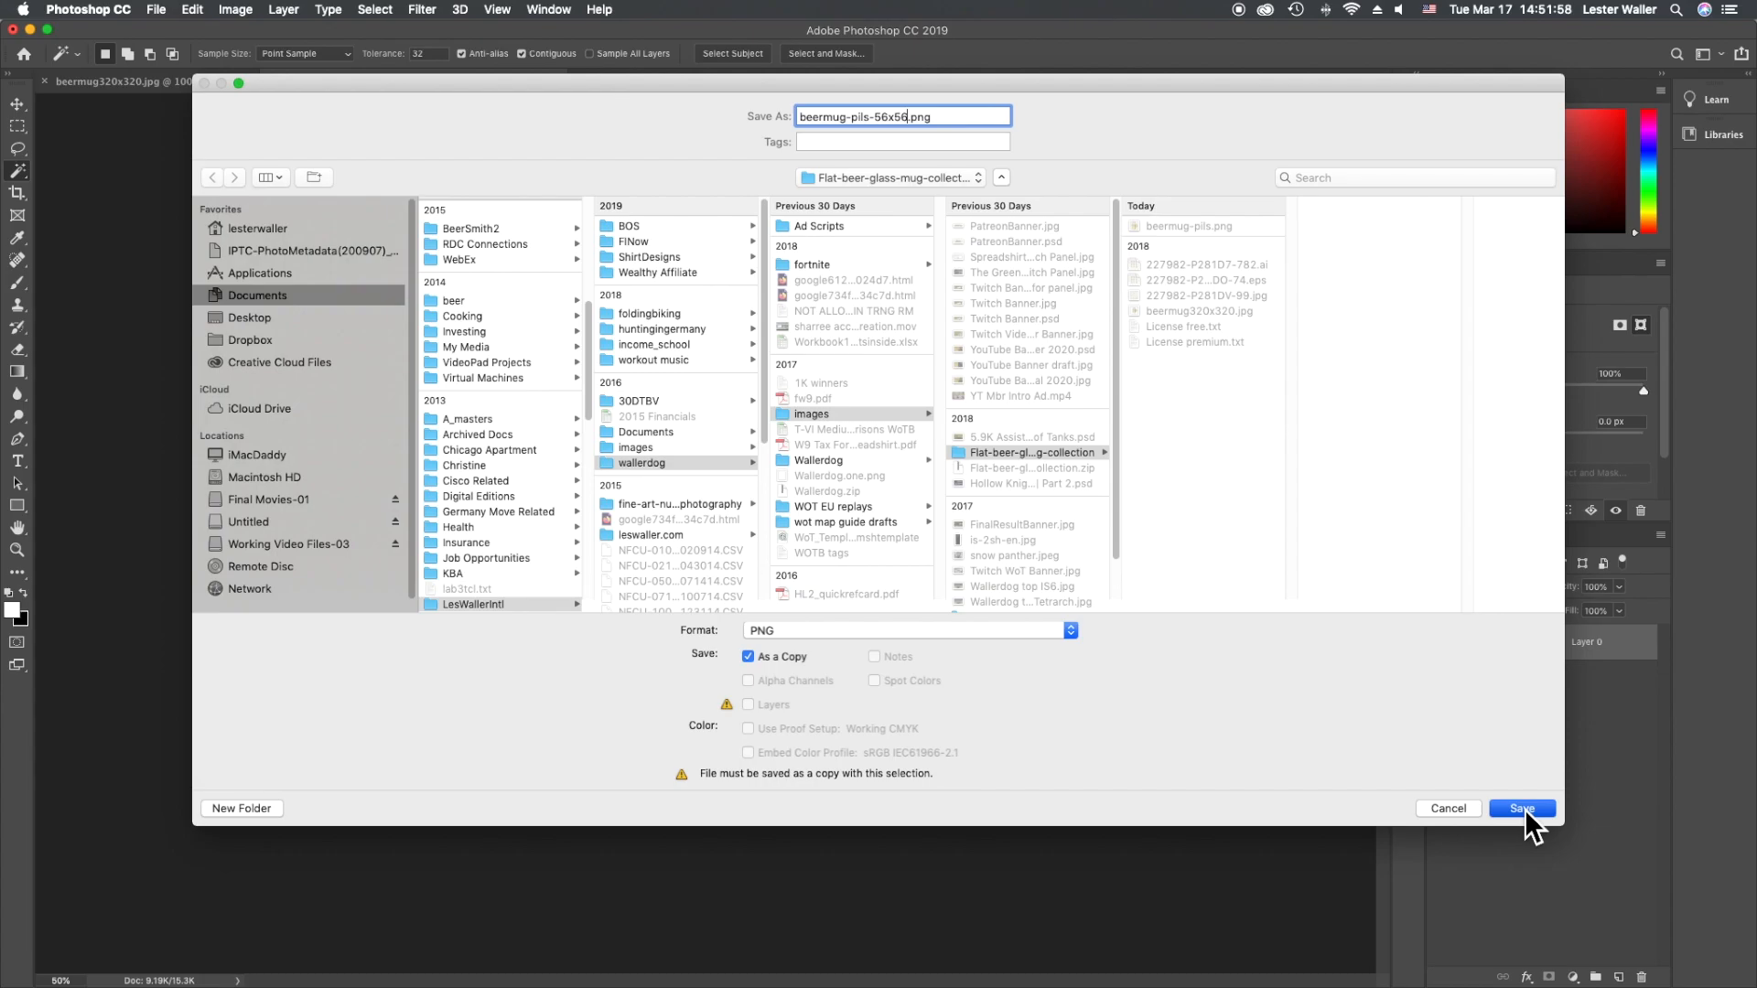
{"action": "left_click", "coordinate": [1523, 809]}
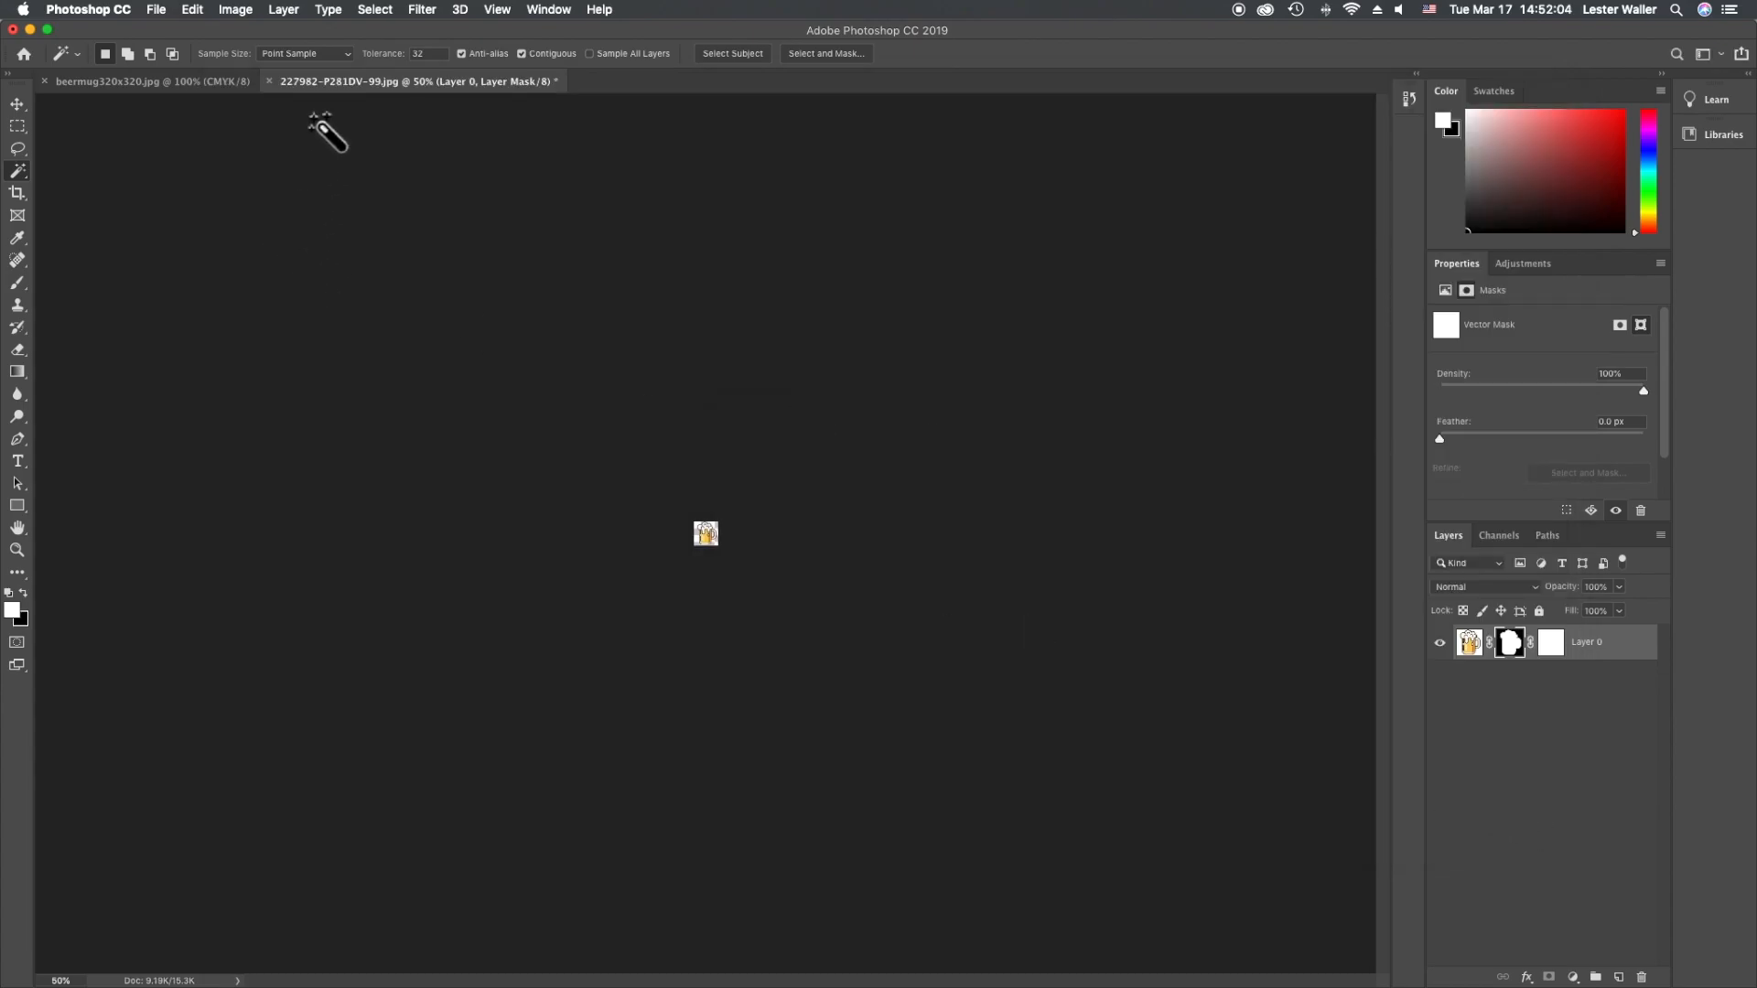
Resize the image to 28 × 28 pixels
{"action": "left_click", "coordinate": [235, 9]}
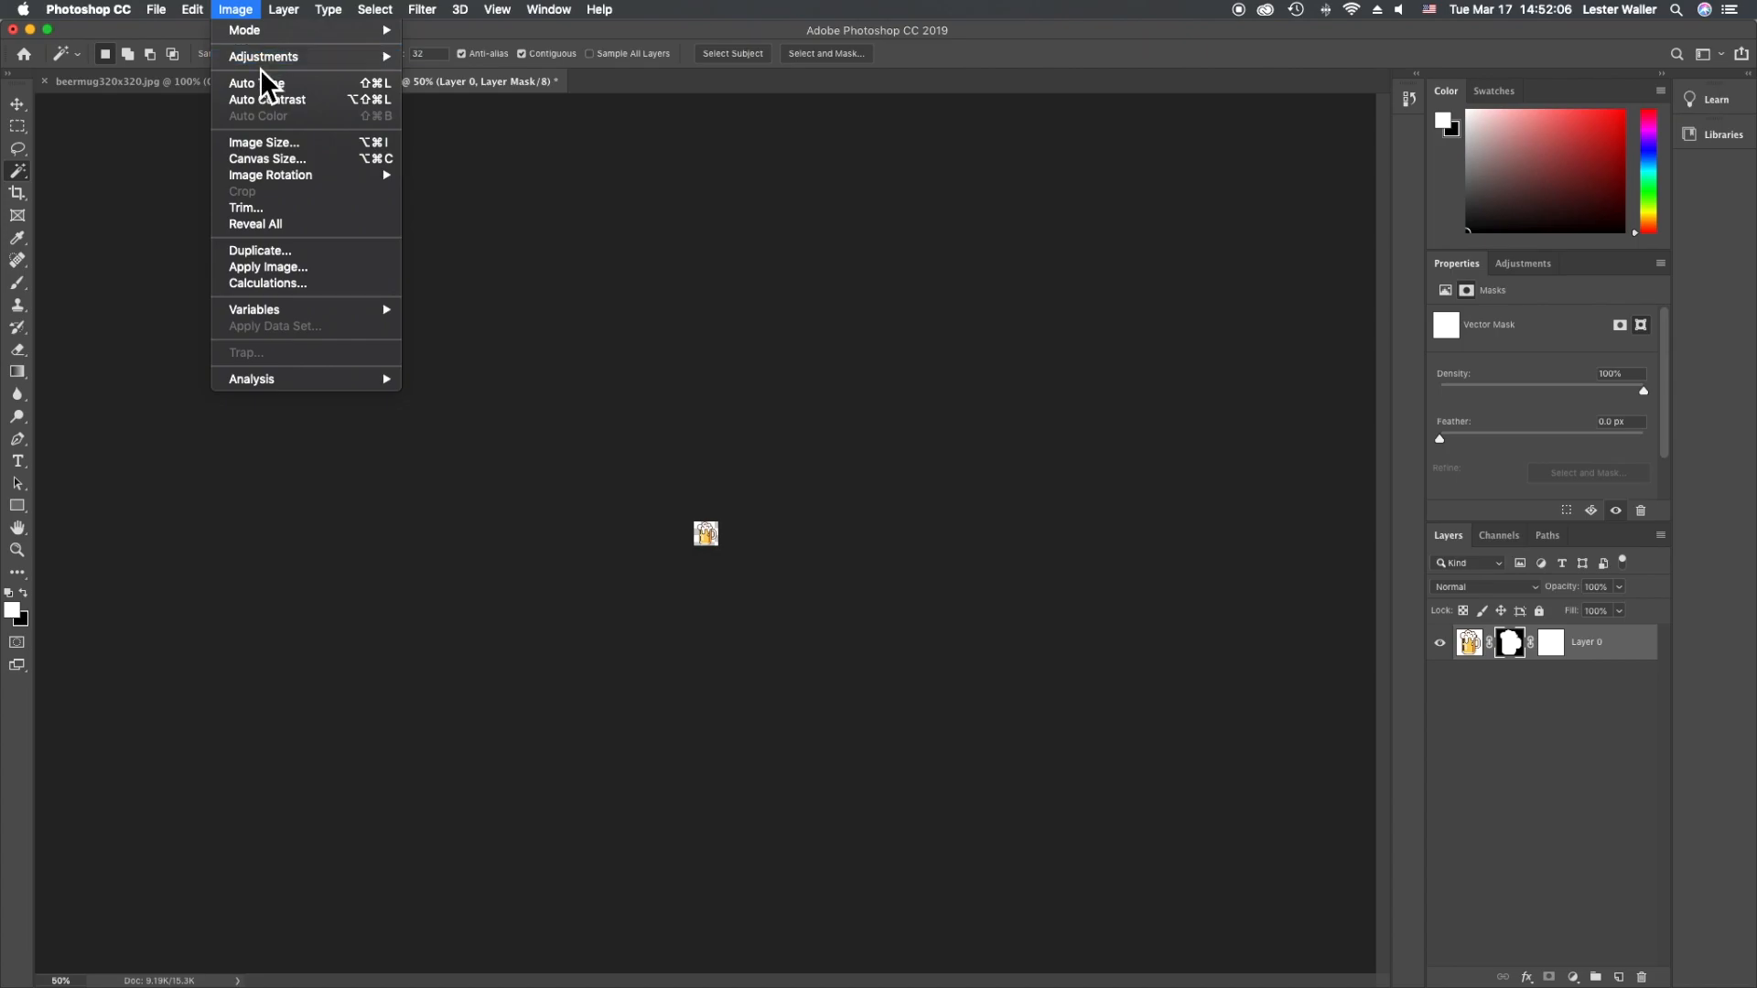
{"action": "left_click", "coordinate": [263, 143]}
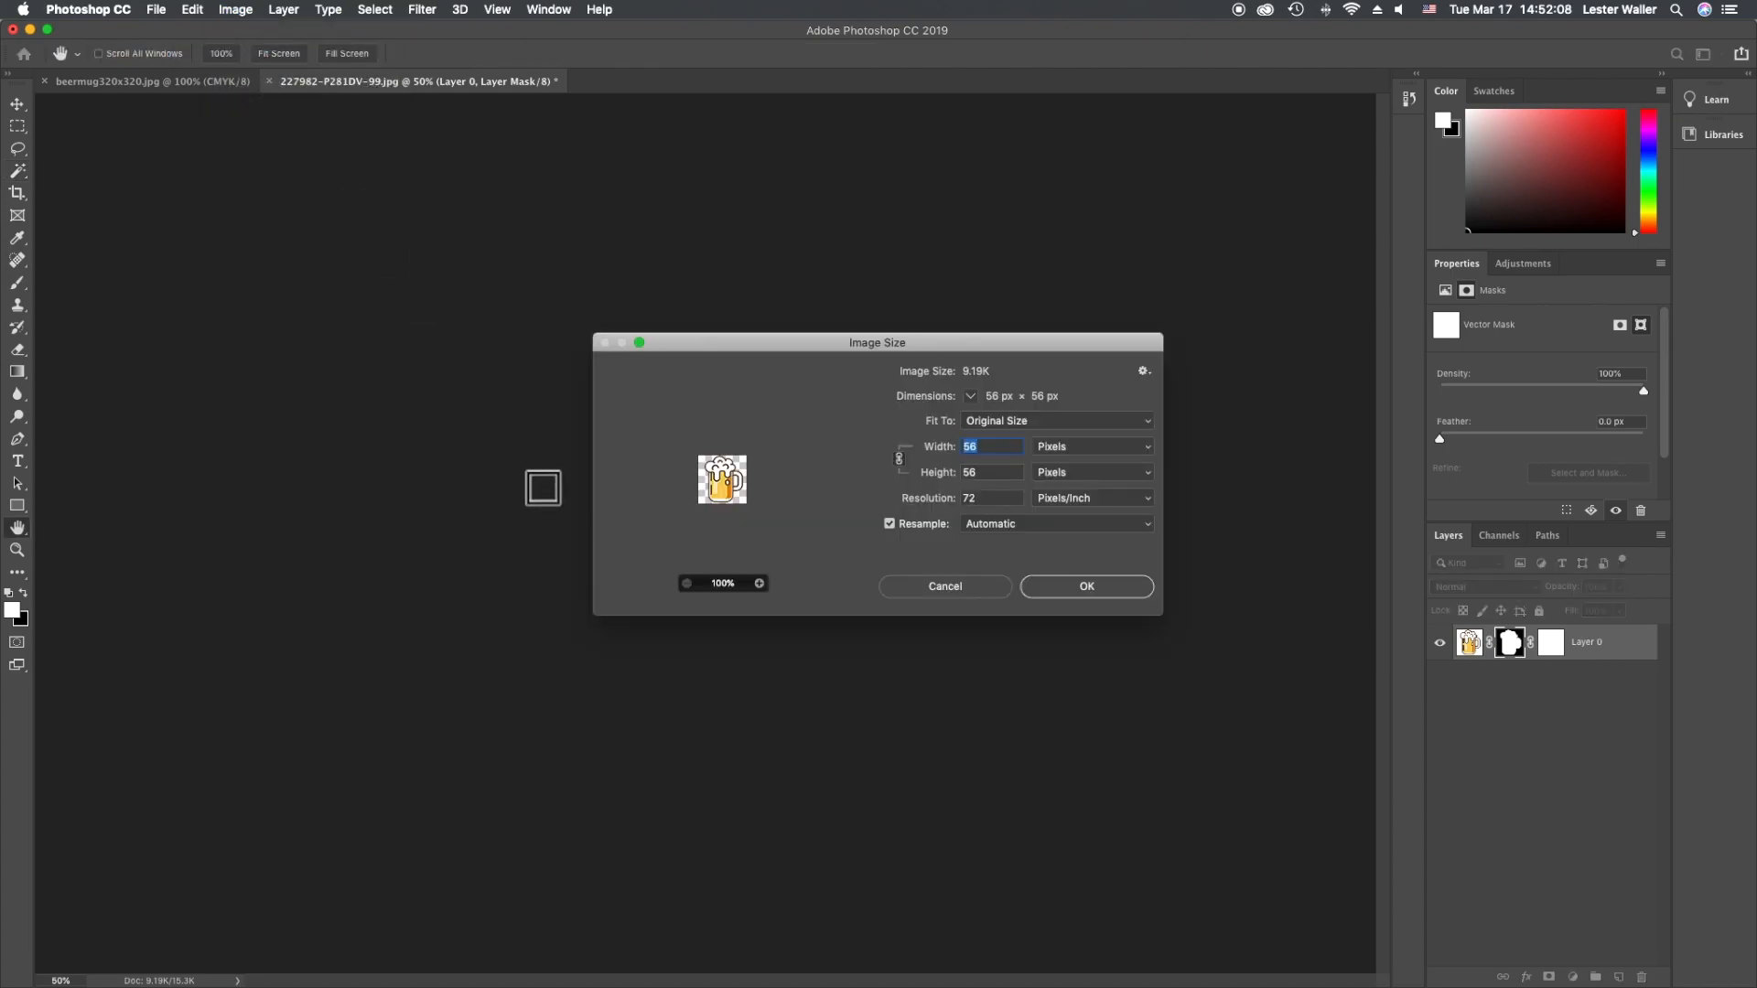
{"action": "type", "text": "2"}
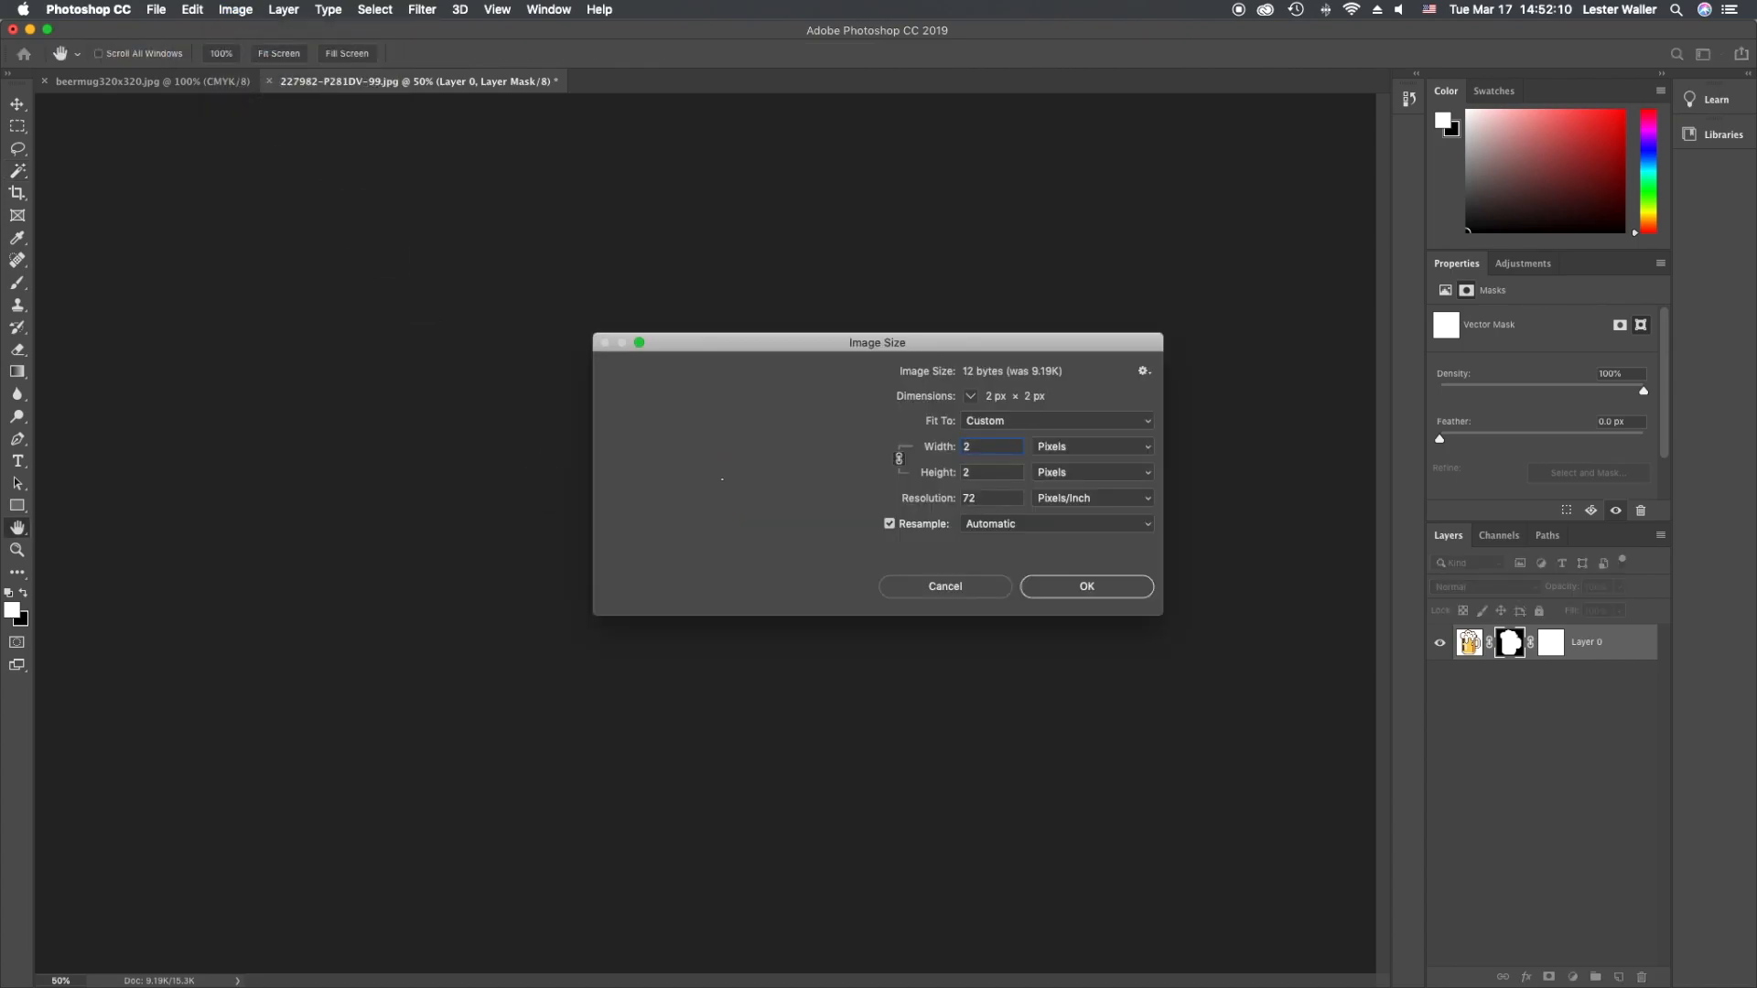
{"action": "type", "text": "28"}
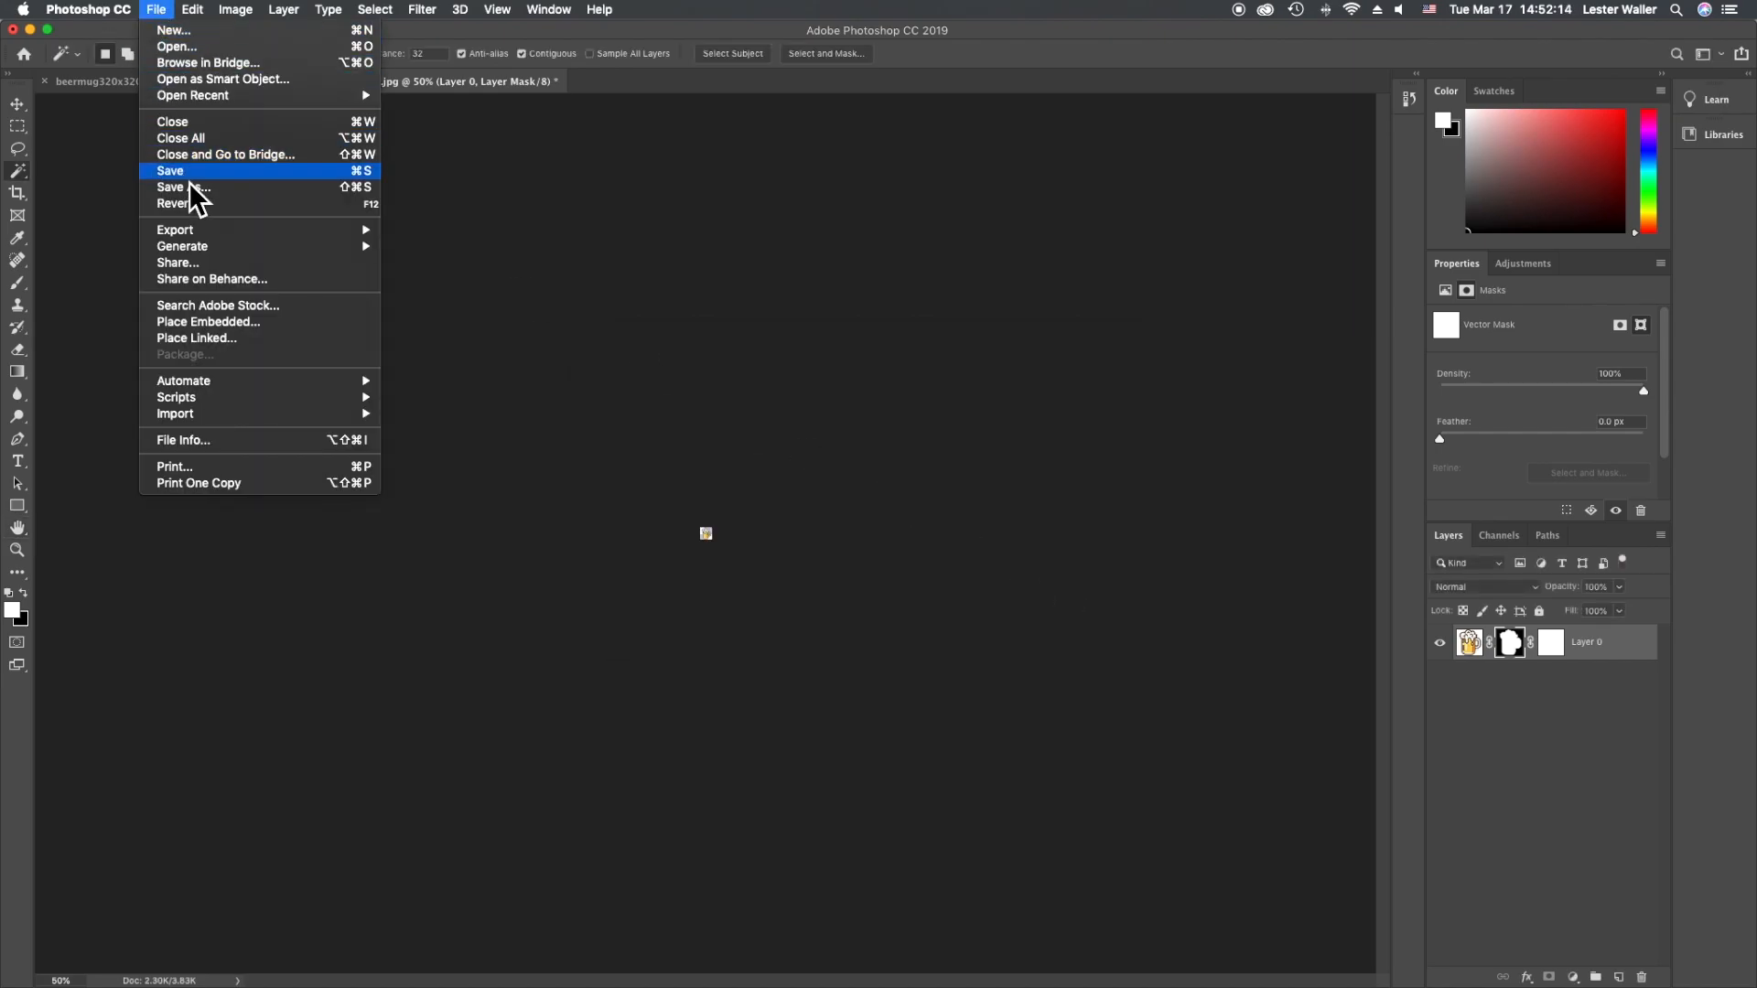
Save a PNG copy named beermug-pils-28x28.png
{"action": "left_click", "coordinate": [181, 186]}
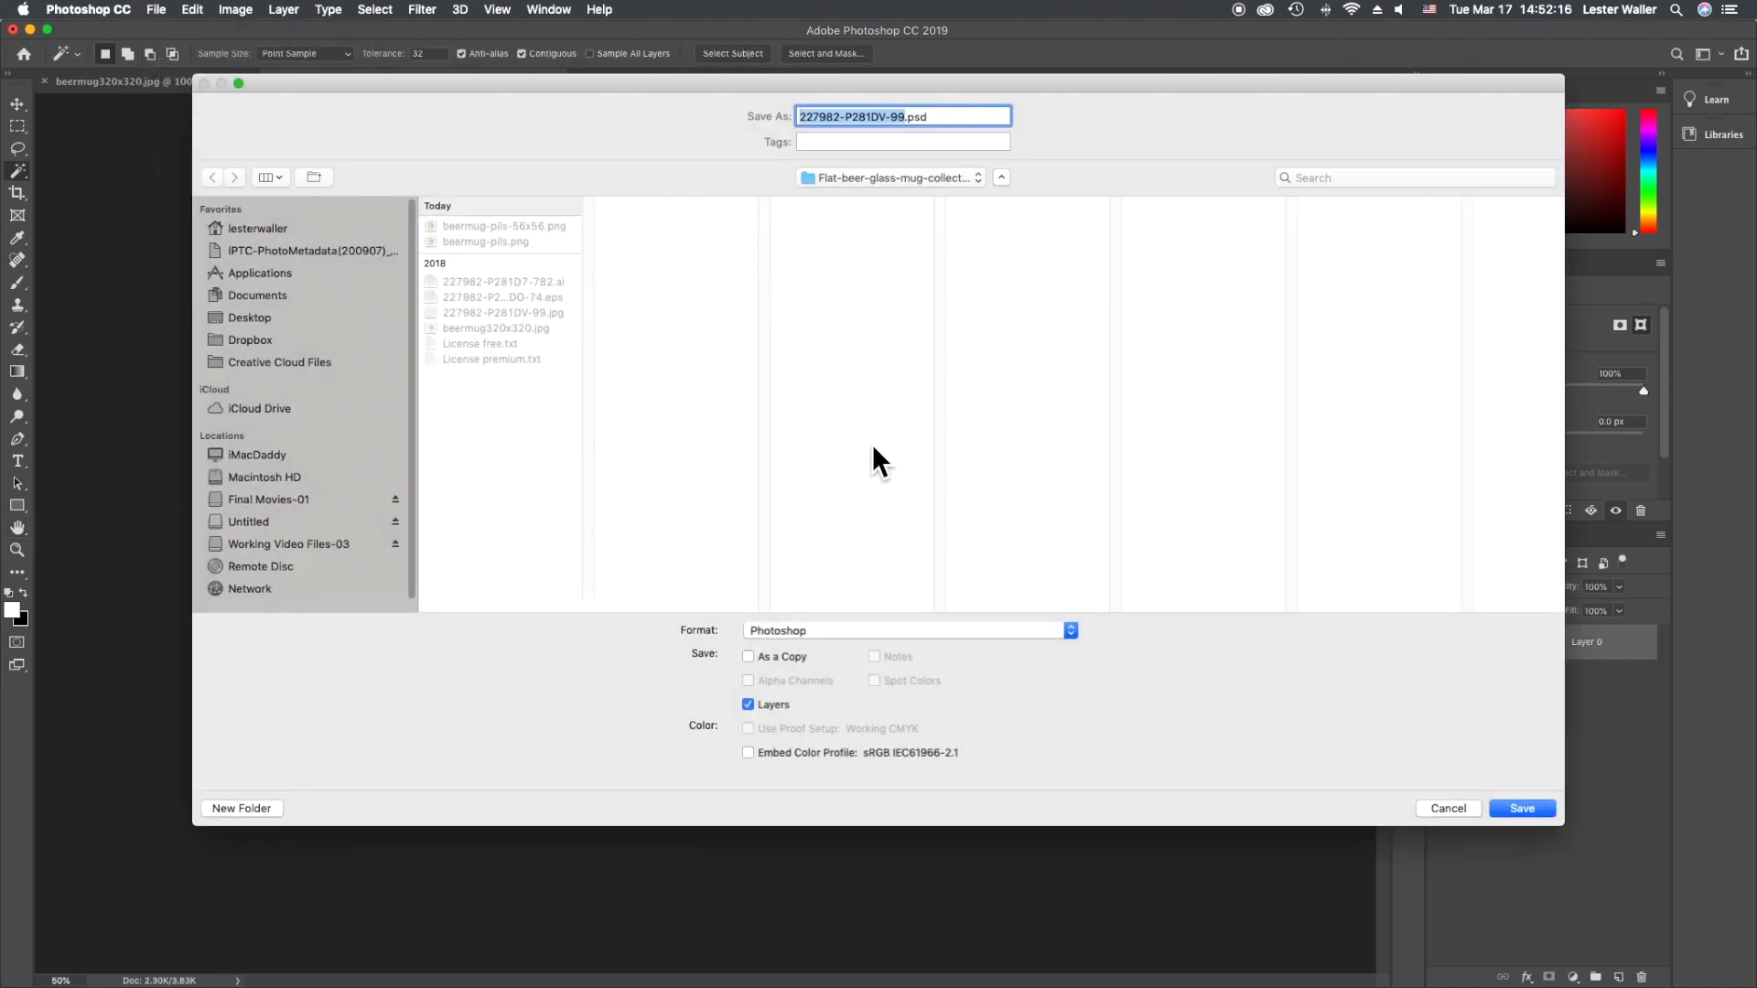
{"action": "left_click", "coordinate": [908, 630]}
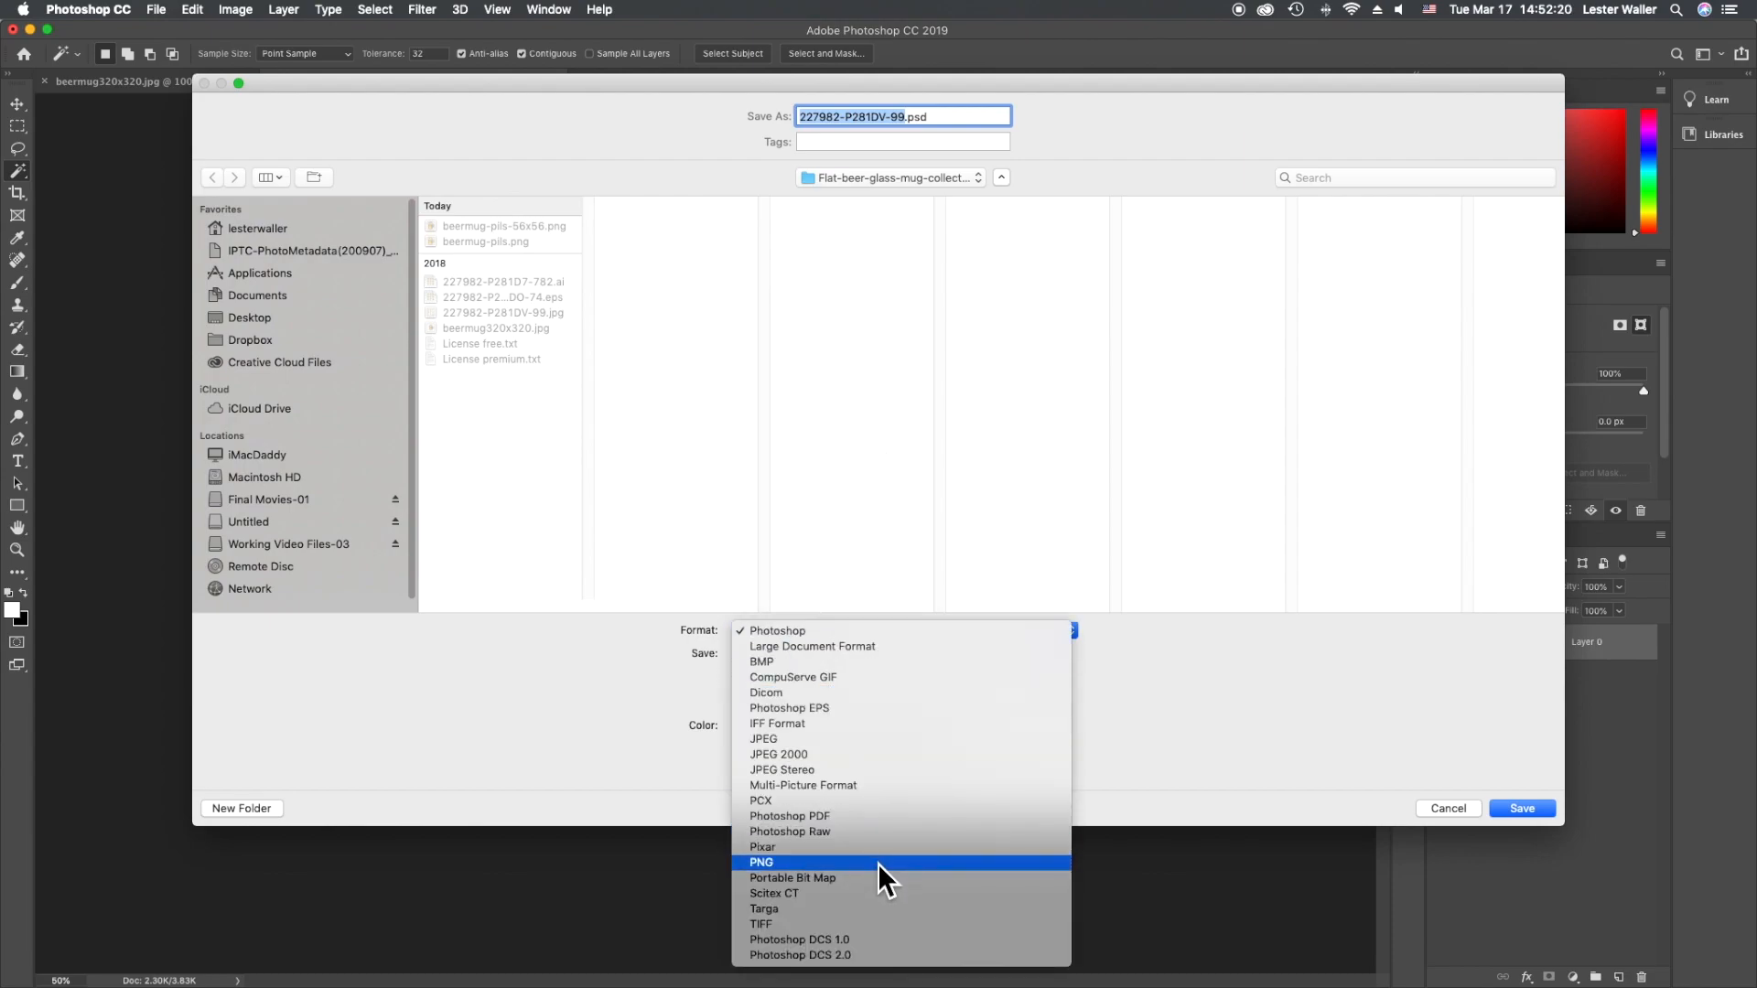
{"action": "left_click", "coordinate": [761, 862]}
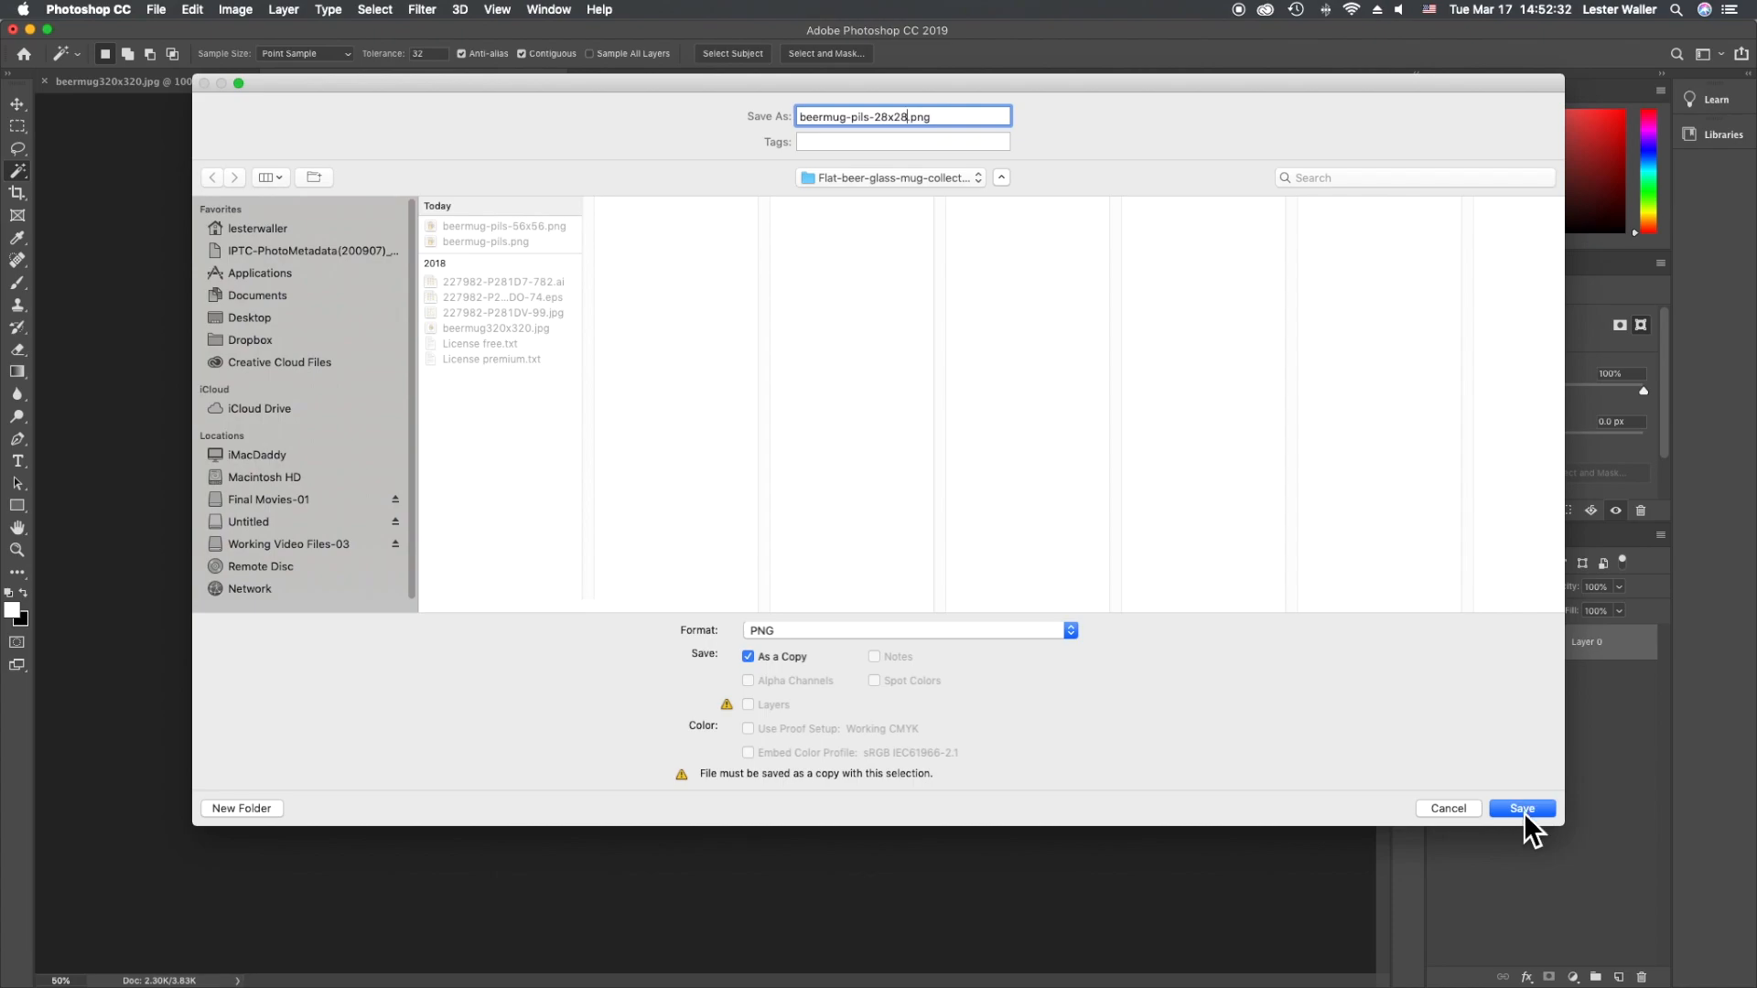
{"action": "left_click", "coordinate": [1523, 809]}
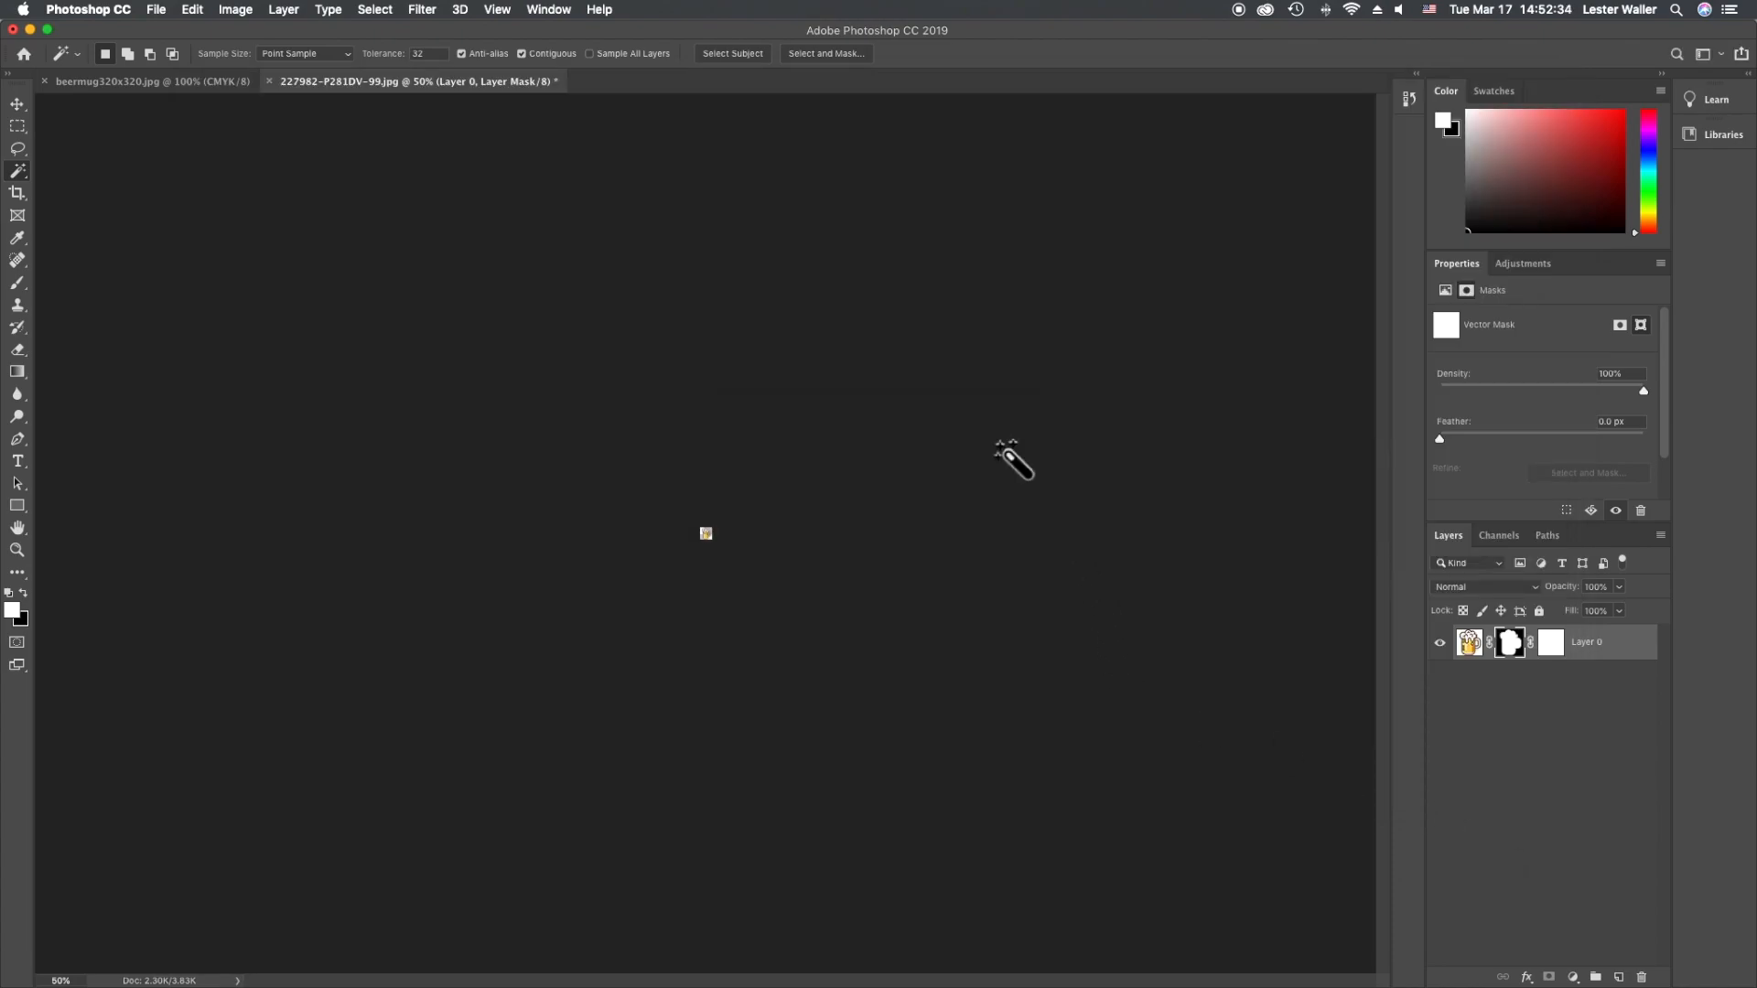
{"action": "mouse_move", "coordinate": [1034, 629]}
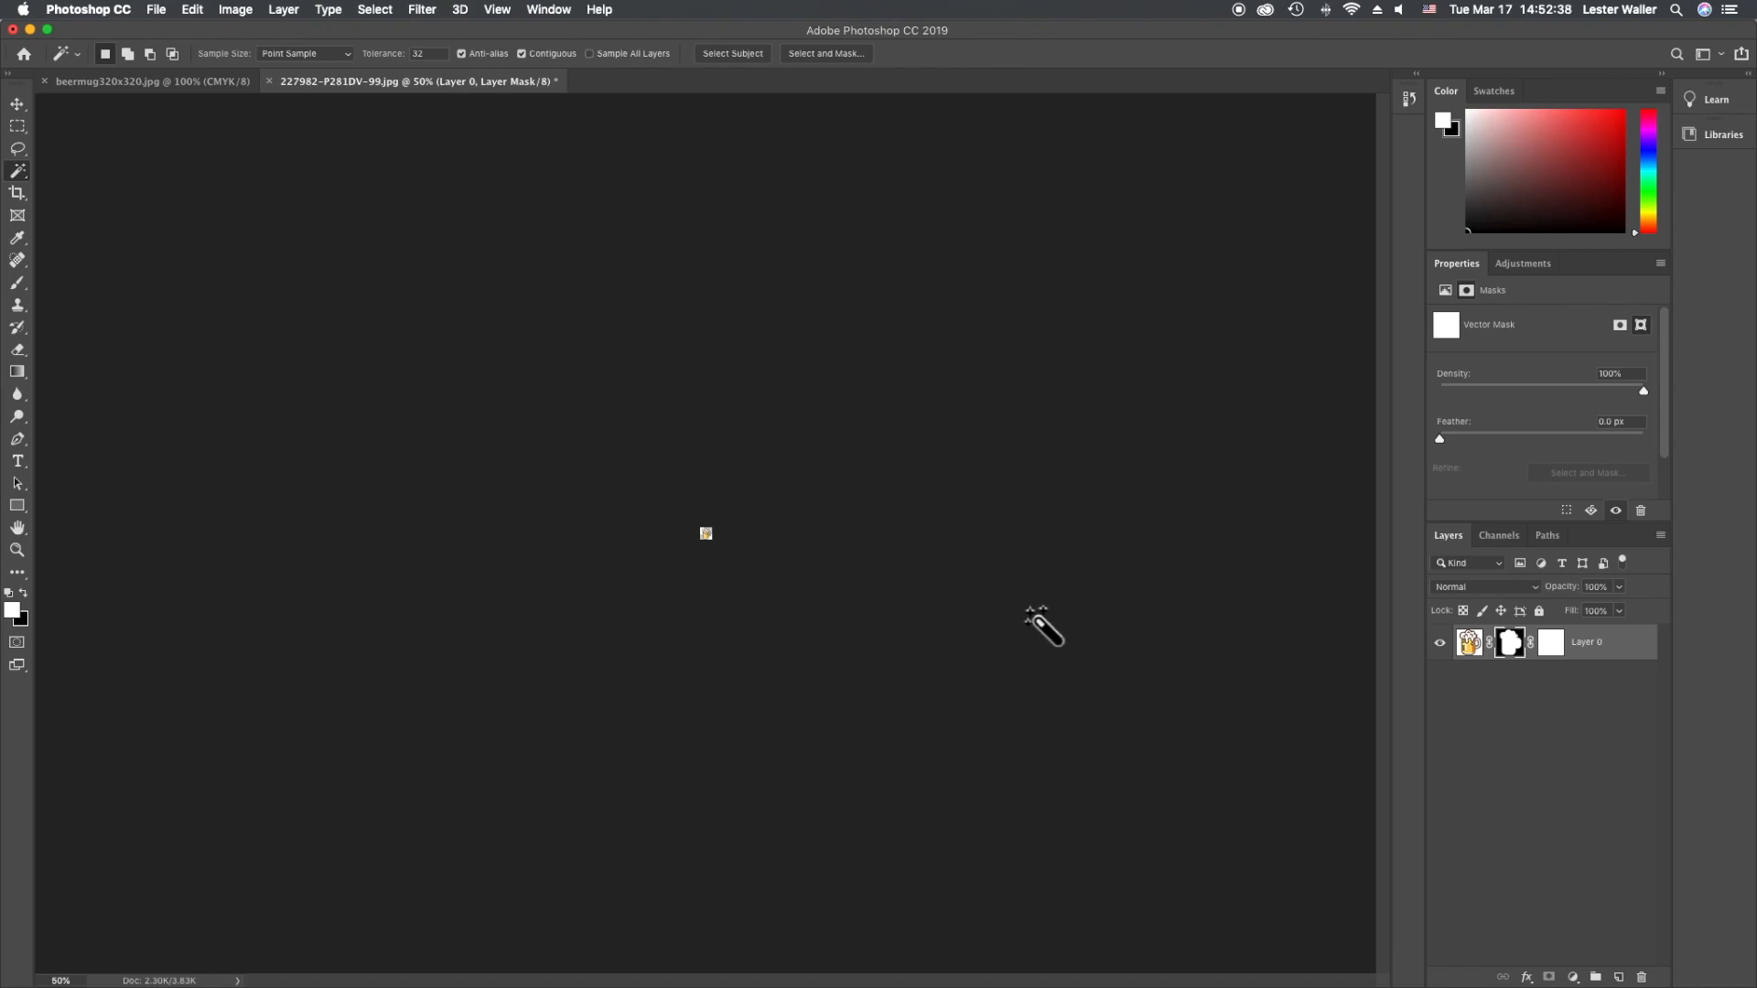
{"action": "mouse_move", "coordinate": [1025, 611]}
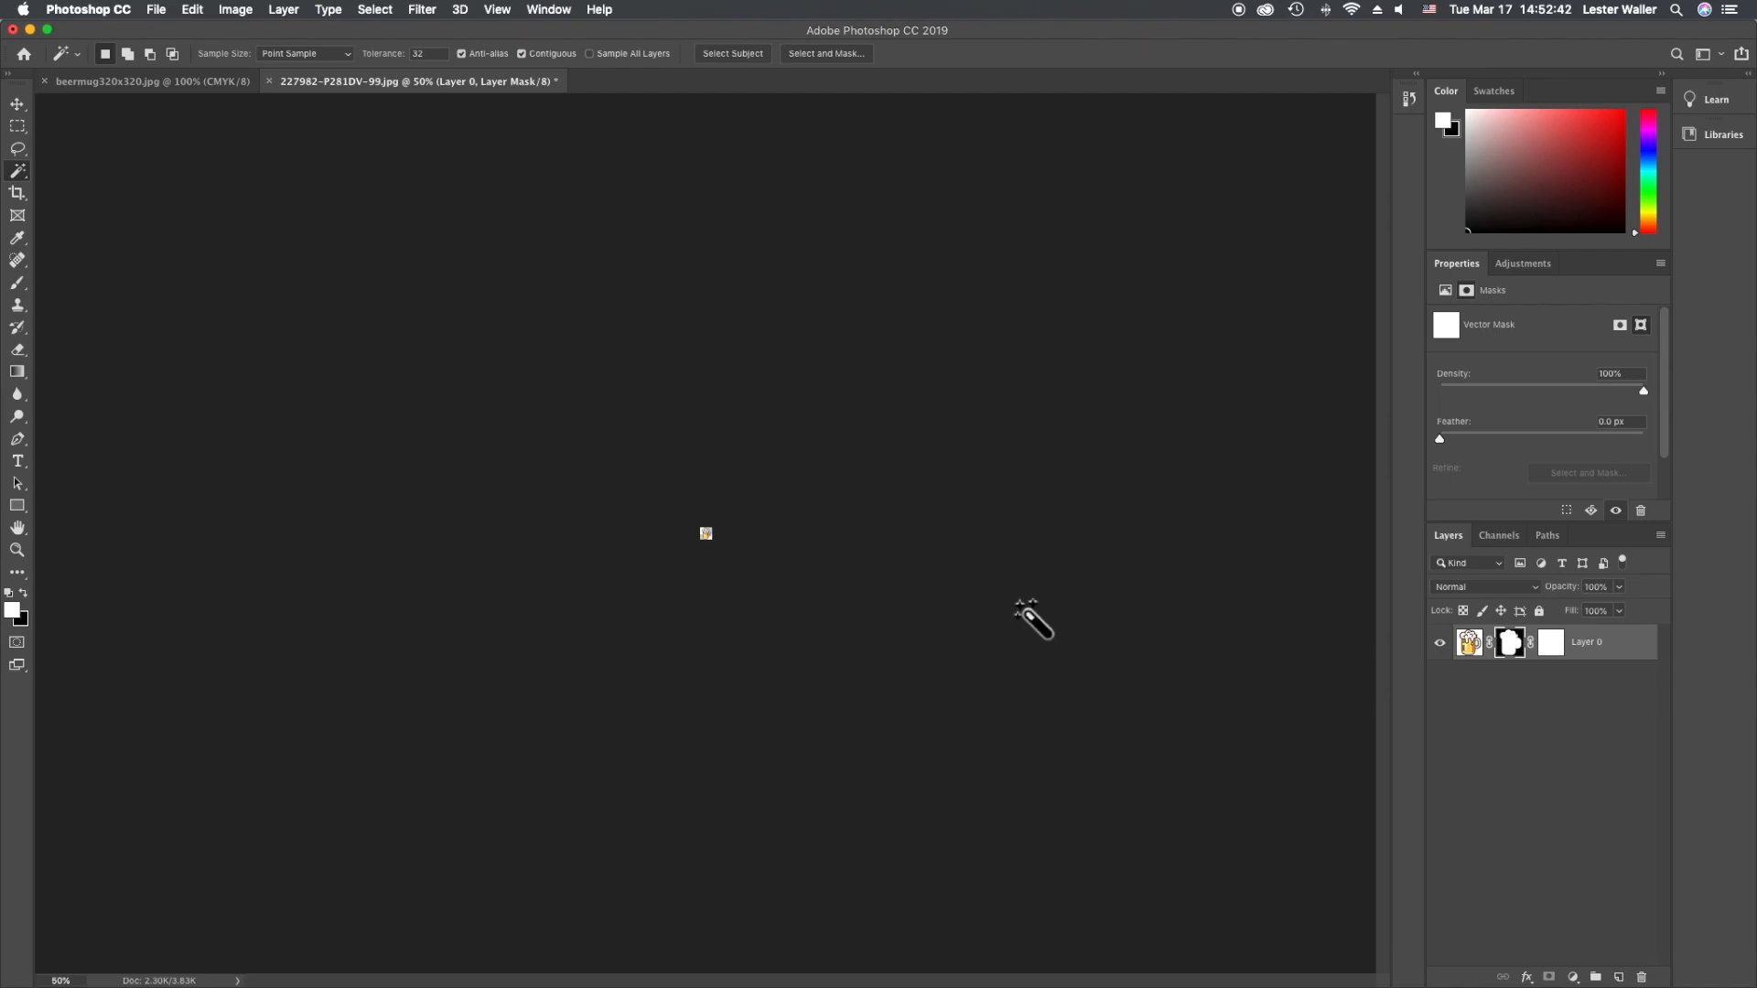